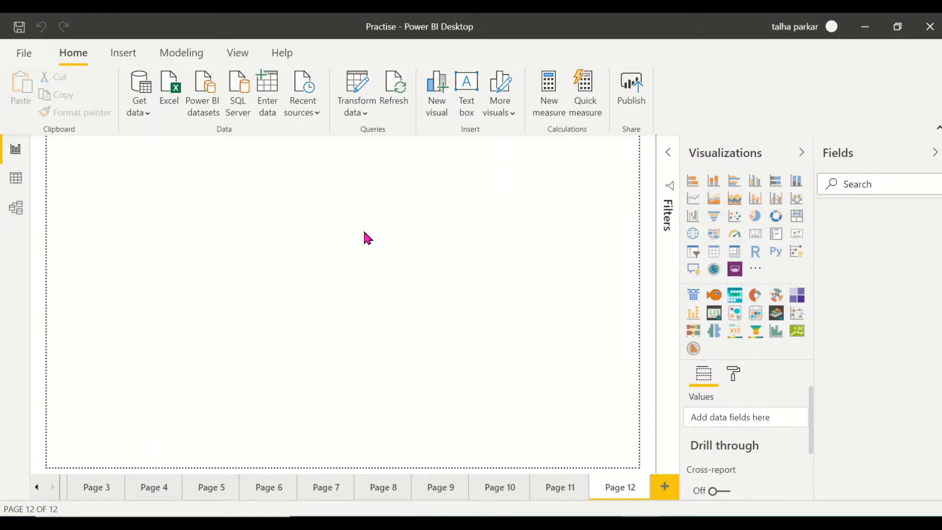
mouse_move(396, 360)
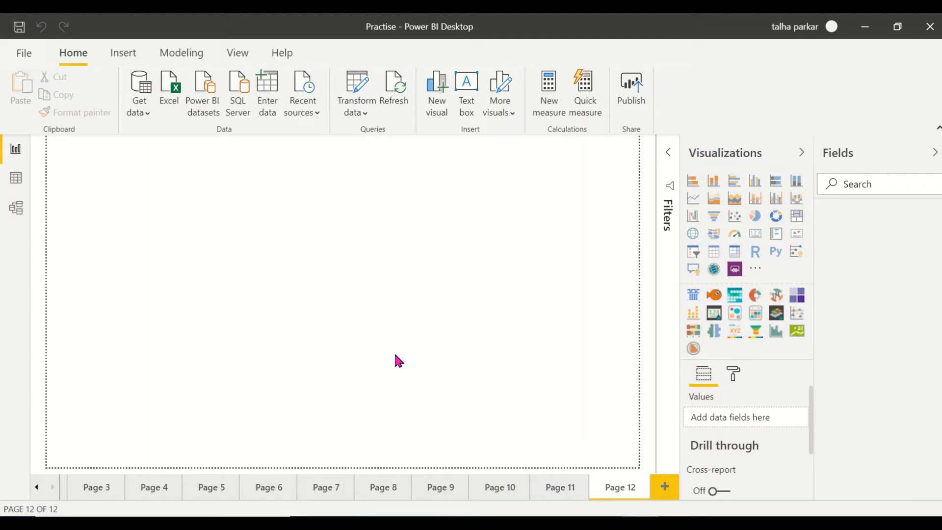
mouse_move(514, 311)
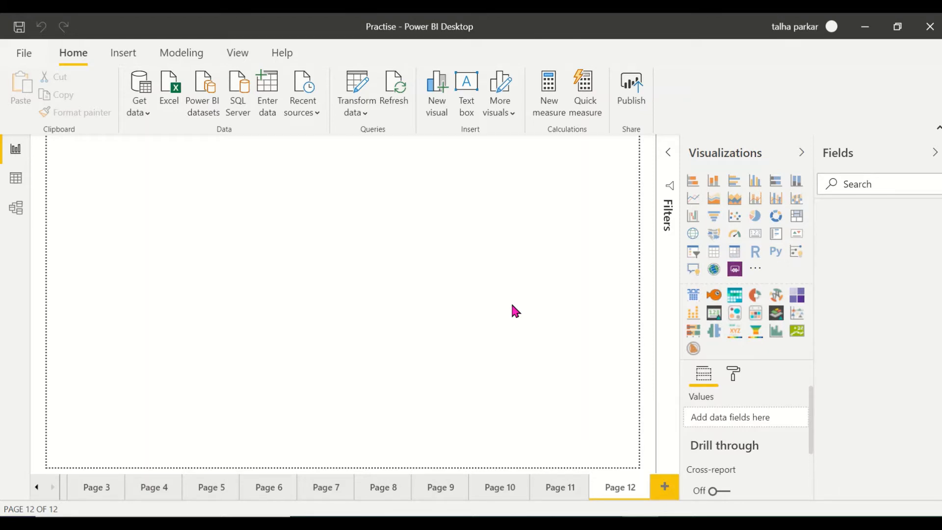
mouse_move(755, 284)
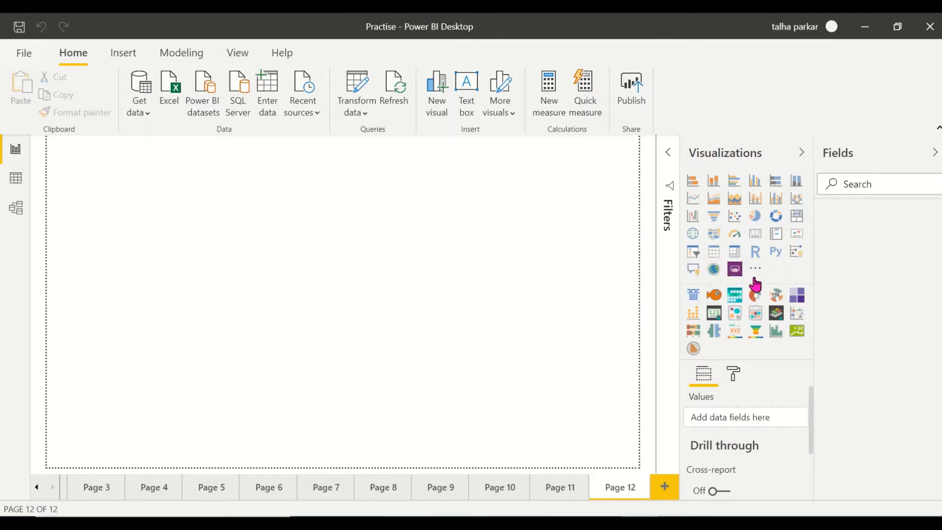
Open Import from AppSource and search the visuals marketplace for 'Rad' to find Radar Chart.
click(755, 269)
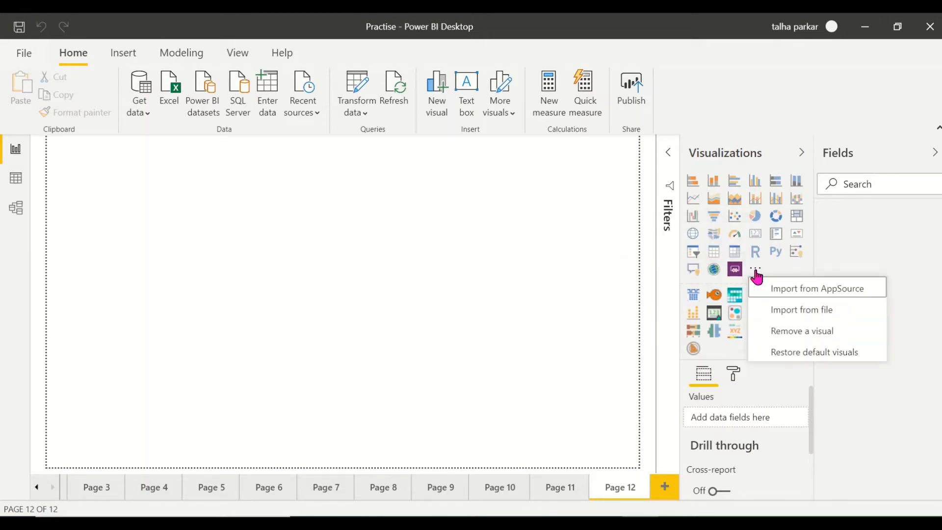
mouse_move(754, 272)
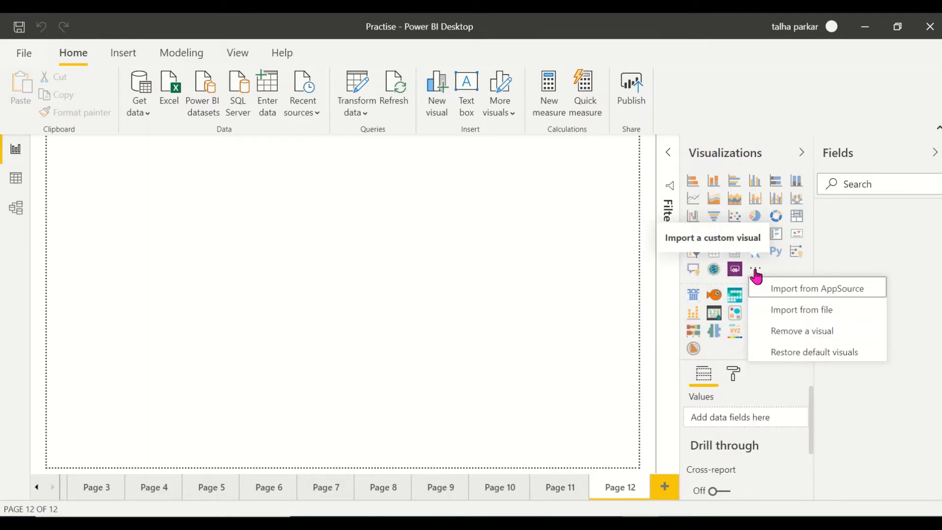
click(818, 288)
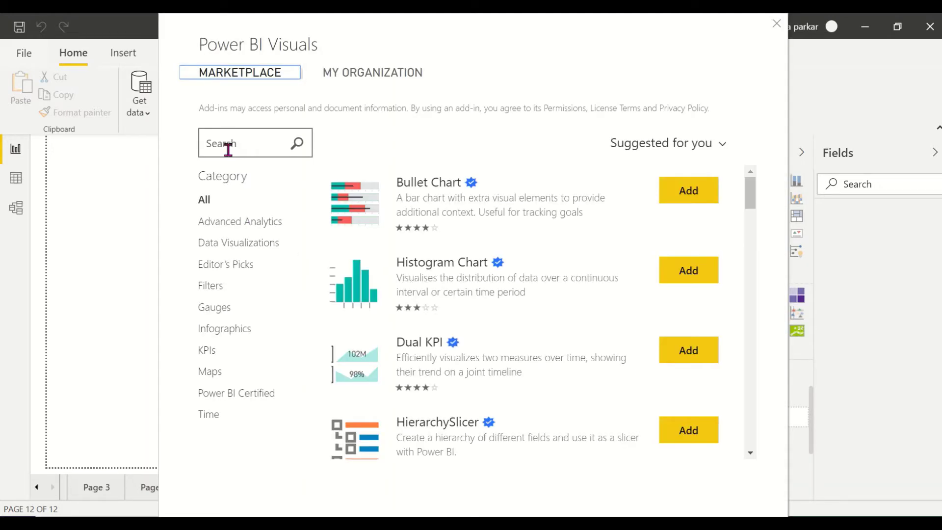
text(Radar Chart)
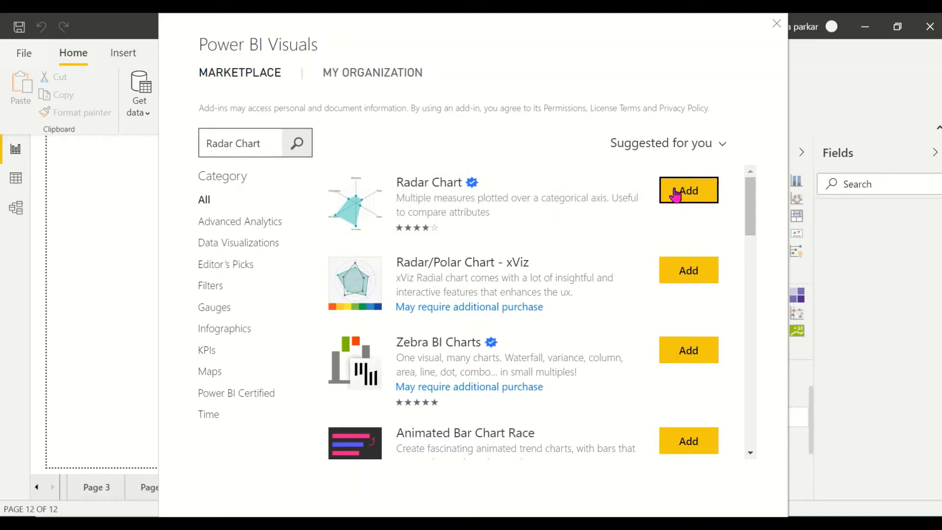
Open the Radar Chart result and flip between its preview screenshots.
click(689, 191)
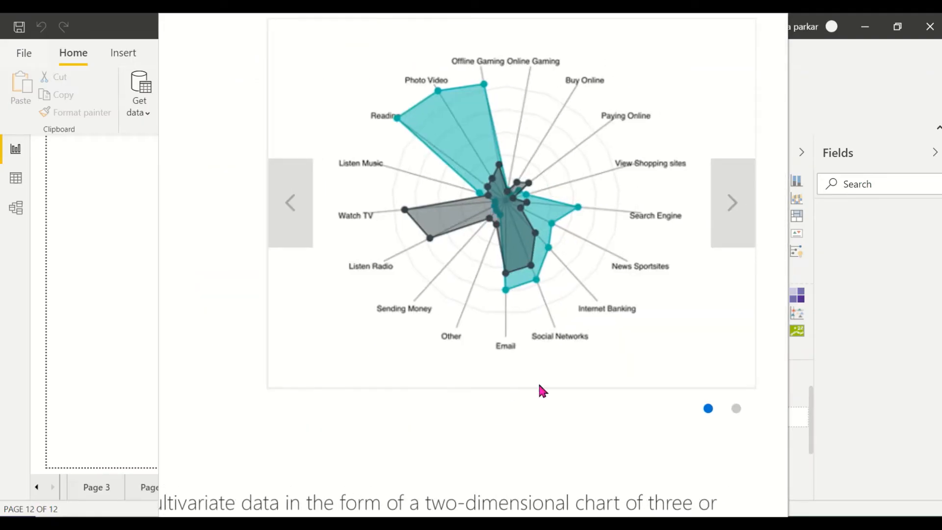
click(736, 408)
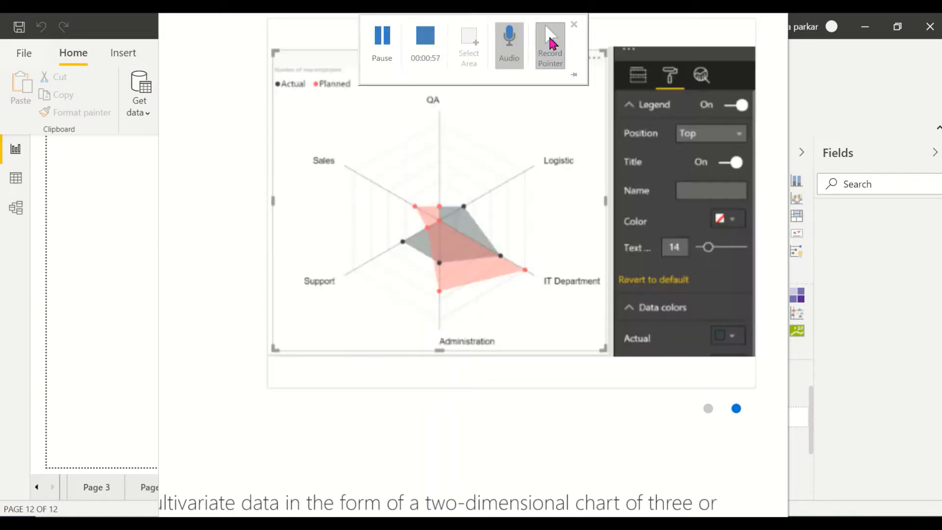
click(291, 202)
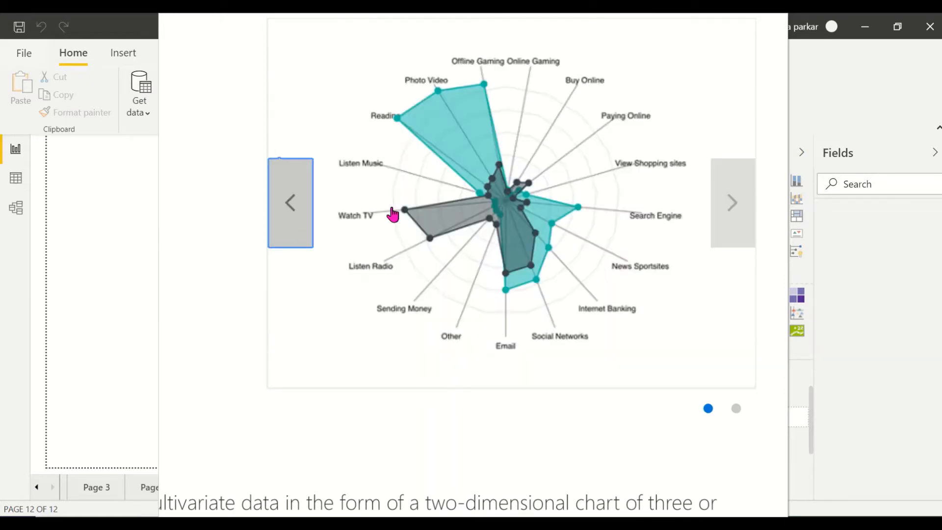
mouse_move(618, 297)
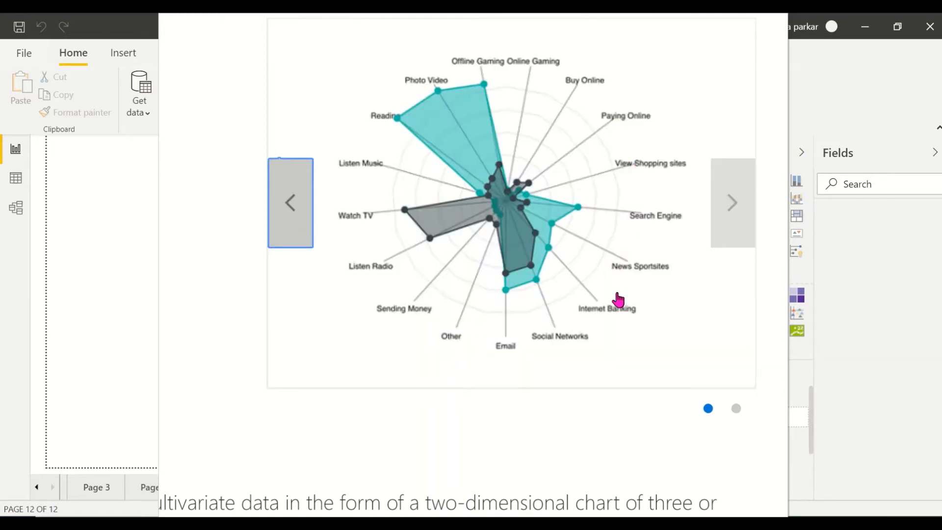
mouse_move(567, 355)
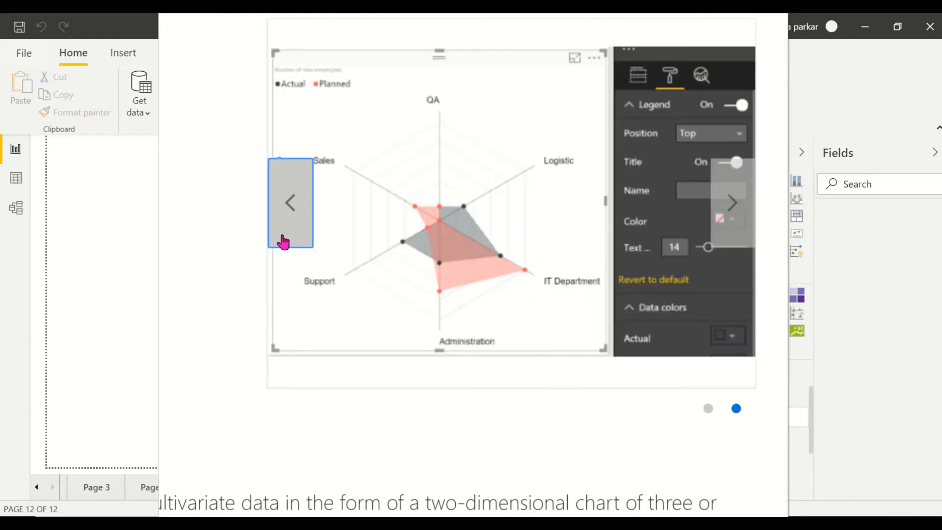
click(289, 202)
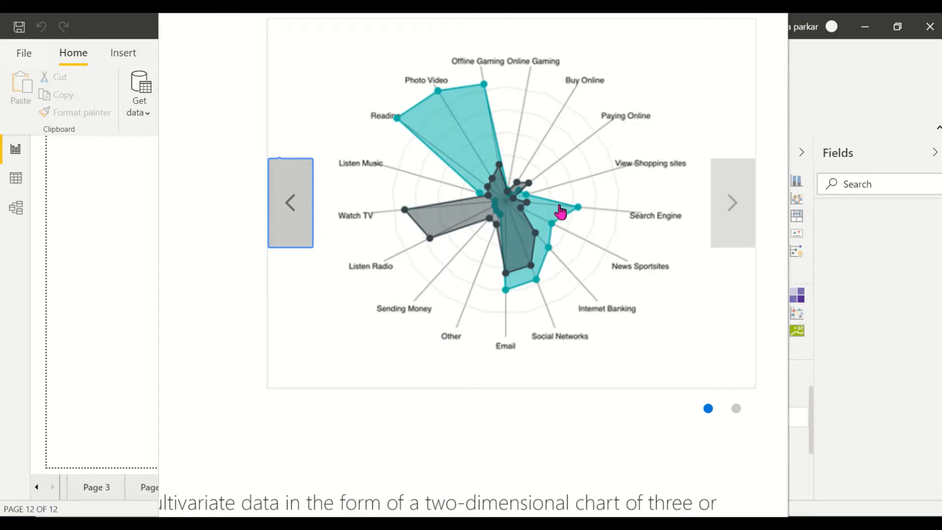
mouse_move(554, 224)
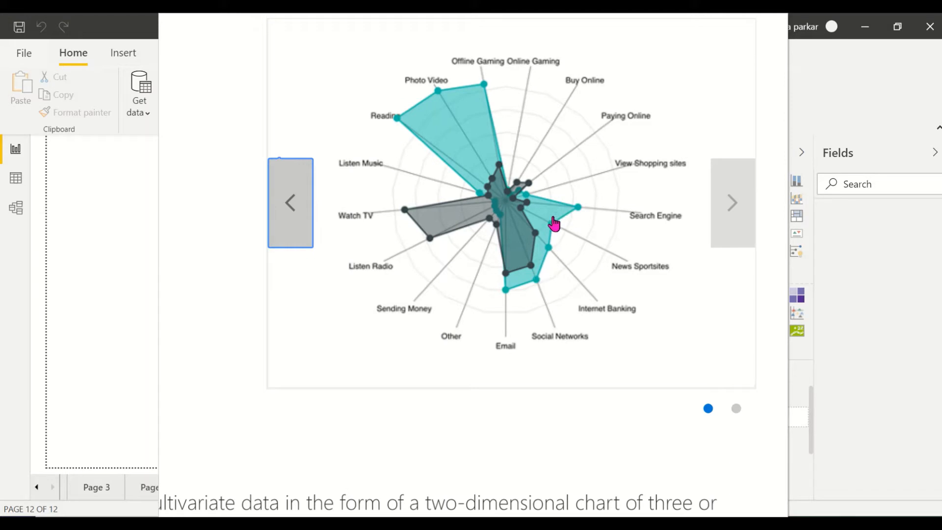
click(733, 202)
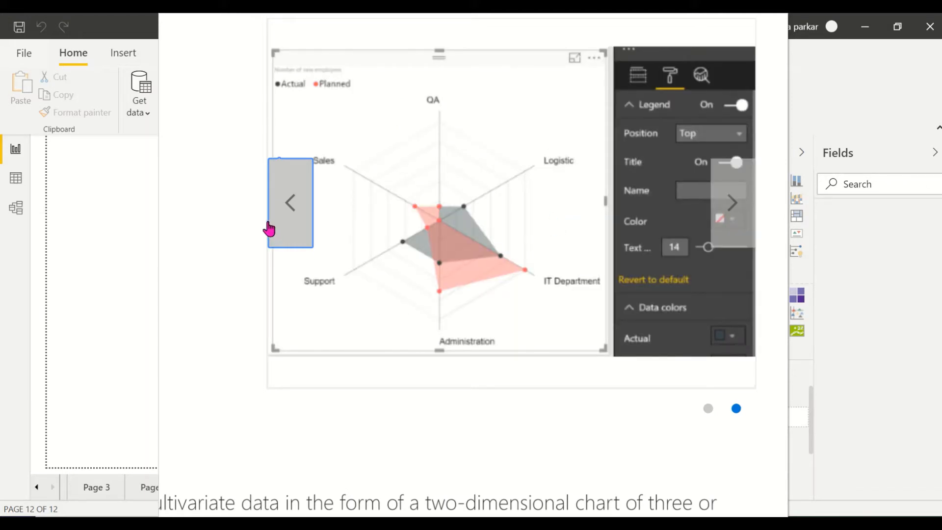
click(290, 202)
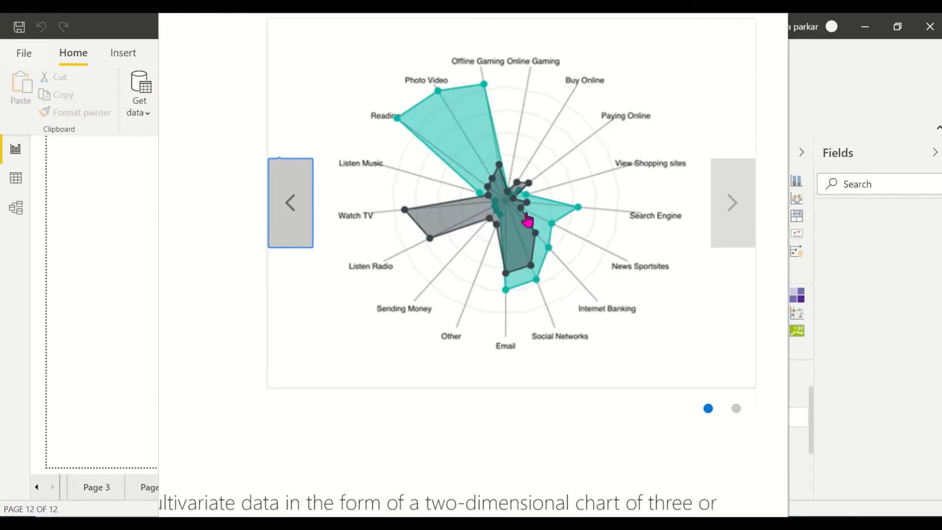
mouse_move(551, 223)
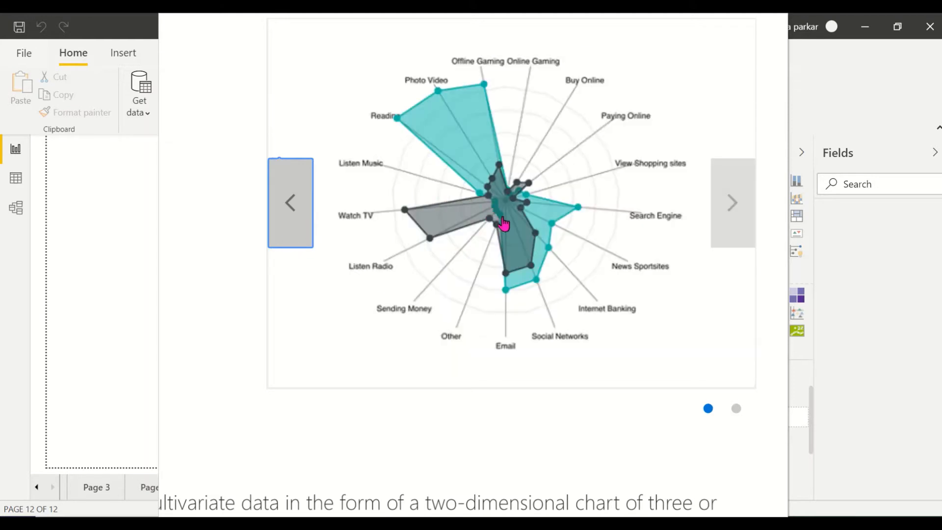
mouse_move(414, 208)
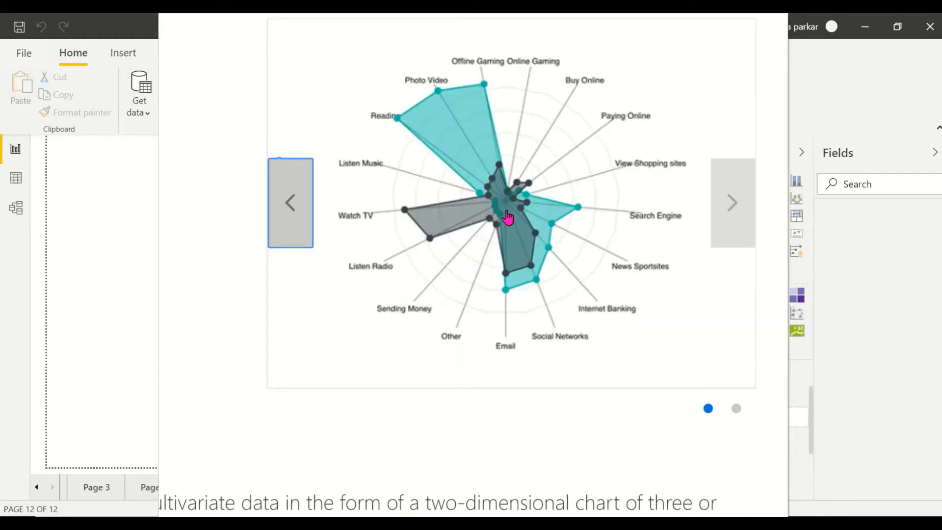
mouse_move(471, 221)
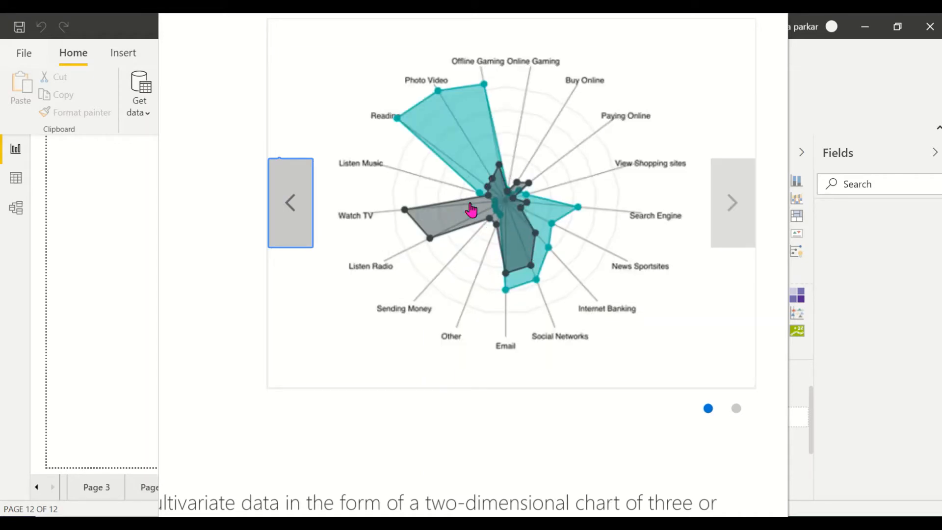
mouse_move(589, 256)
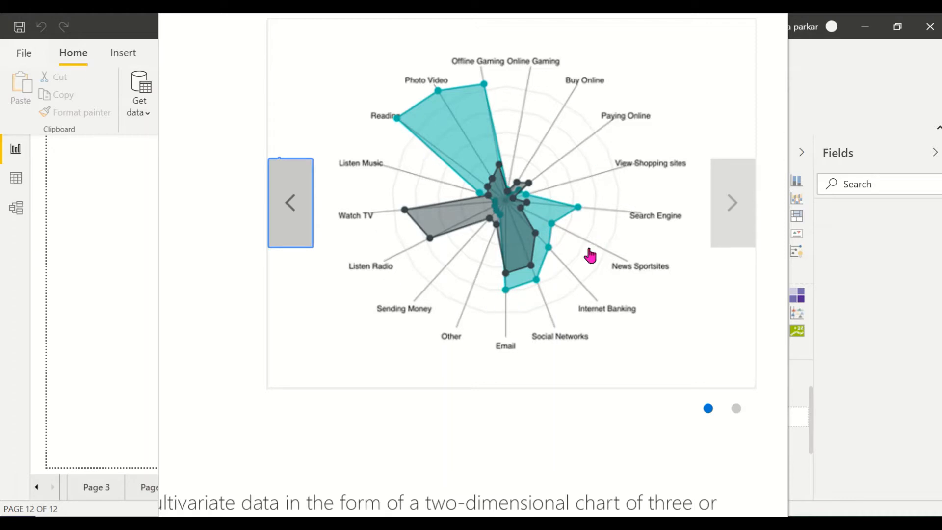
click(732, 203)
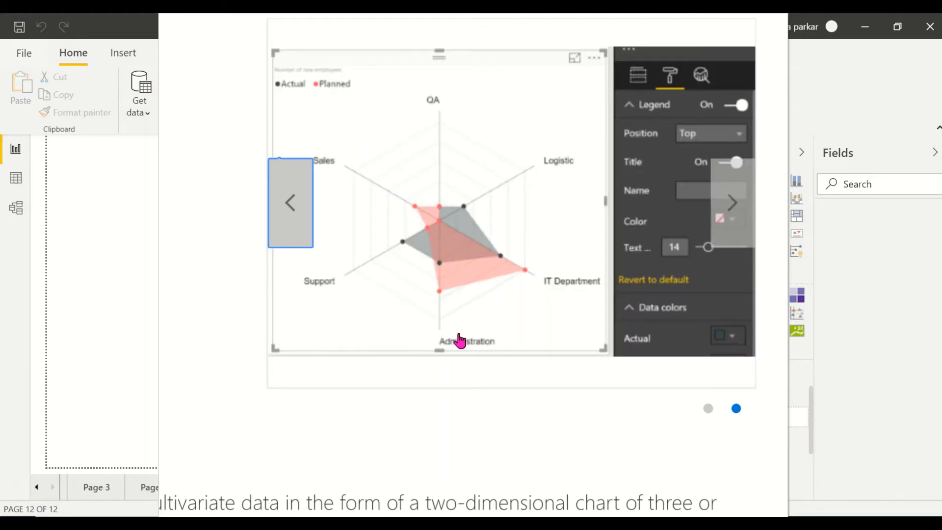
mouse_move(408, 250)
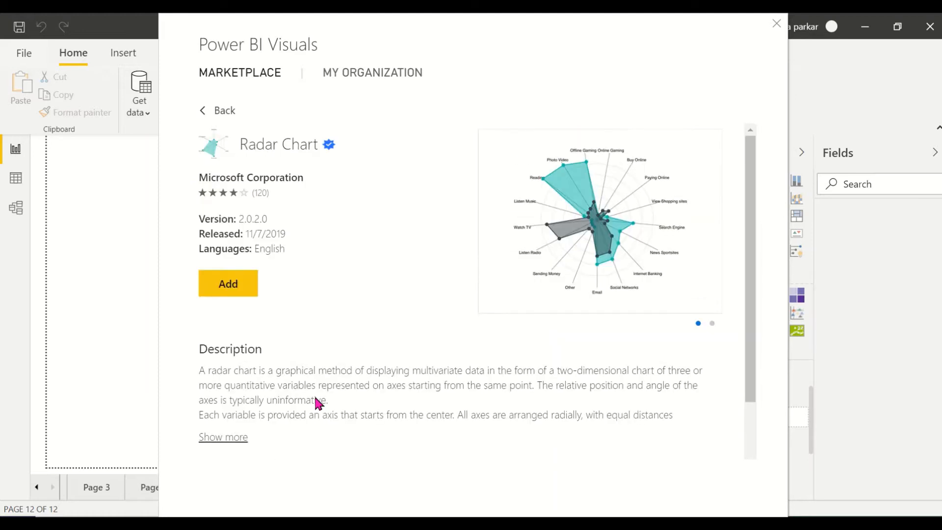
View the formatting preview, close the marketplace, and add an empty Radar Chart.
click(712, 324)
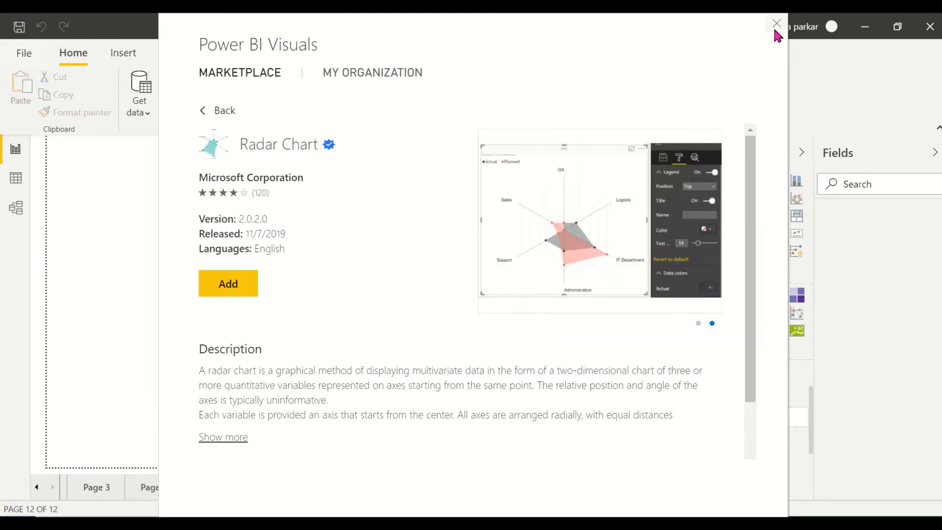
click(775, 24)
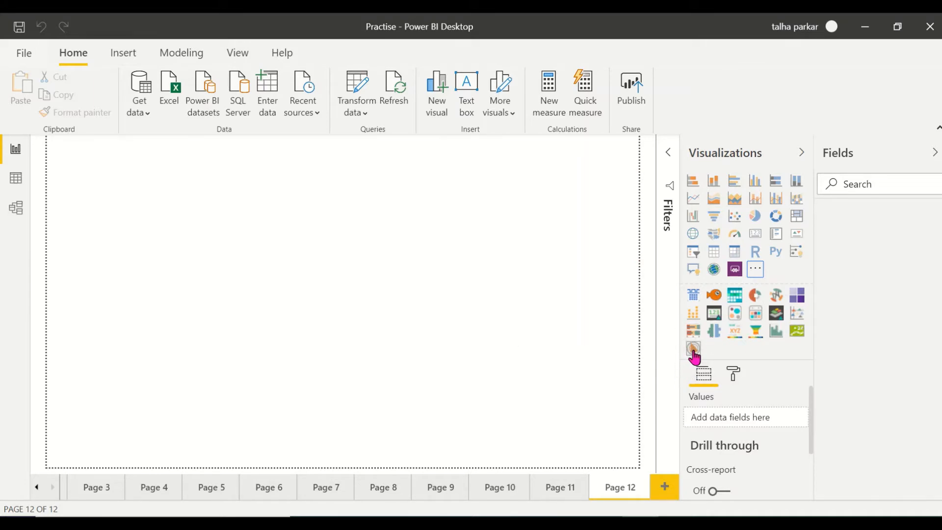
click(693, 348)
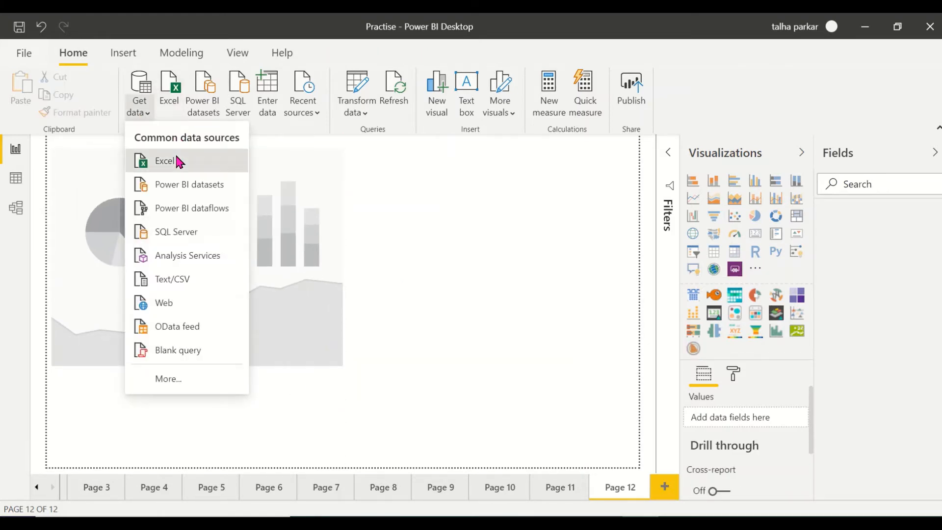
Open the Excel workbook Wedding Budget.xlsx and select its Expenses table in the Navigator.
click(164, 161)
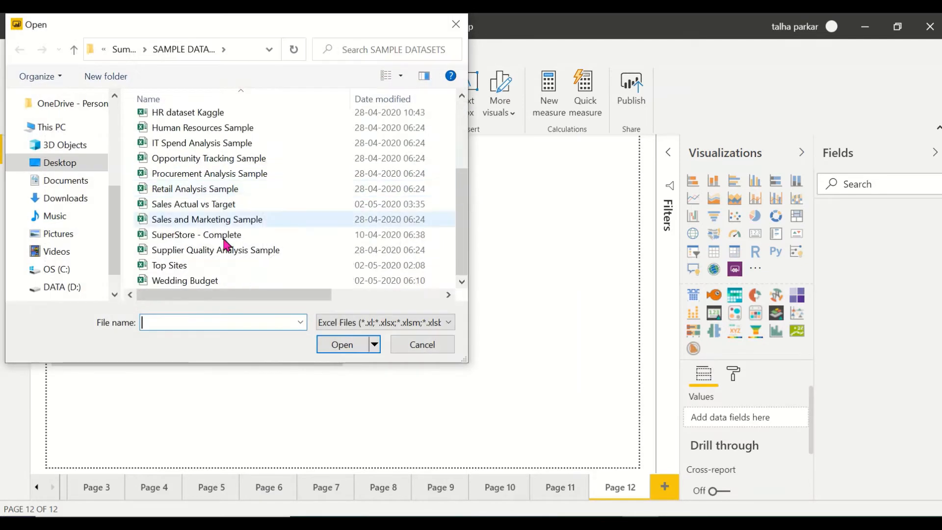
click(185, 281)
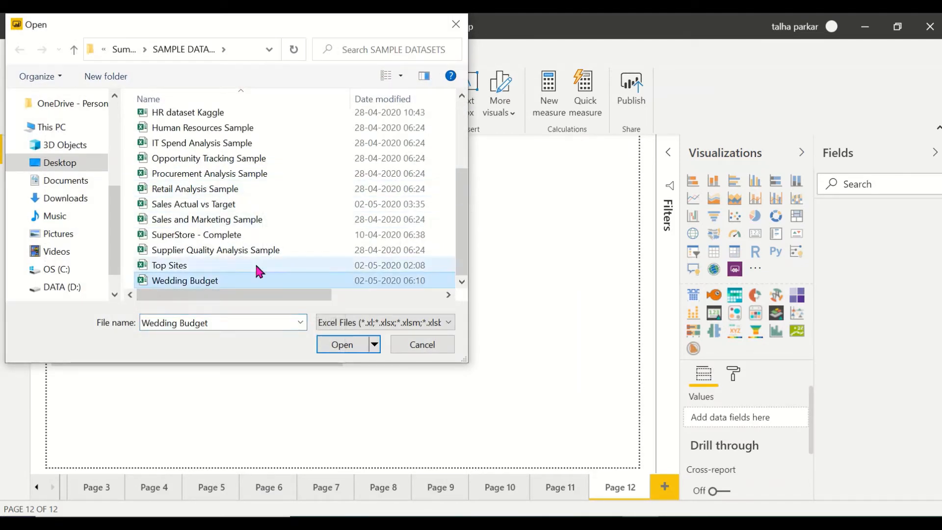
click(342, 344)
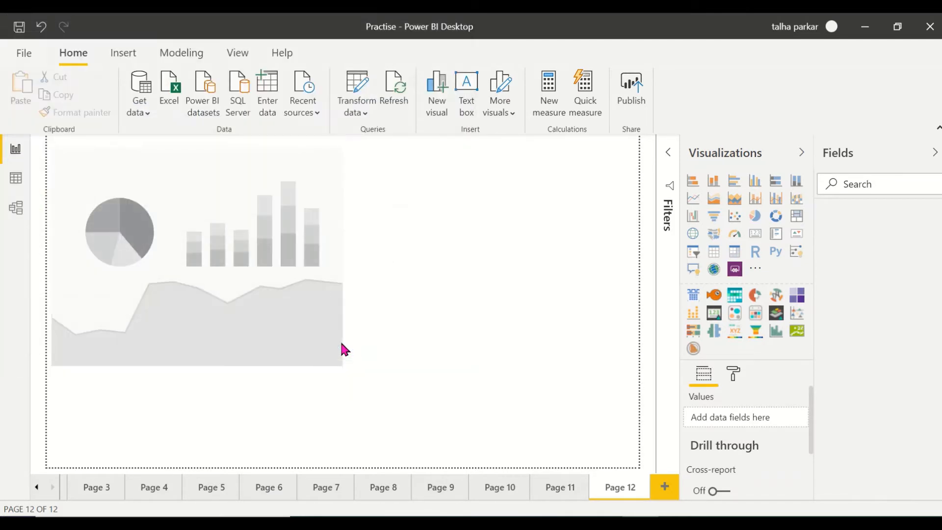
mouse_move(630, 334)
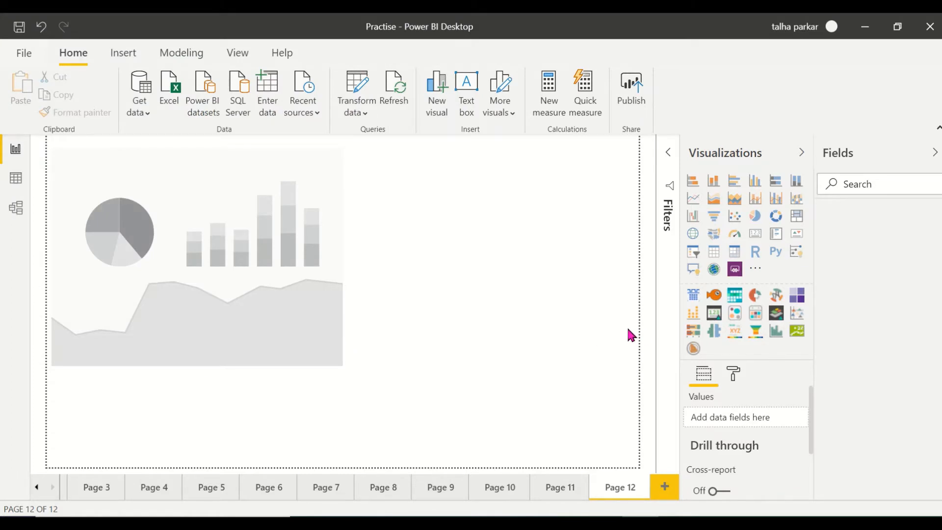
click(168, 84)
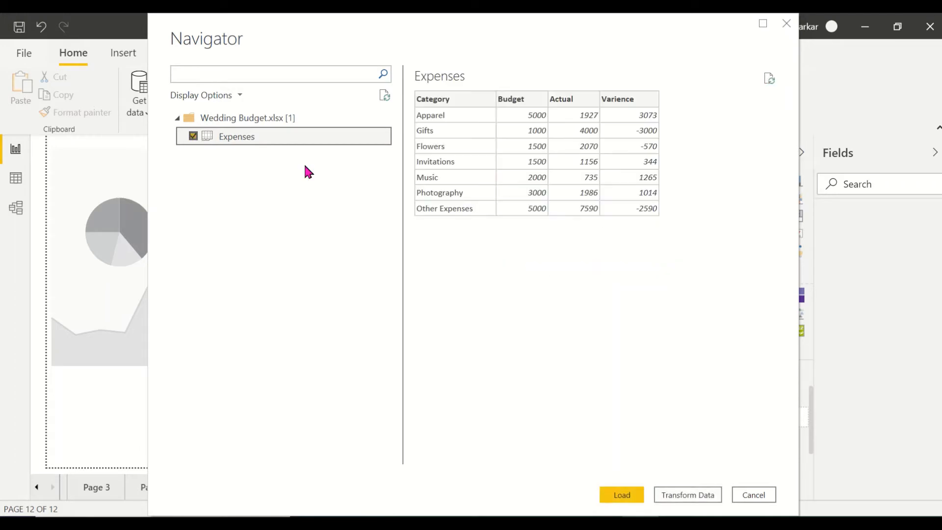
mouse_move(445, 150)
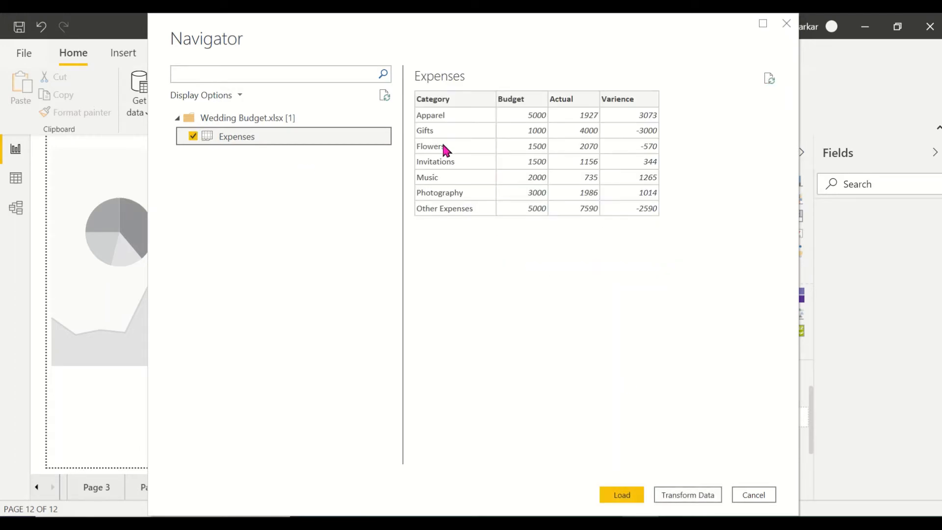
mouse_move(585, 71)
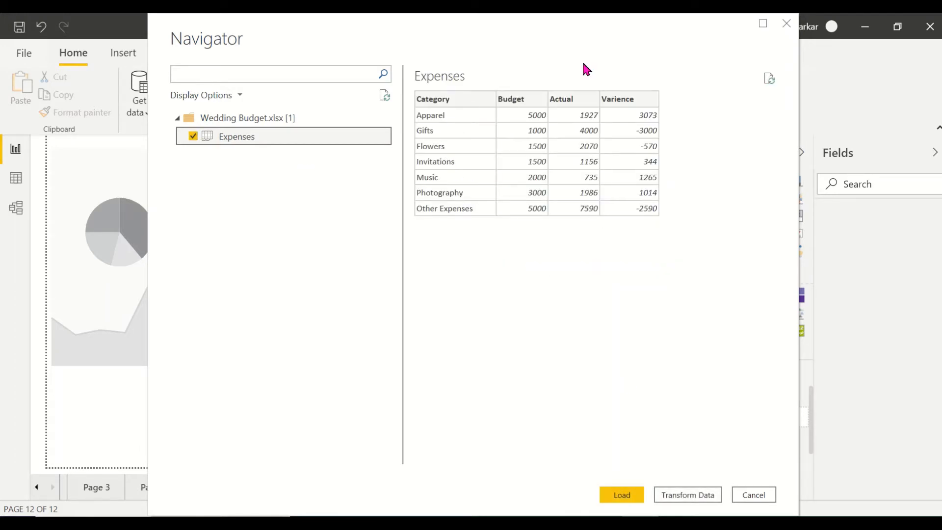
mouse_move(602, 479)
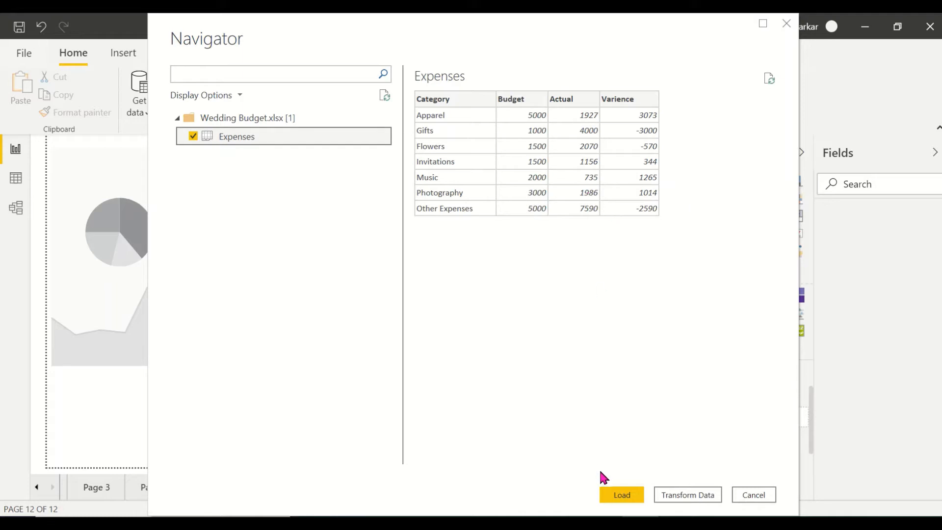
mouse_move(506, 245)
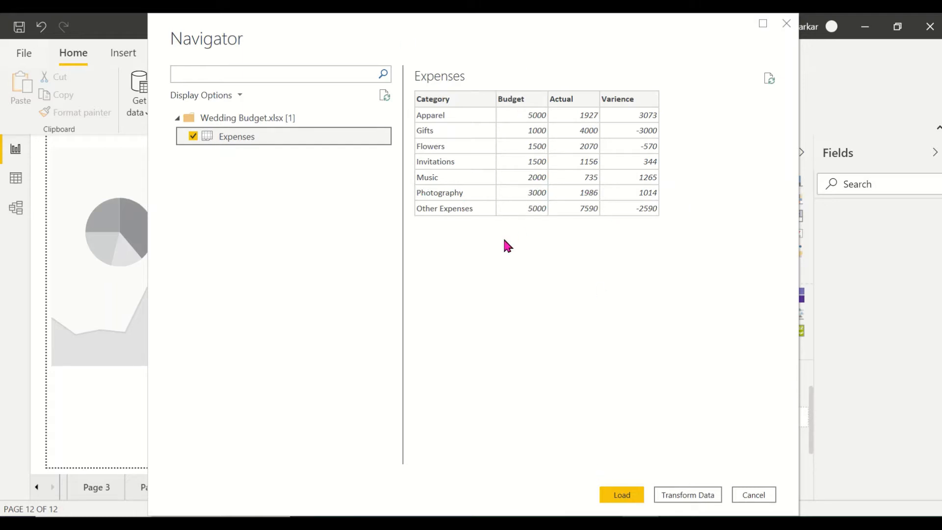
mouse_move(583, 127)
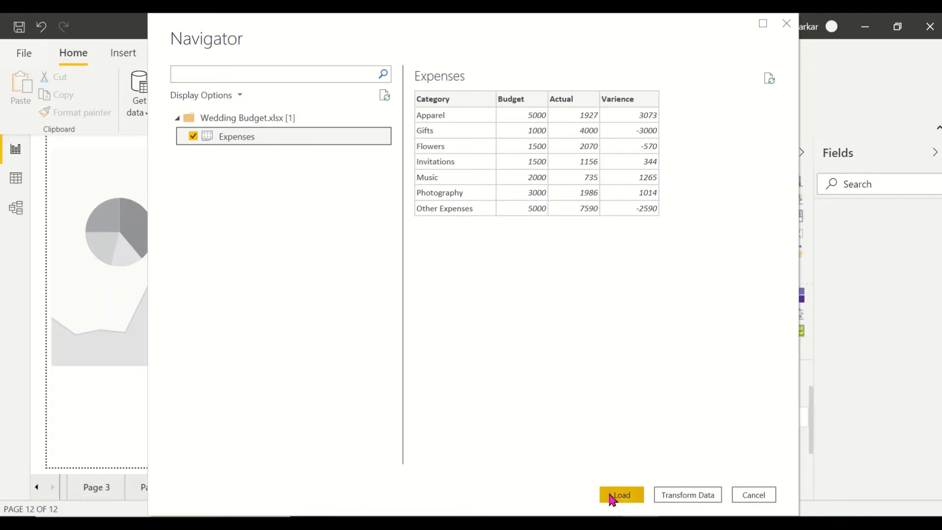
Load the Expenses table and place a Radar Chart visual on the page.
click(622, 495)
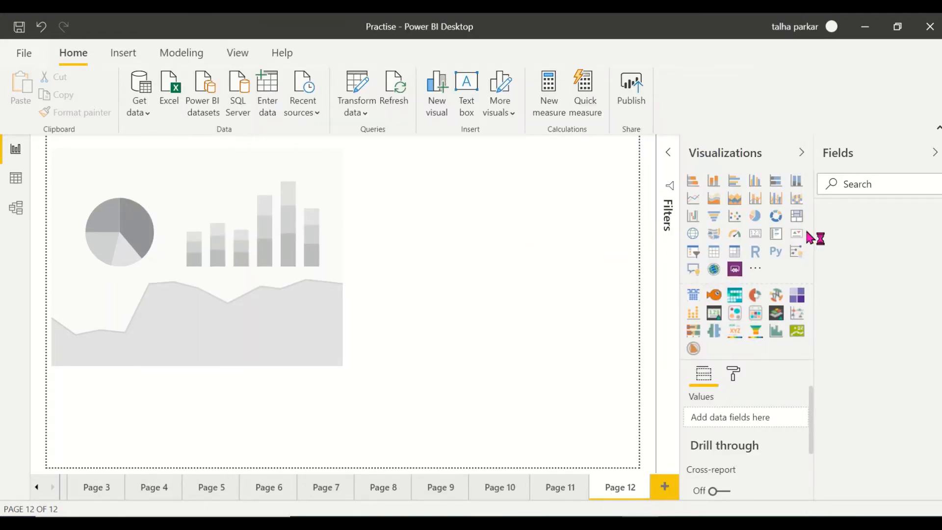
mouse_move(936, 271)
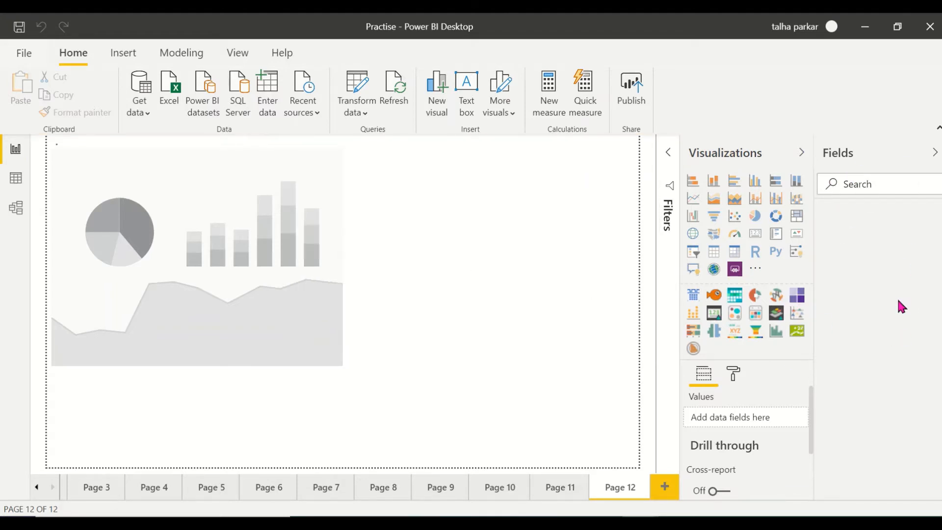
click(867, 215)
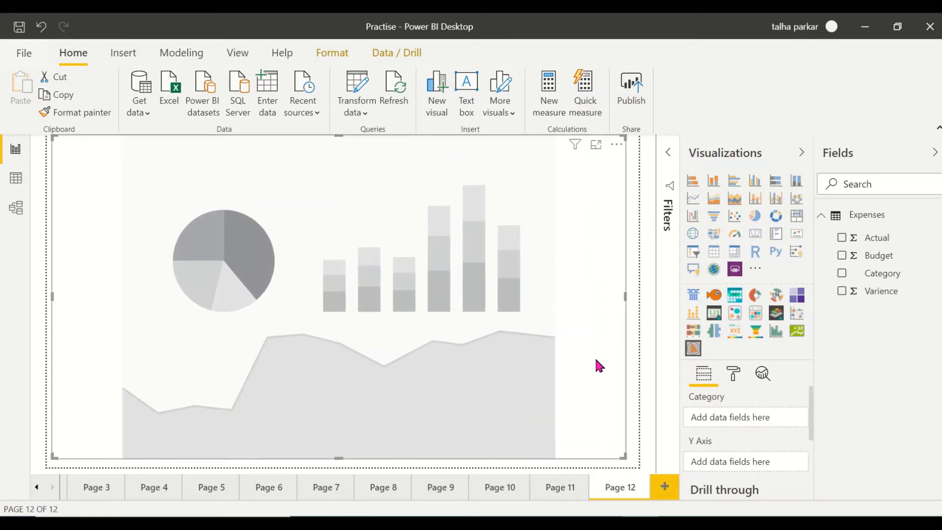
mouse_move(567, 253)
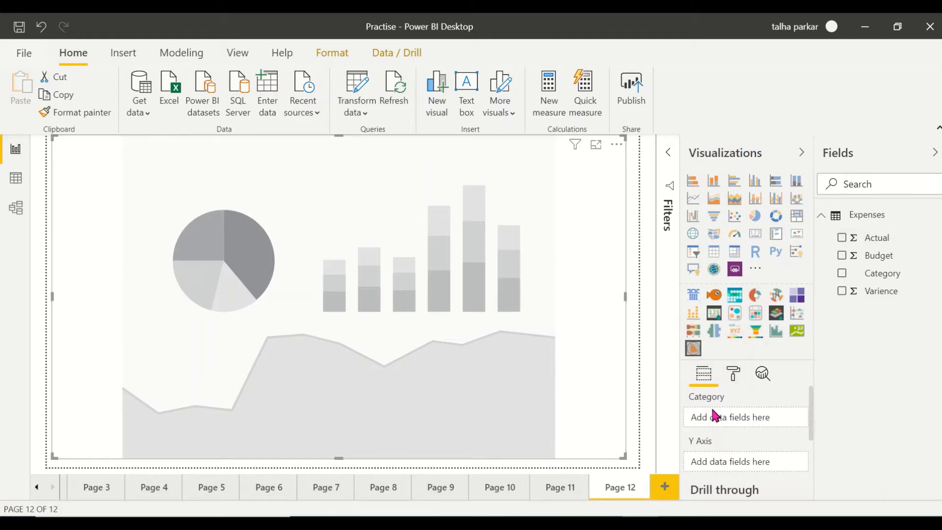
mouse_move(802, 445)
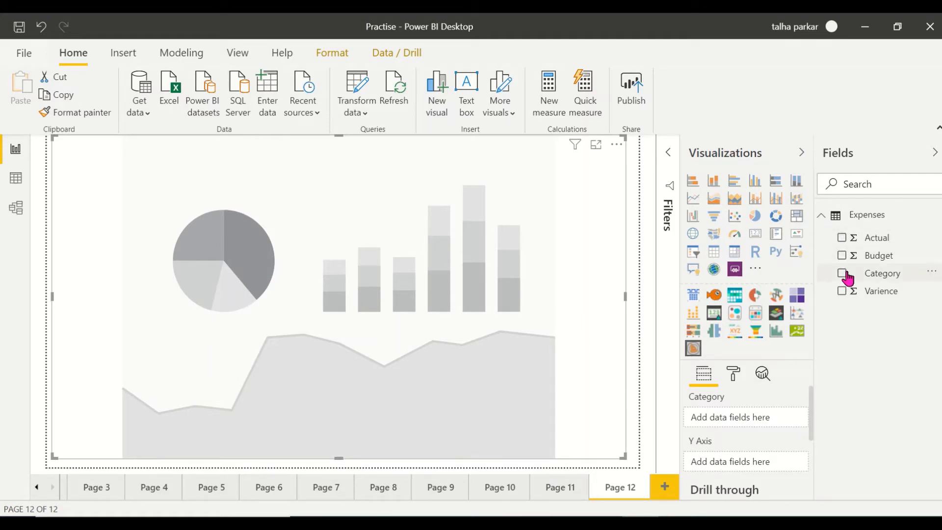
Add a fresh Radar Chart using Category as categories and Actual as values.
click(883, 272)
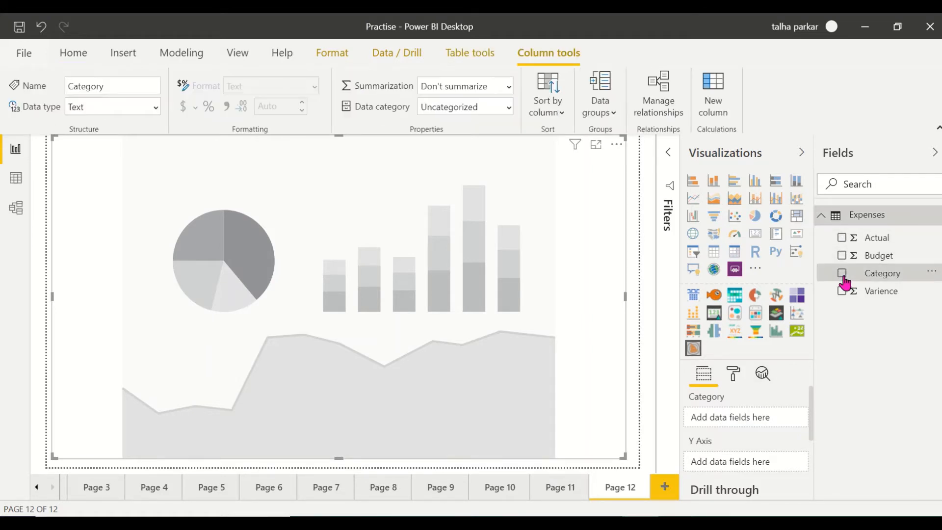
click(842, 272)
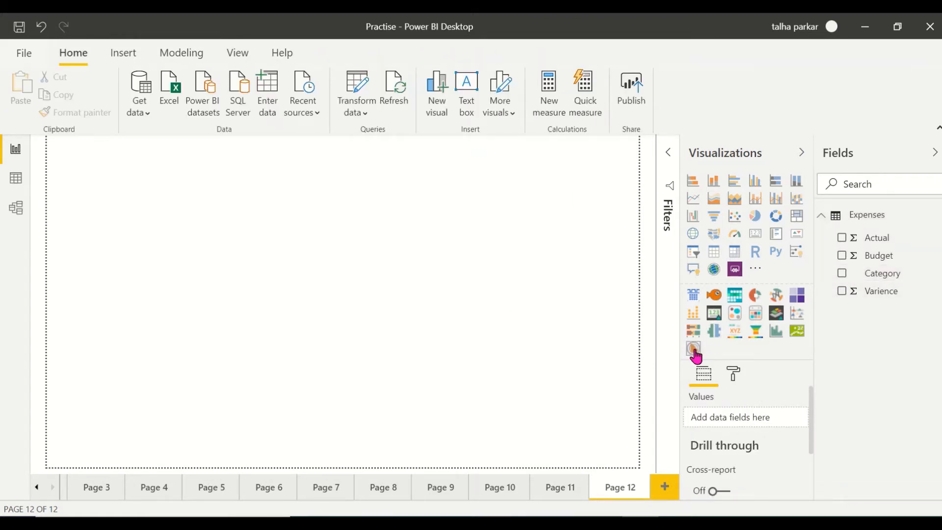
click(693, 348)
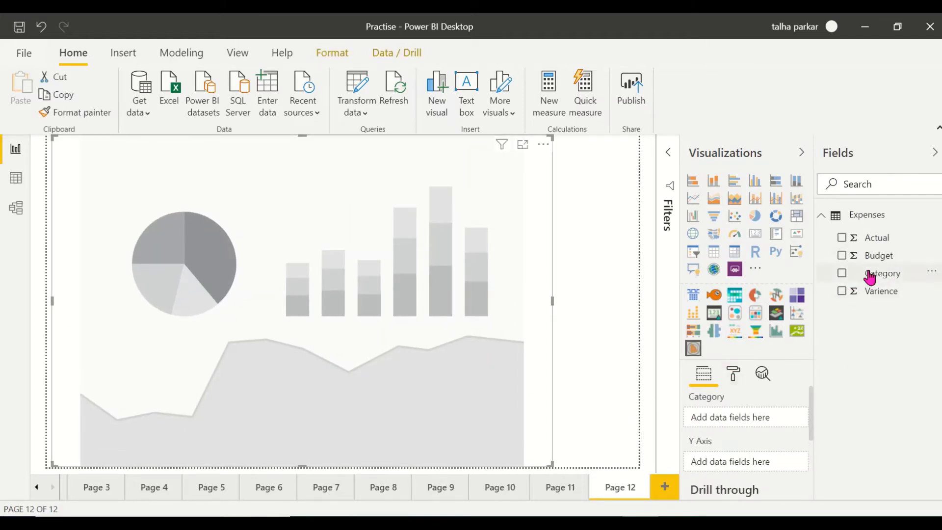
click(842, 273)
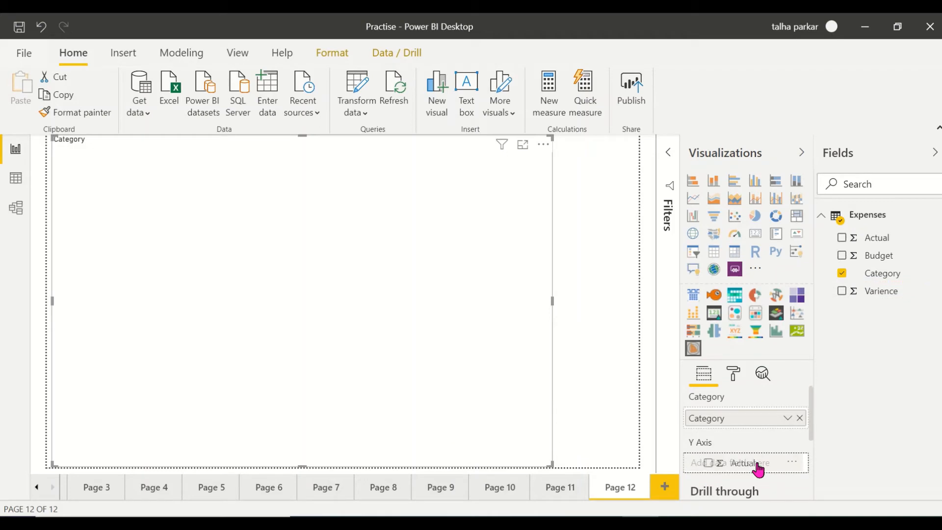
click(842, 237)
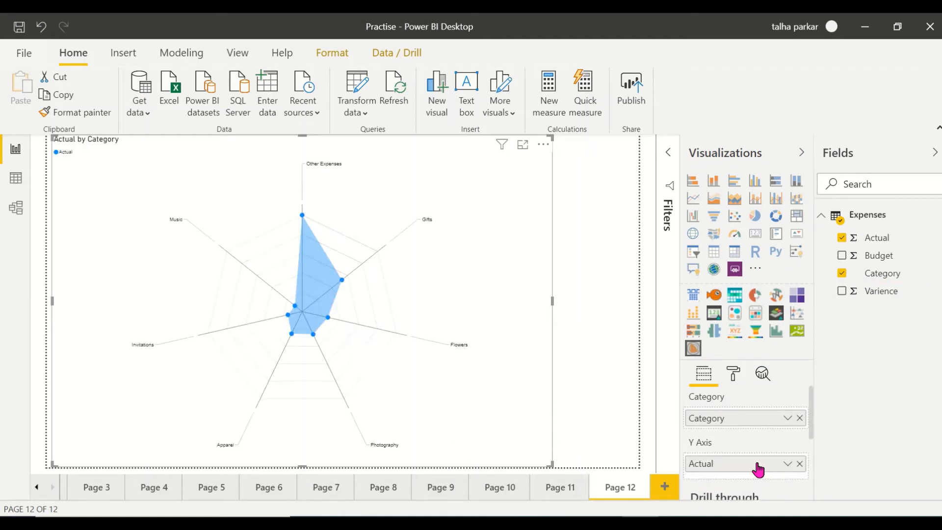
mouse_move(252, 344)
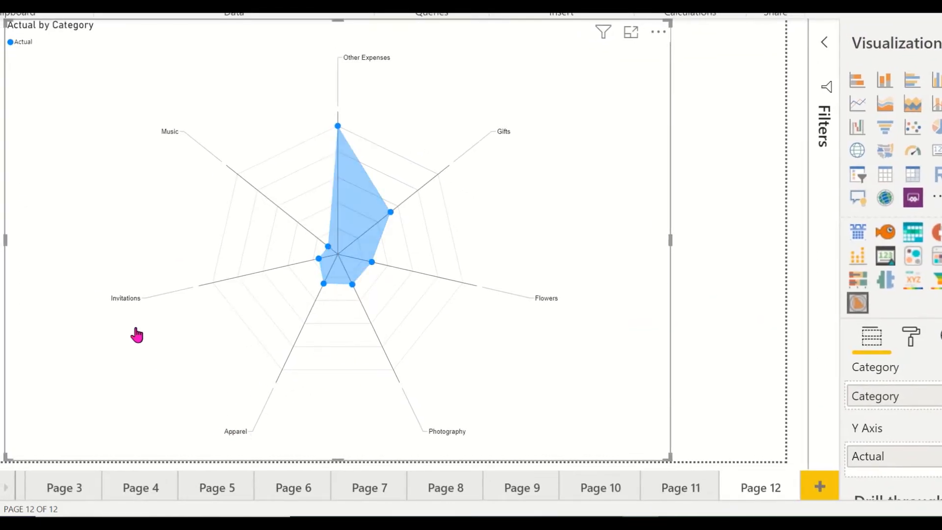
mouse_move(508, 145)
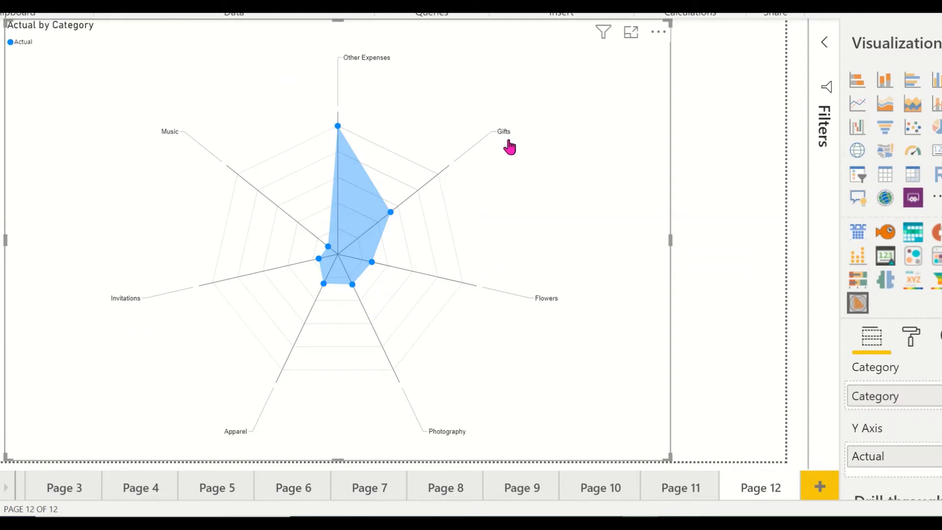
mouse_move(509, 390)
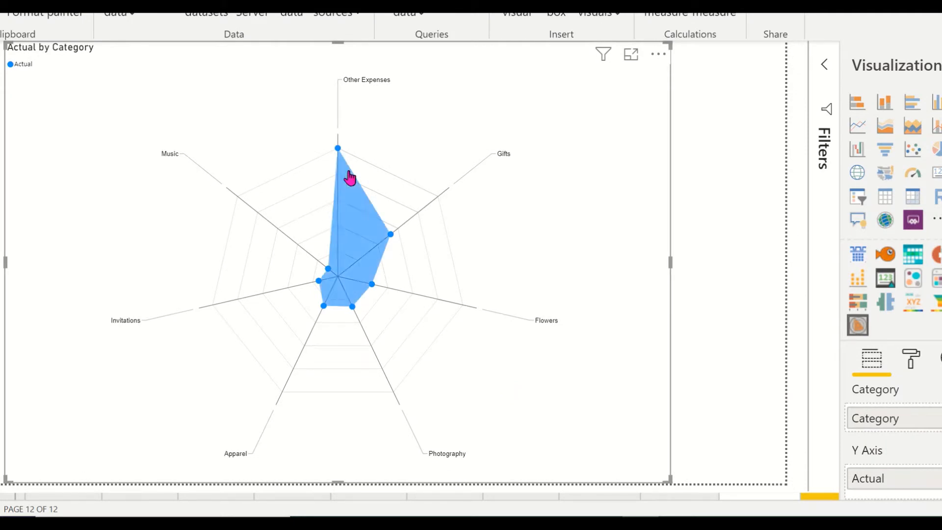
mouse_move(324, 229)
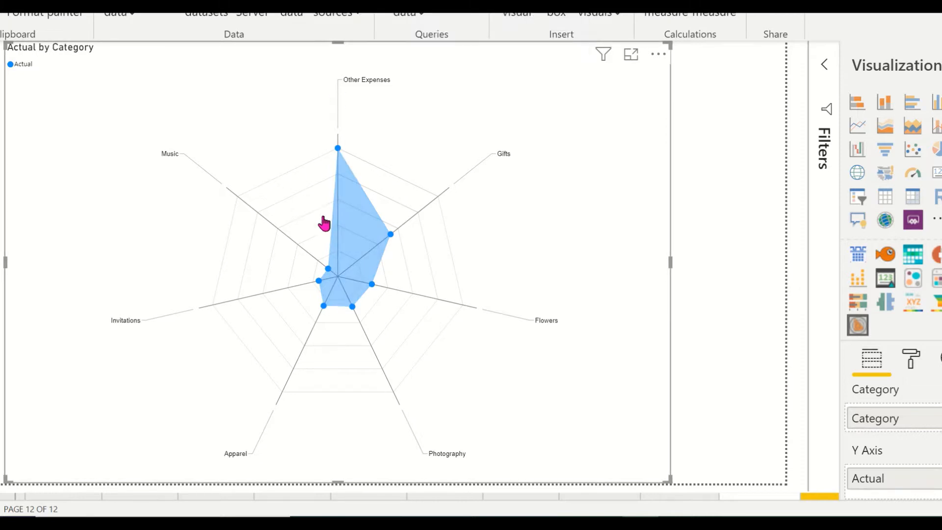
mouse_move(338, 291)
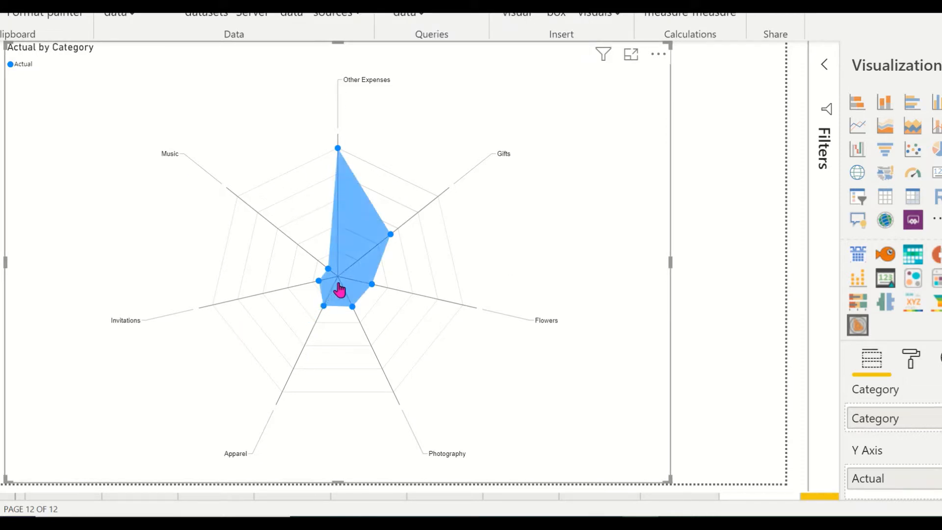
mouse_move(362, 264)
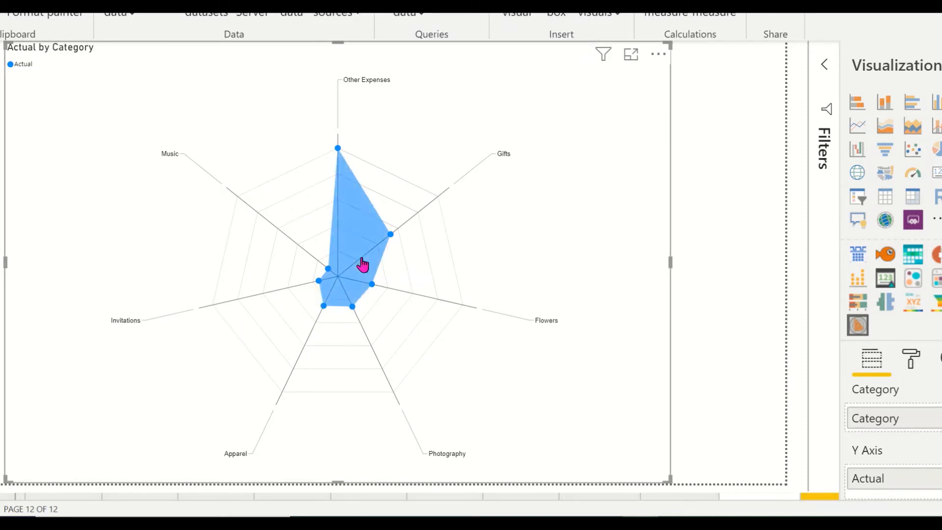
mouse_move(374, 258)
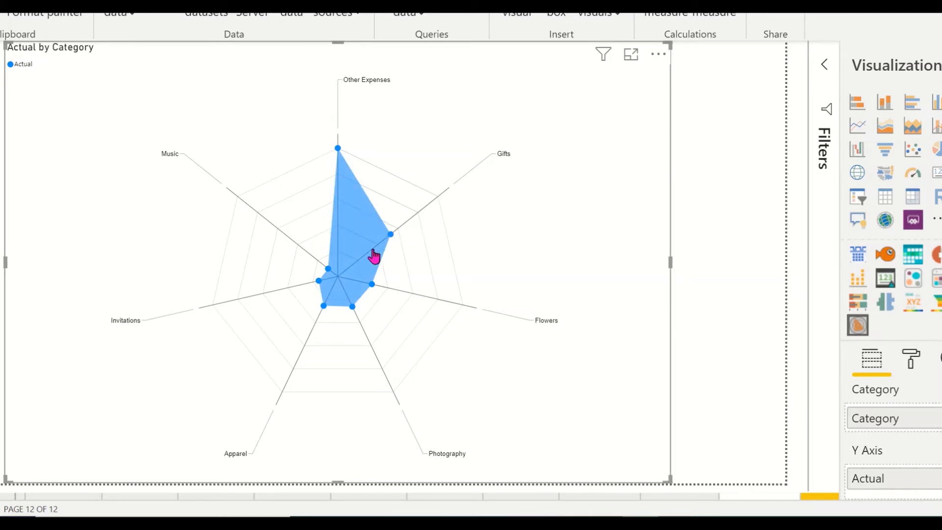
mouse_move(527, 305)
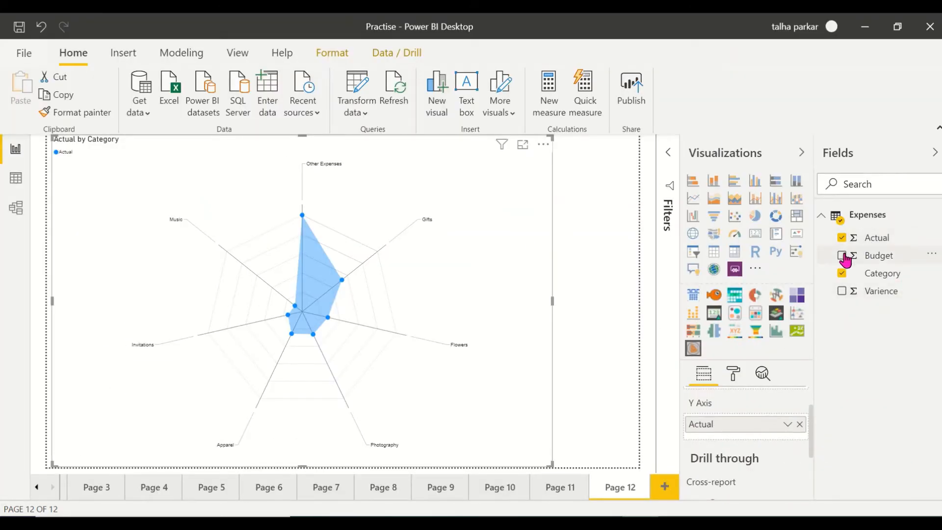
Add Budget as a second series and recolour it light orange under Data colors.
click(842, 256)
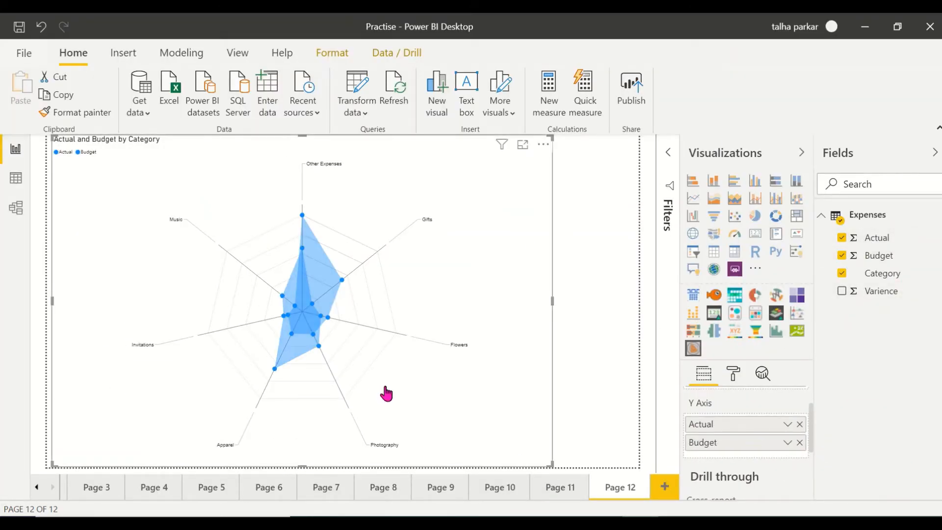
mouse_move(246, 344)
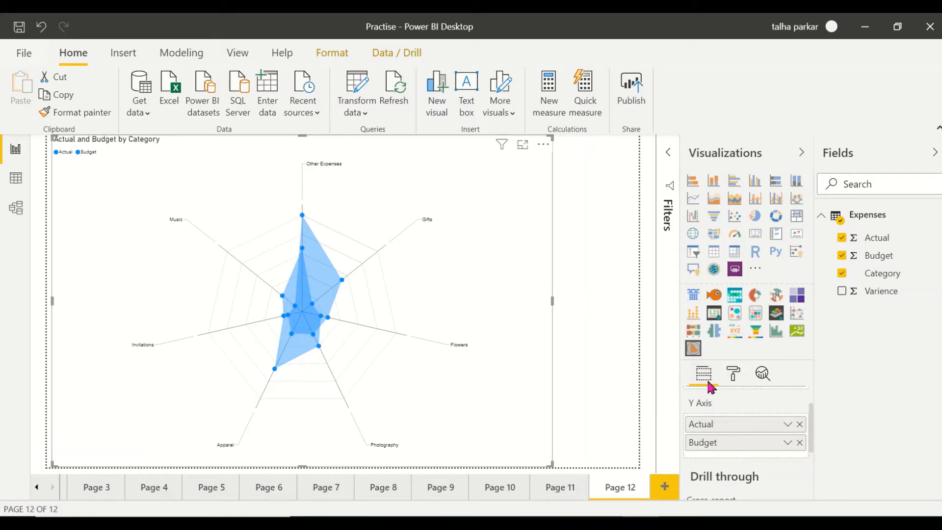
mouse_move(734, 379)
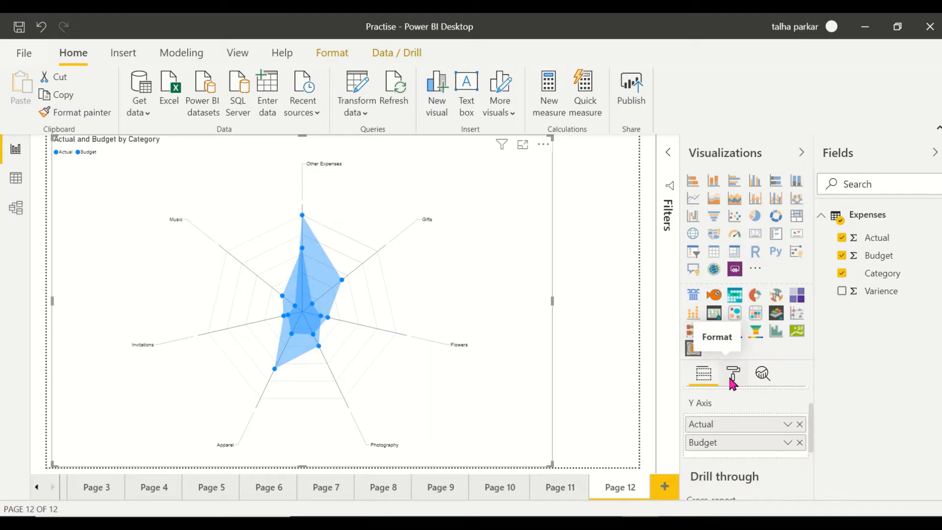
click(733, 374)
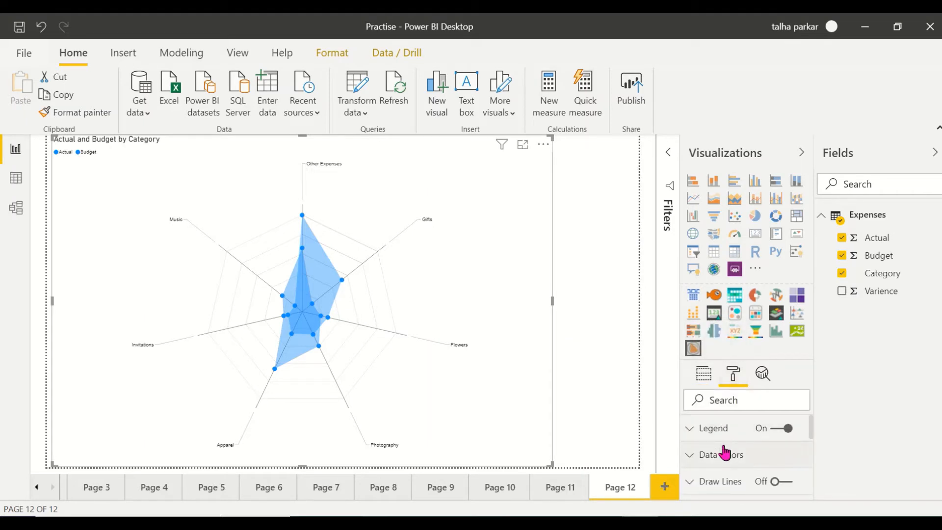
click(720, 454)
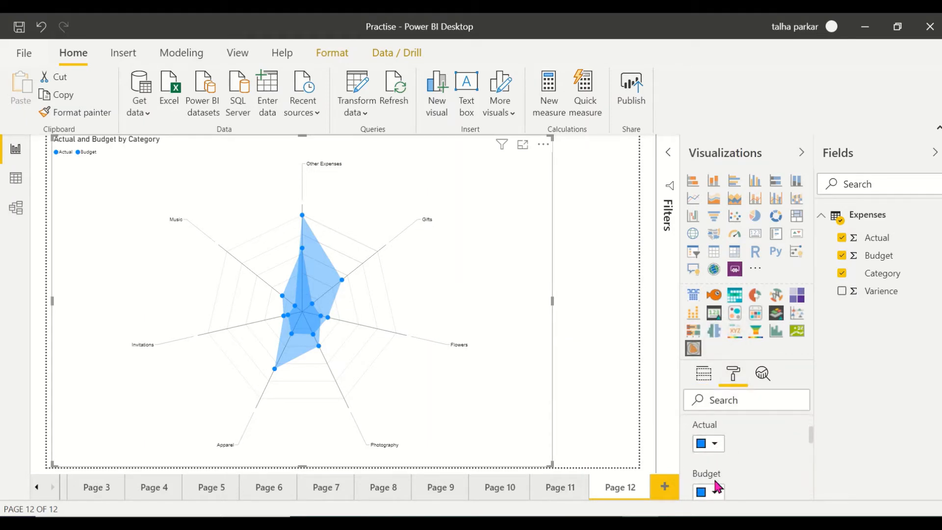
click(719, 492)
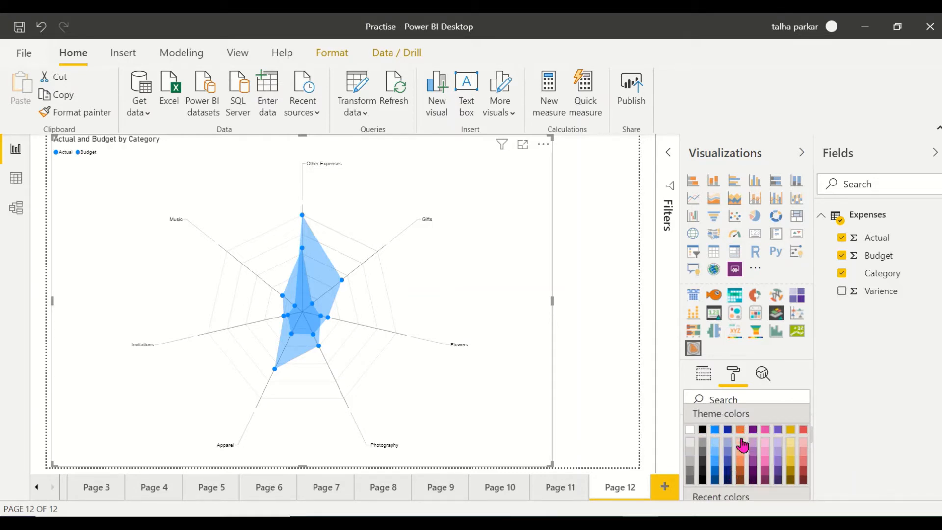
click(747, 448)
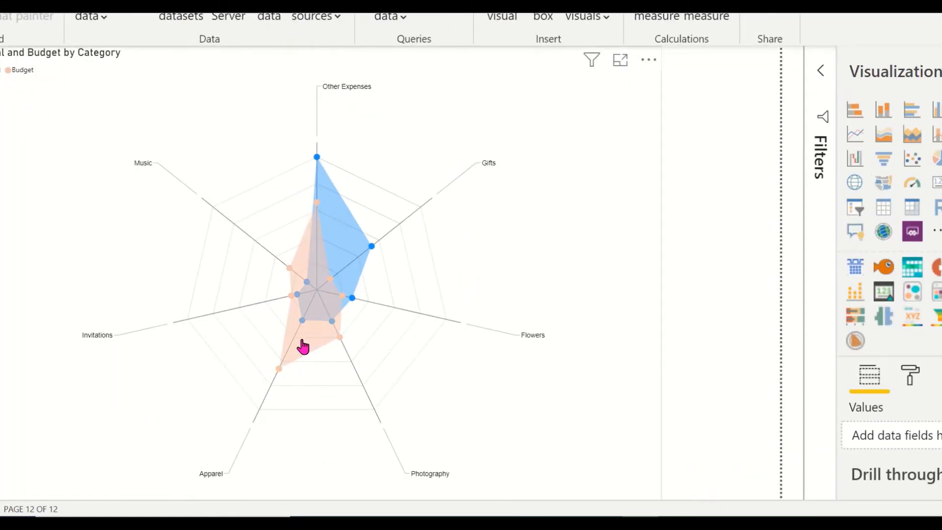
mouse_move(289, 344)
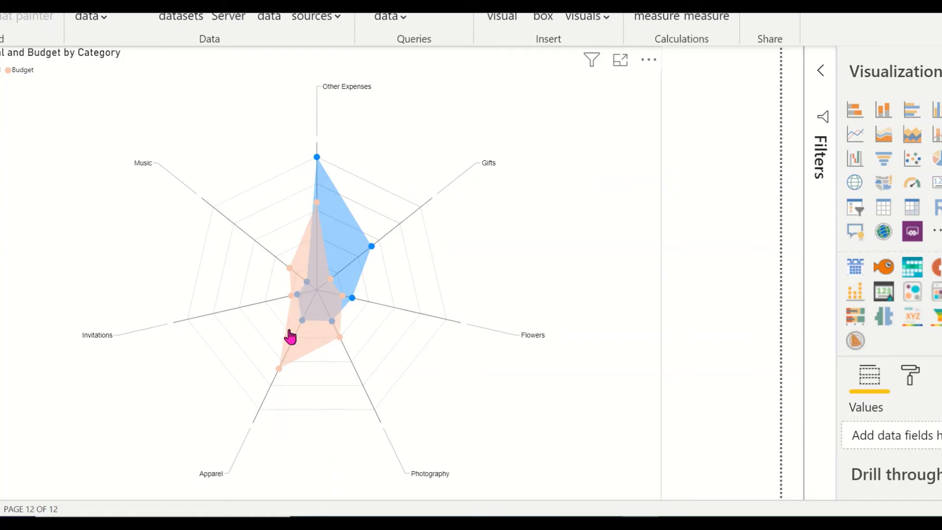
mouse_move(298, 358)
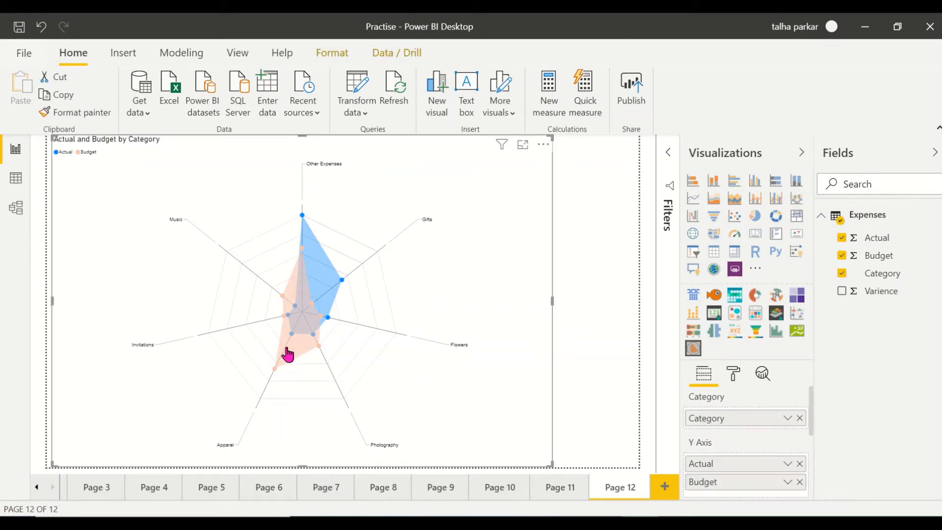
mouse_move(301, 365)
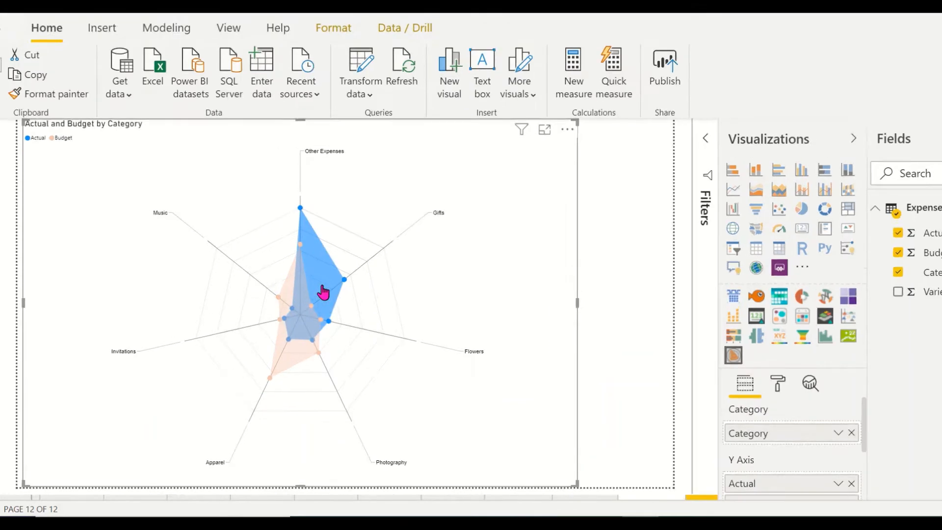
click(545, 130)
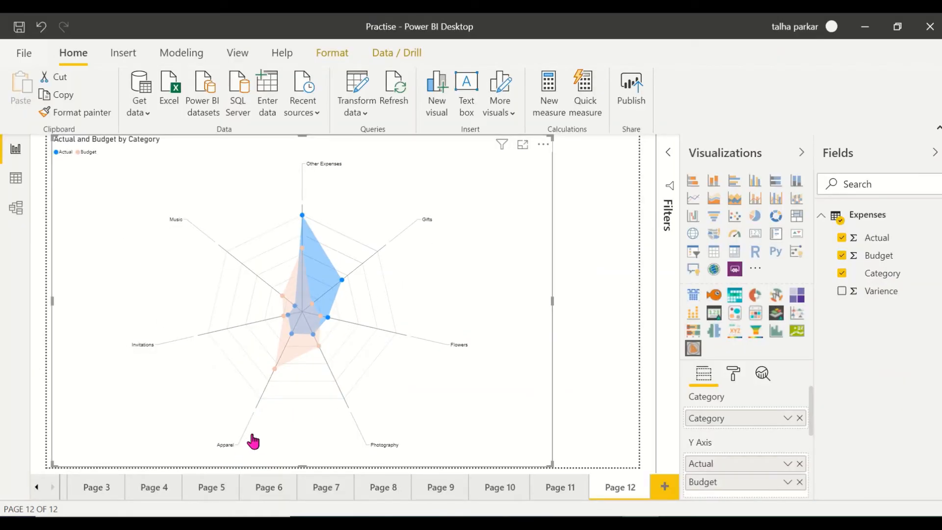
mouse_move(279, 381)
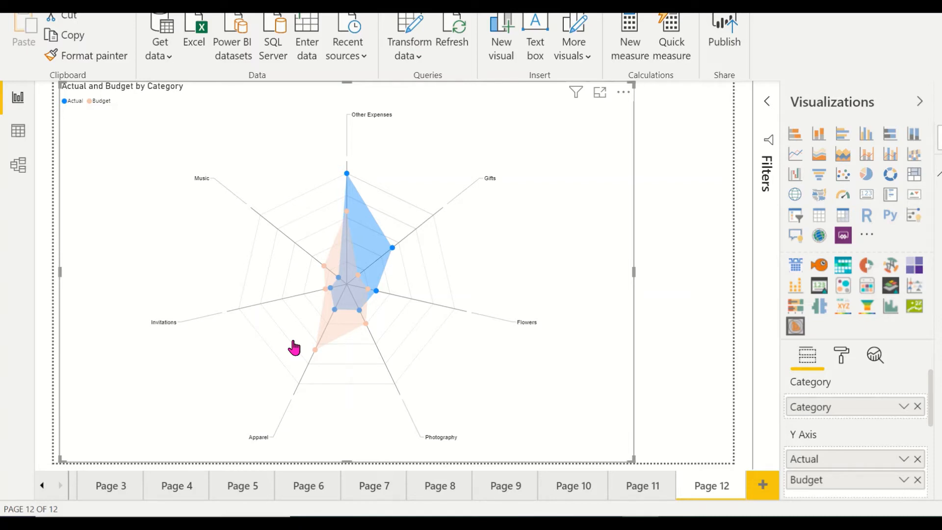
mouse_move(413, 250)
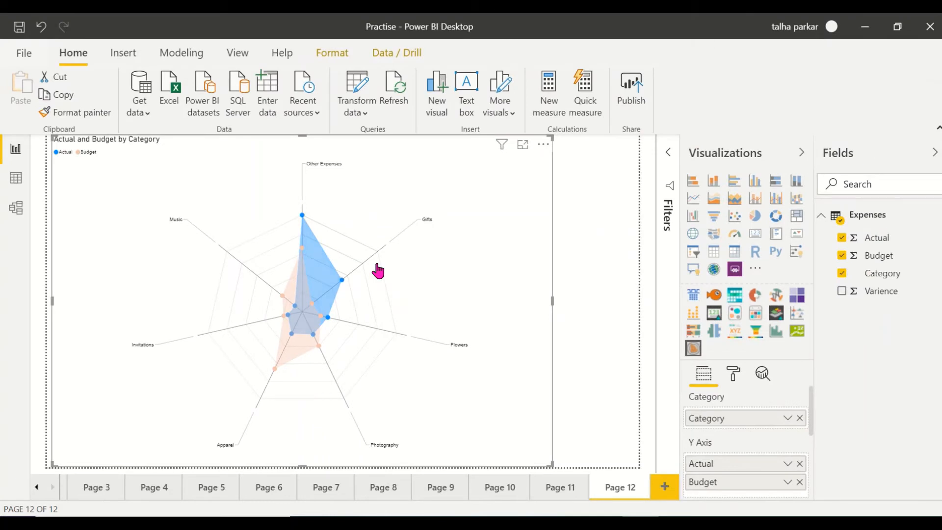
mouse_move(341, 356)
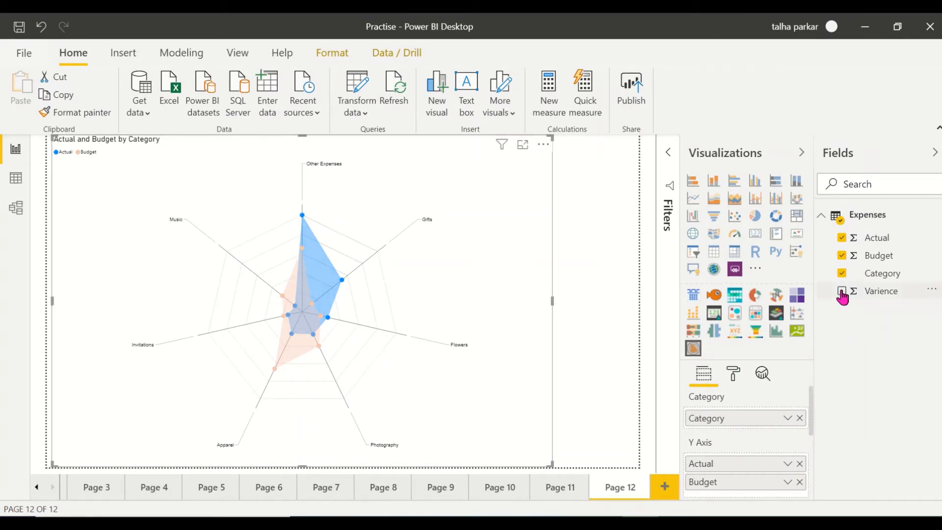
click(842, 291)
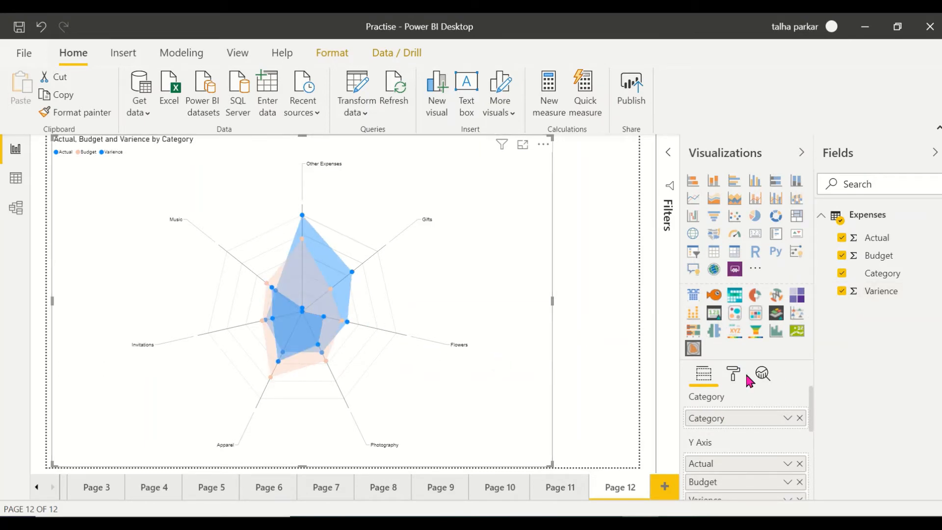
click(734, 374)
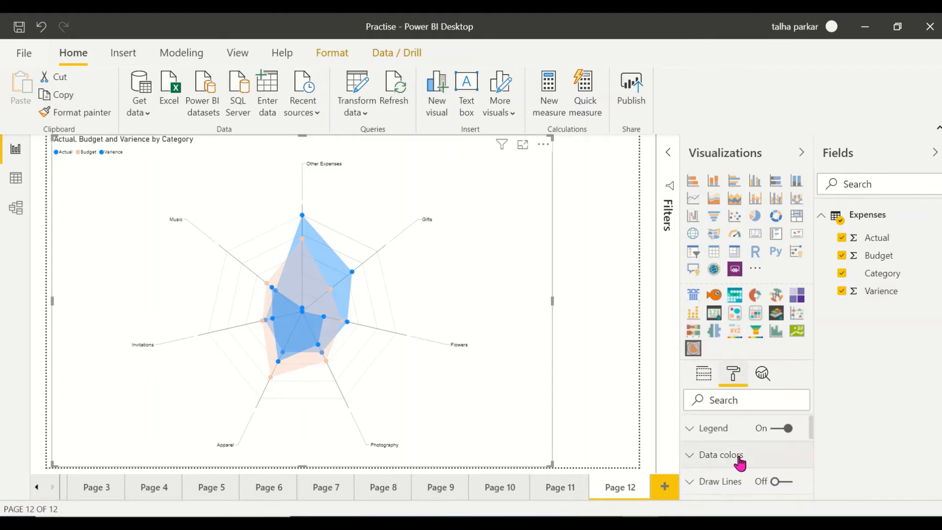
click(719, 455)
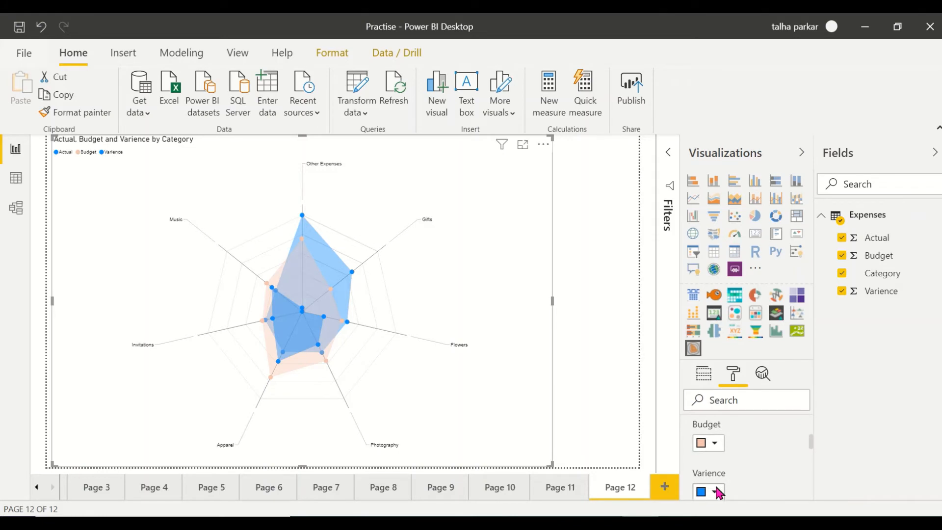
click(717, 492)
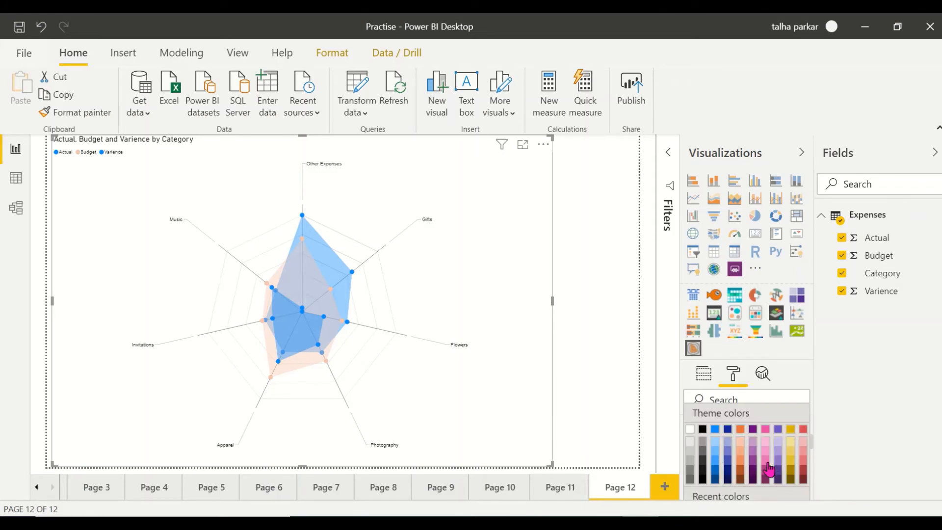
click(767, 462)
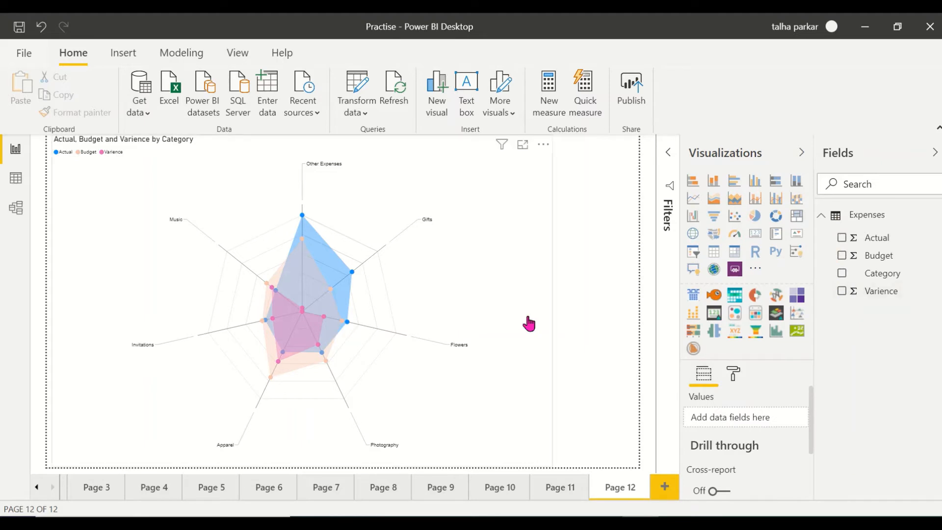
click(842, 291)
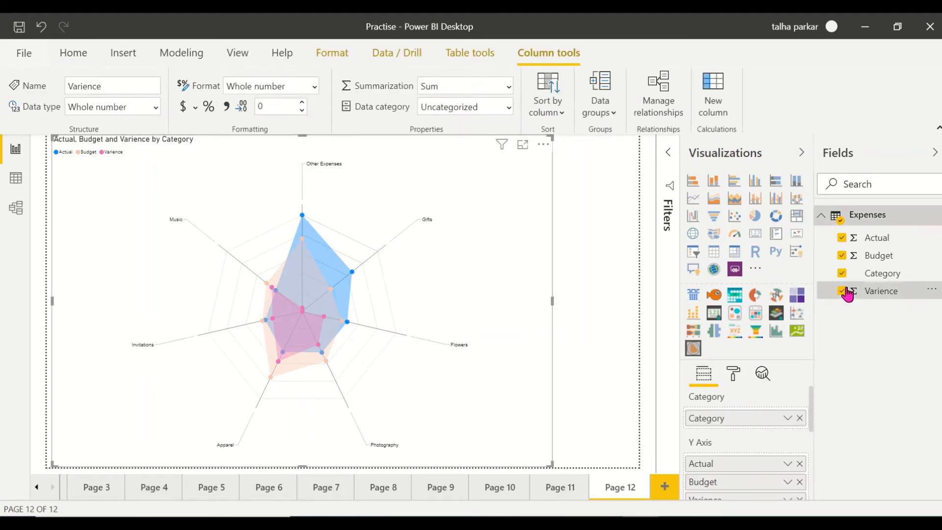
click(842, 291)
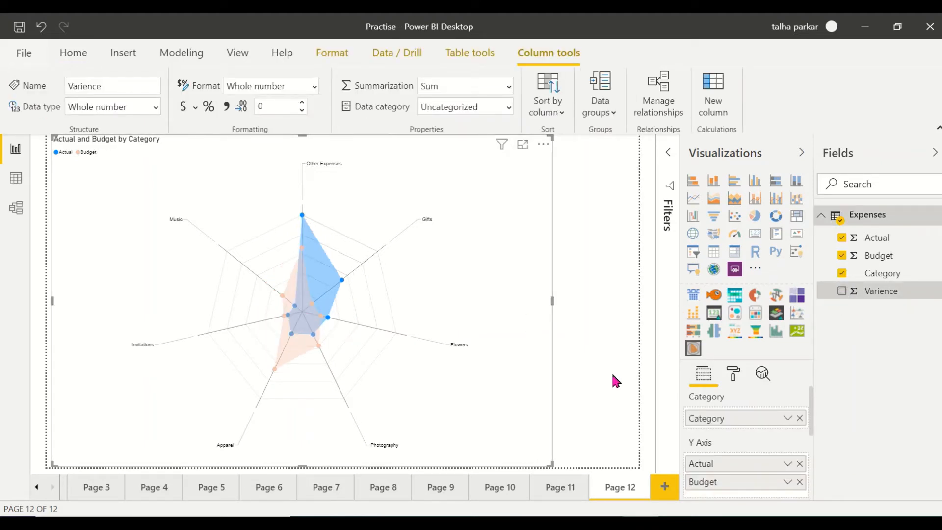
mouse_move(524, 377)
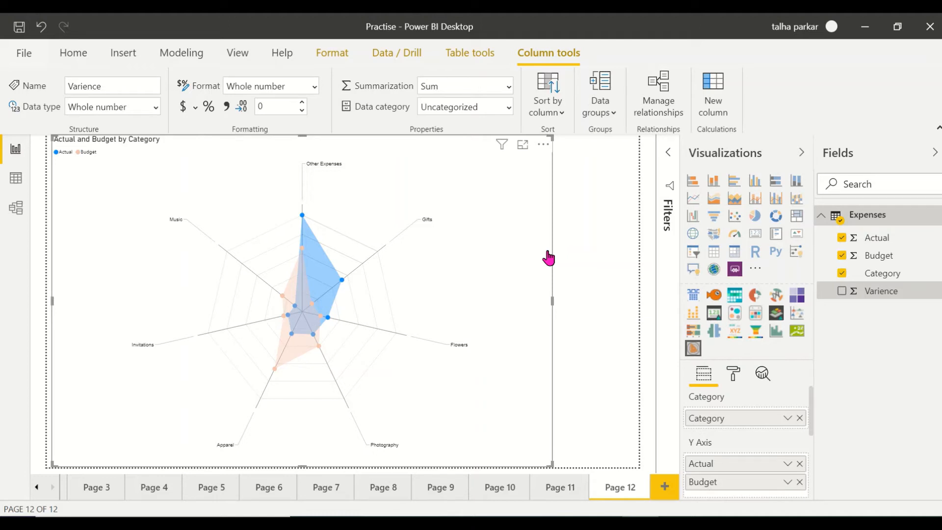
mouse_move(77, 196)
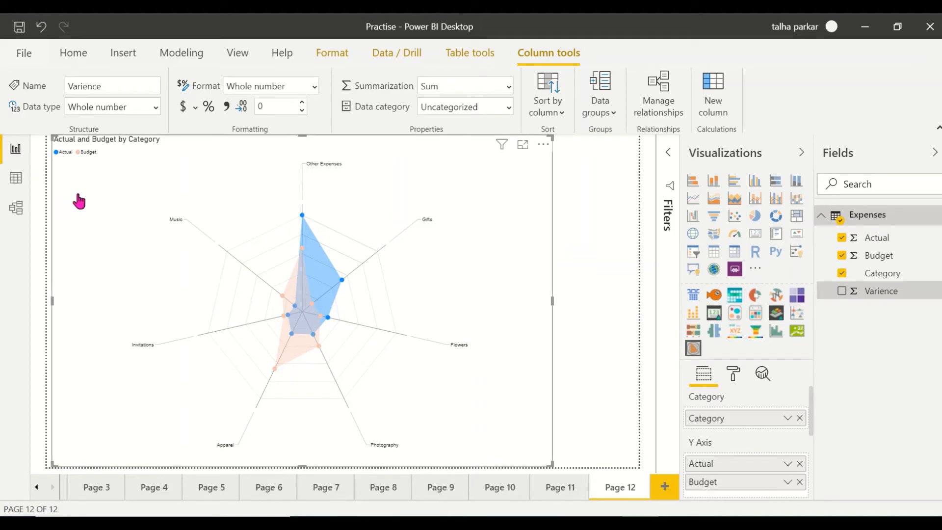
mouse_move(18, 162)
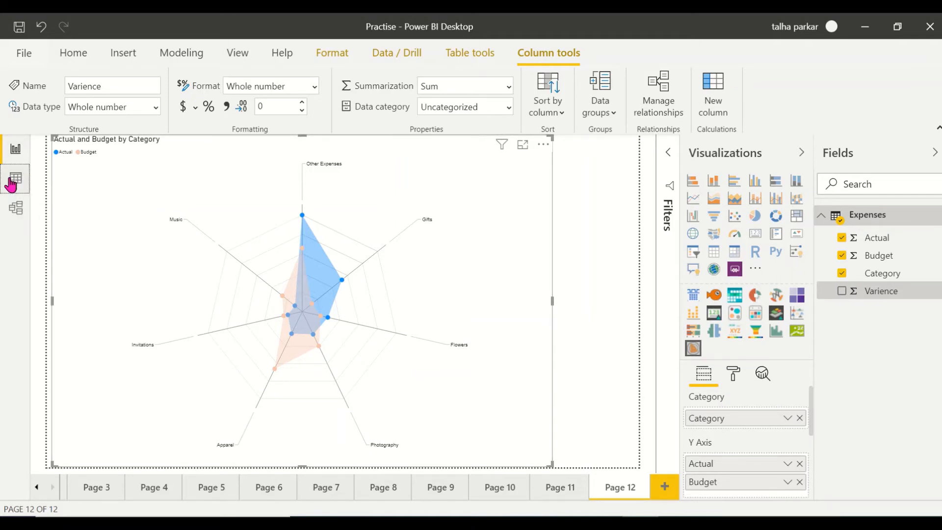
Switch to Data view and select the Expenses table.
click(16, 178)
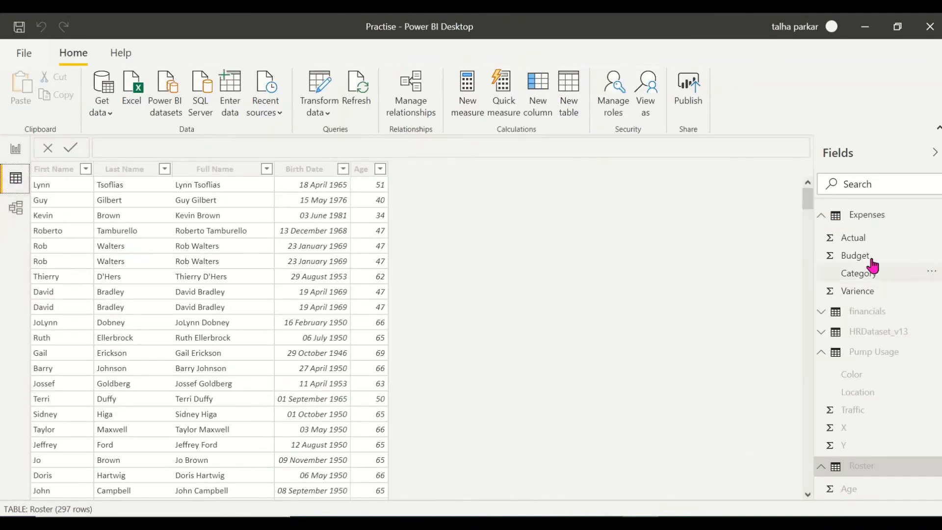
click(867, 215)
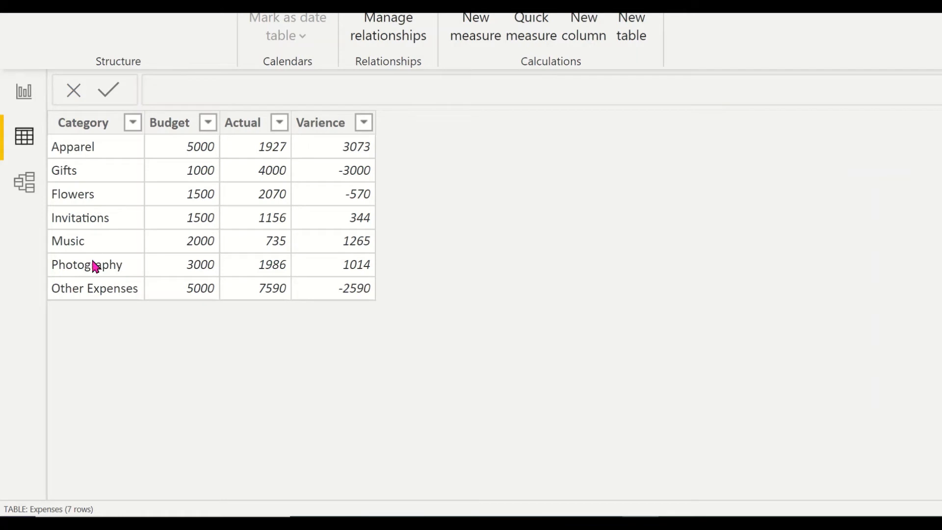
mouse_move(124, 303)
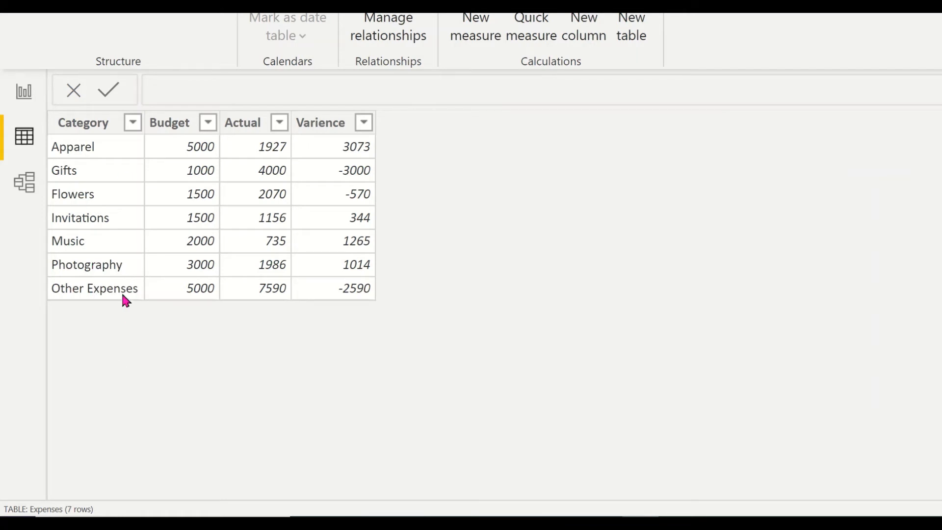
mouse_move(379, 376)
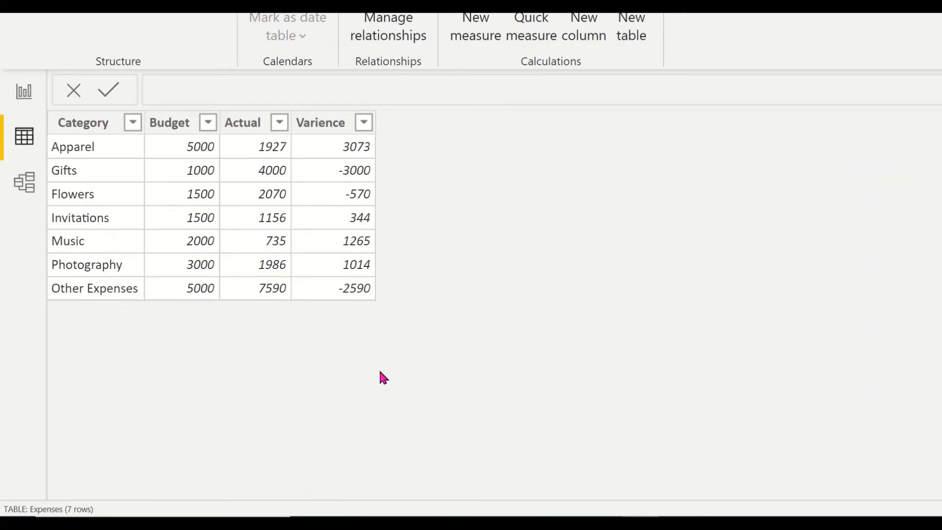
mouse_move(359, 358)
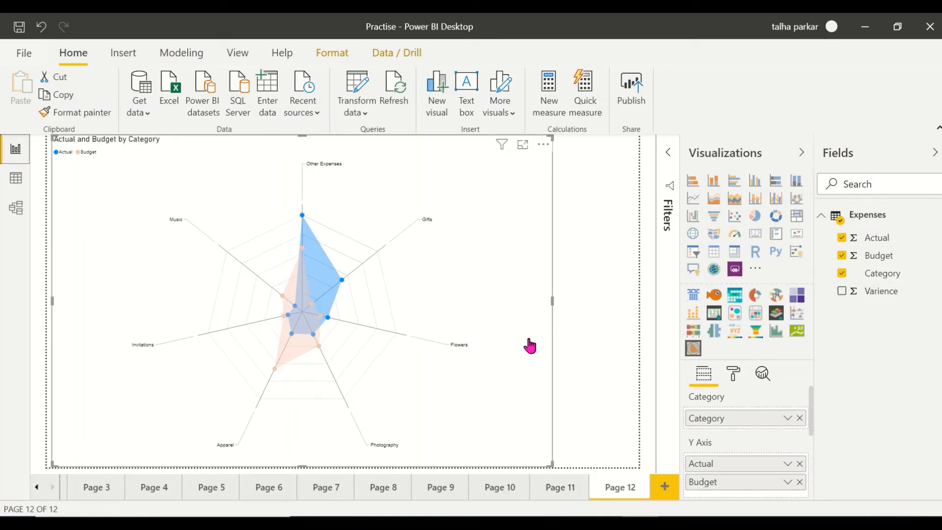
mouse_move(405, 308)
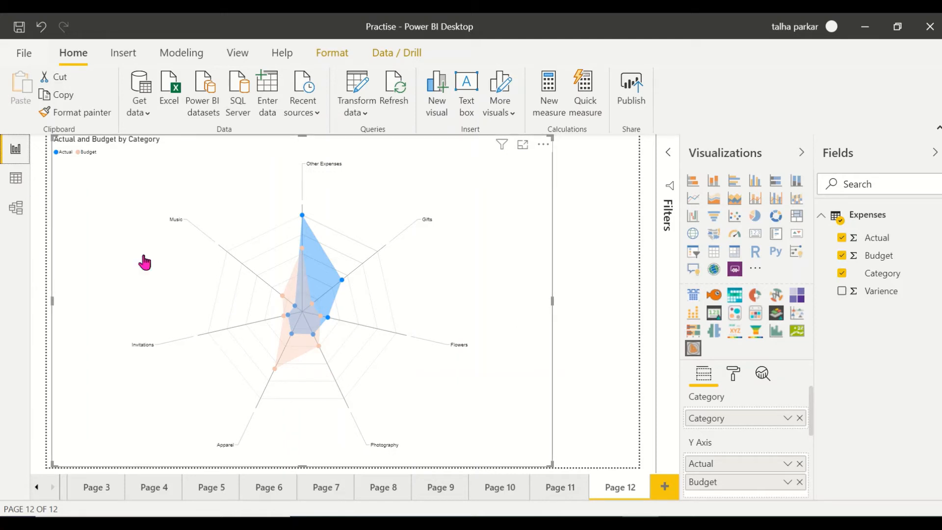
click(16, 178)
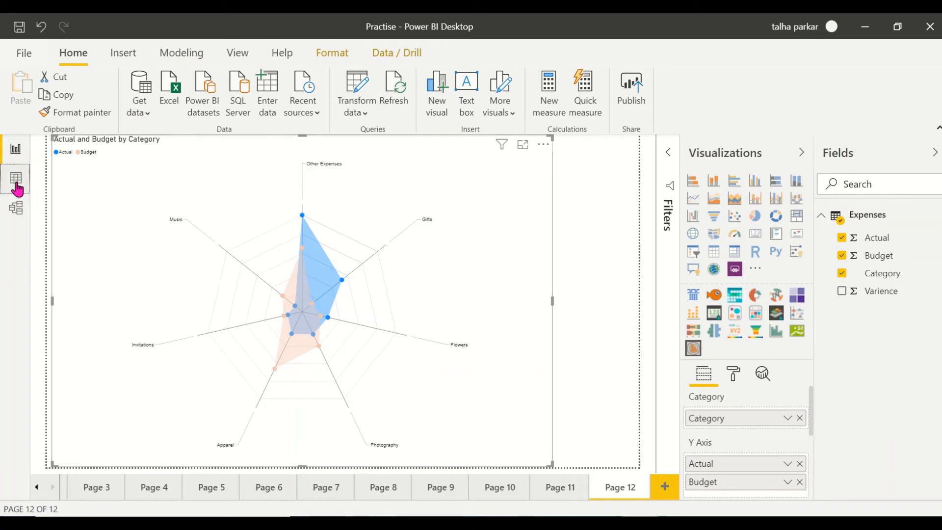
click(16, 178)
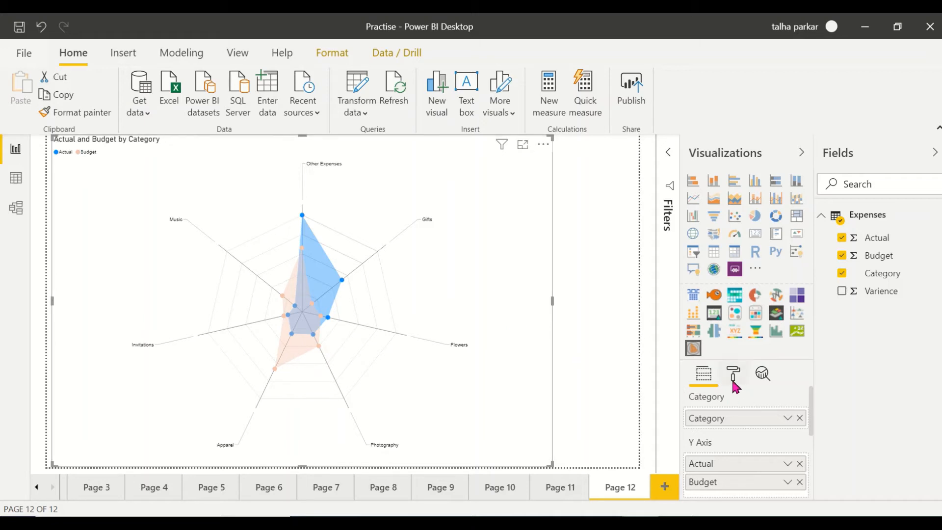
Turn the radar chart's Border on and resize the chart toward the page centre.
click(733, 374)
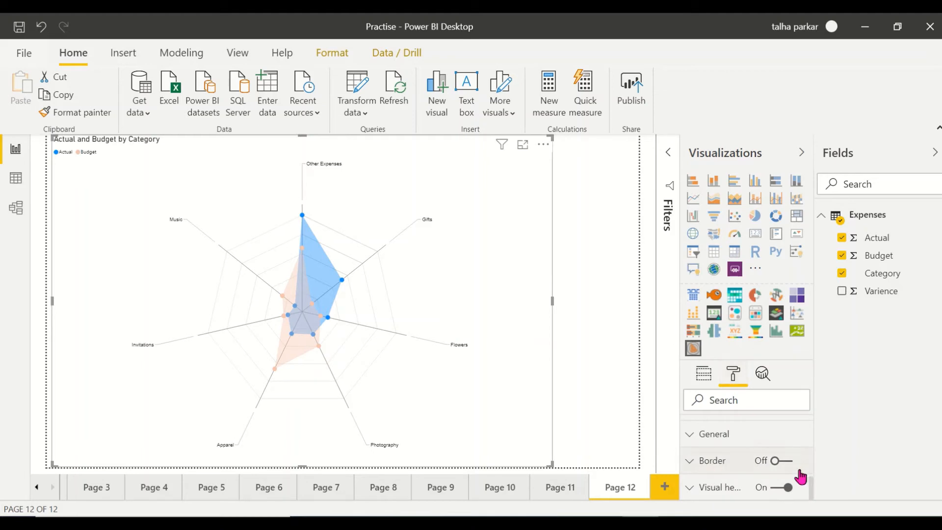
click(770, 461)
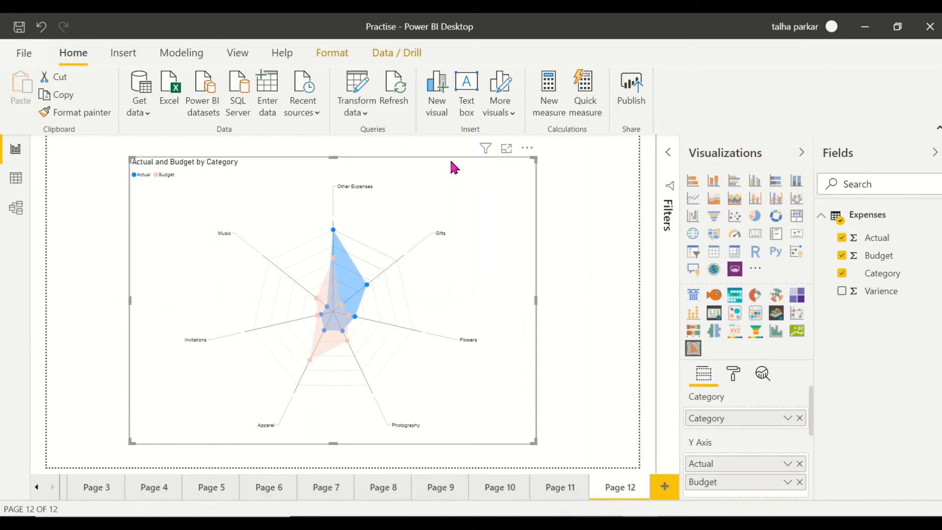
click(733, 374)
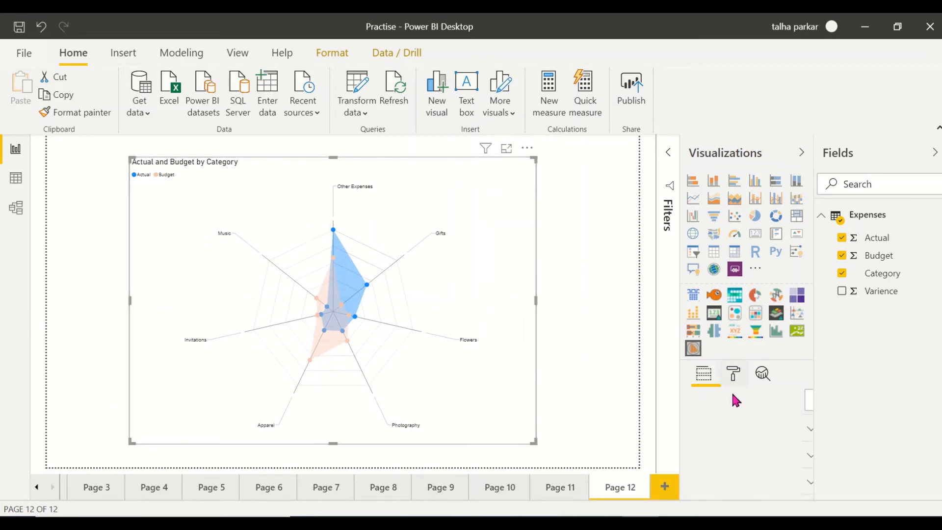
click(733, 374)
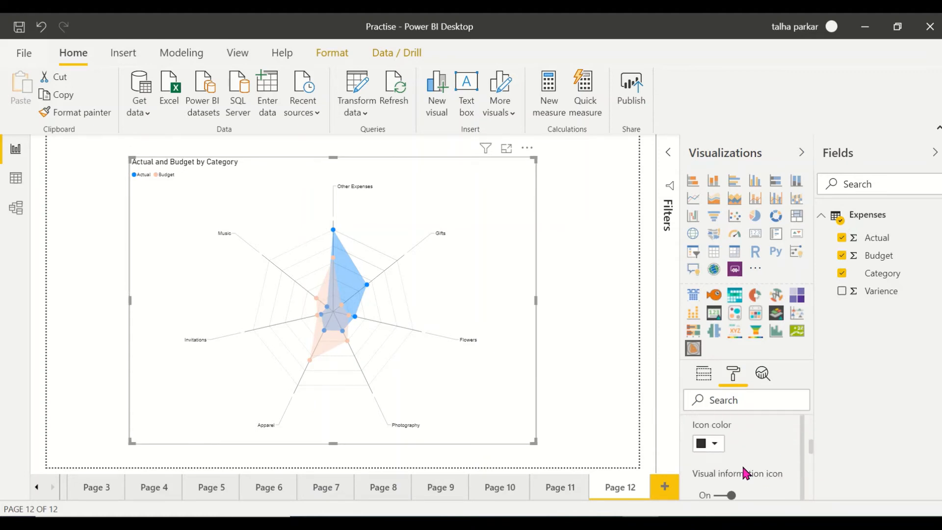
Scroll the Format pane down to the General position and size settings.
scroll(down, 3)
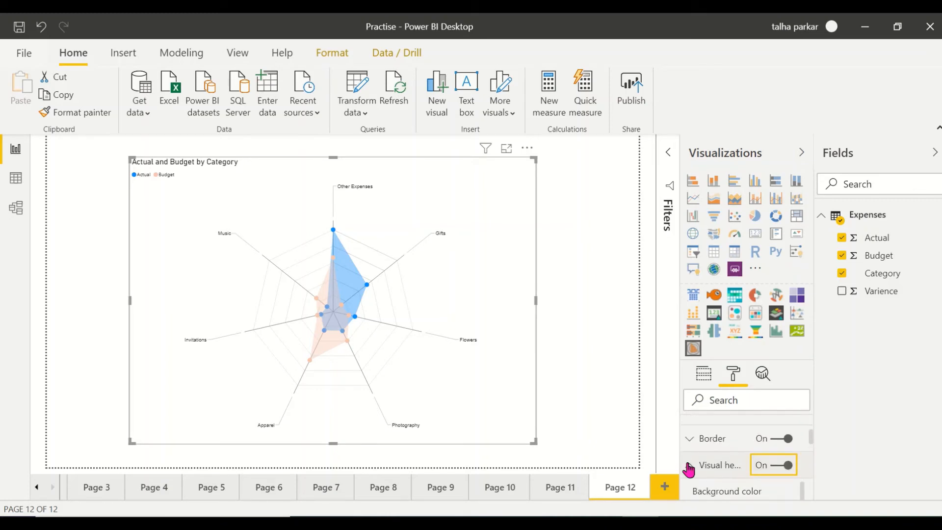
scroll(down, 3)
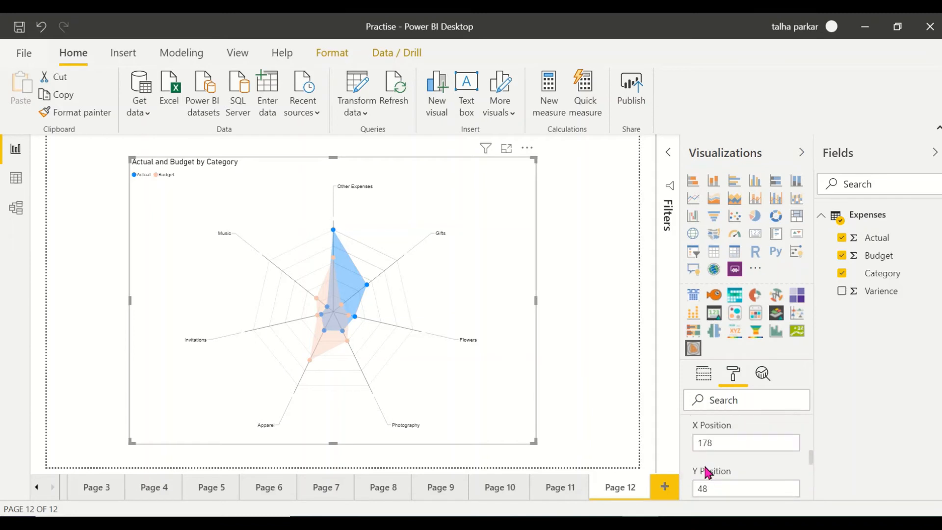
scroll(down, 3)
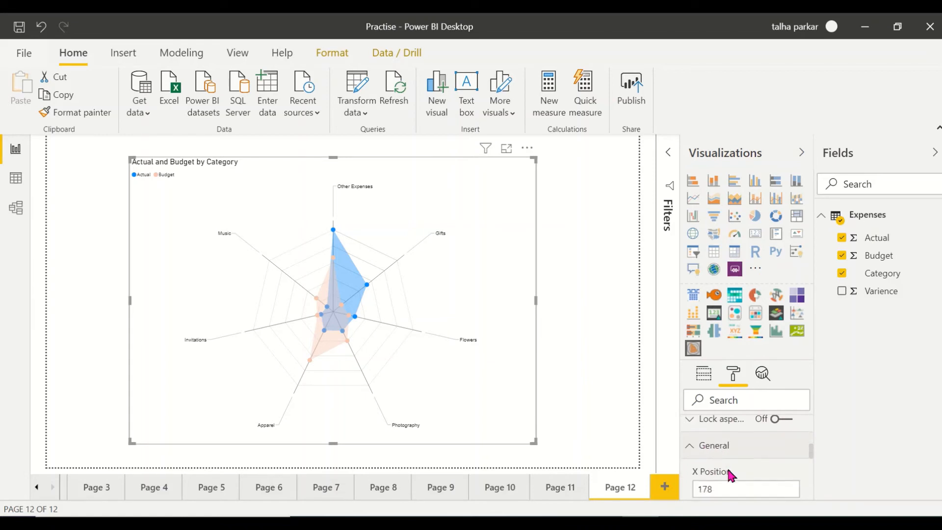
scroll(down, 3)
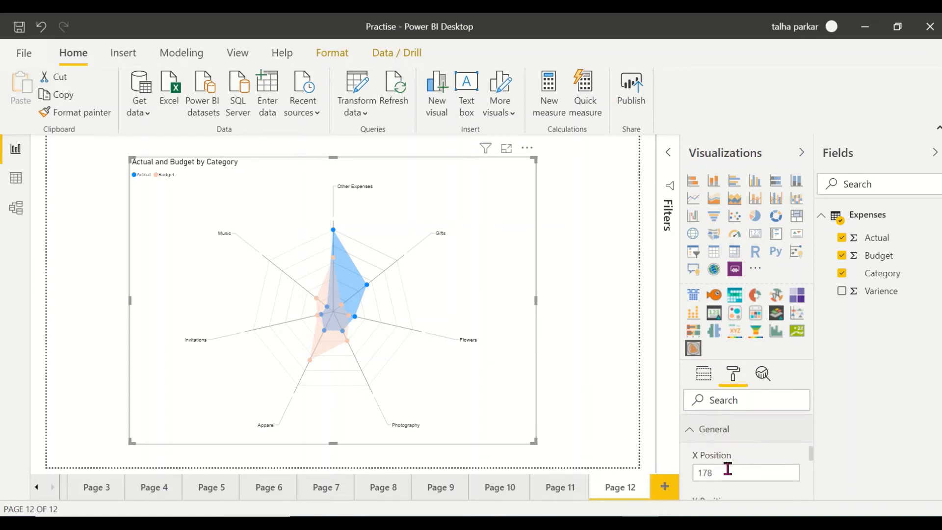
scroll(down, 3)
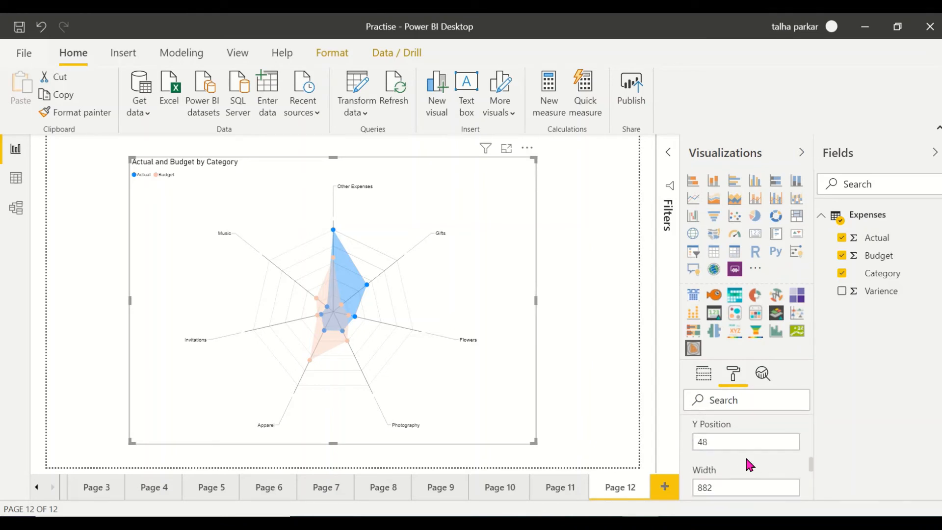
scroll(down, 3)
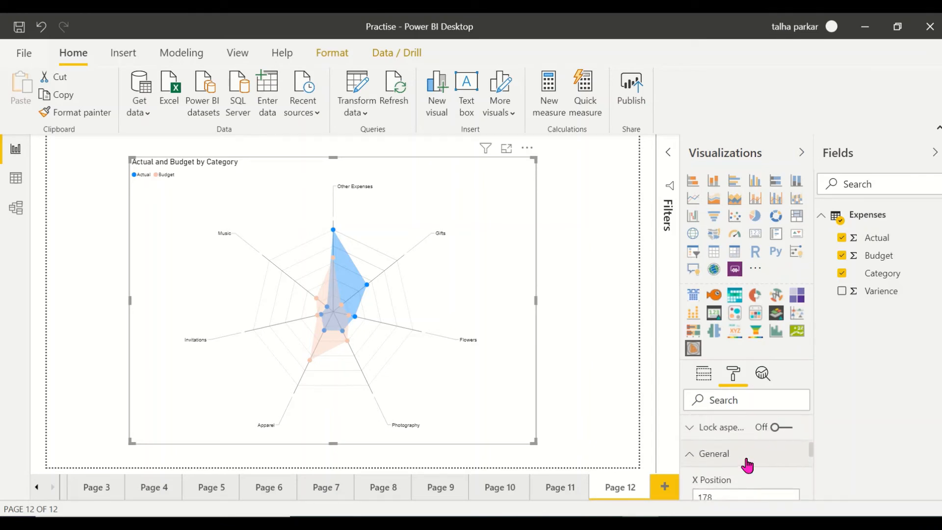
Fill the chart Background with dark brown and drag Transparency to about 81%.
click(784, 428)
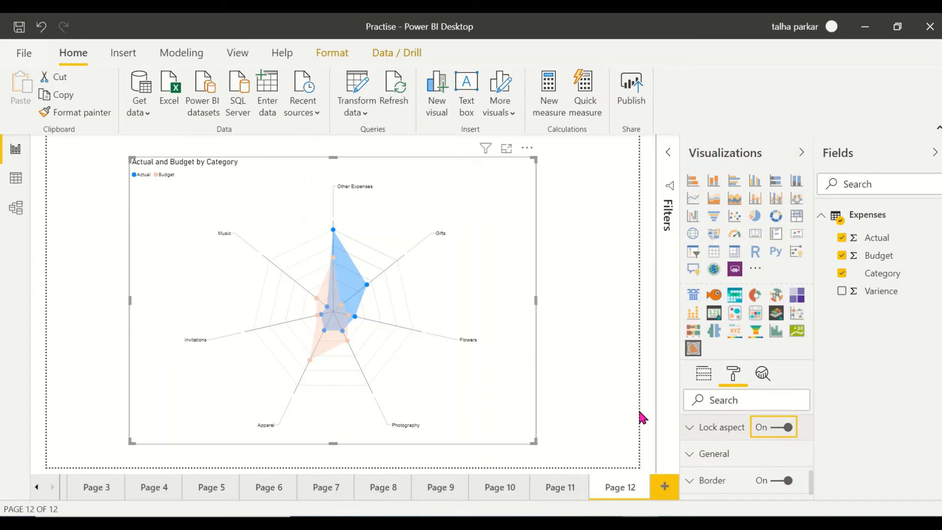
mouse_move(373, 360)
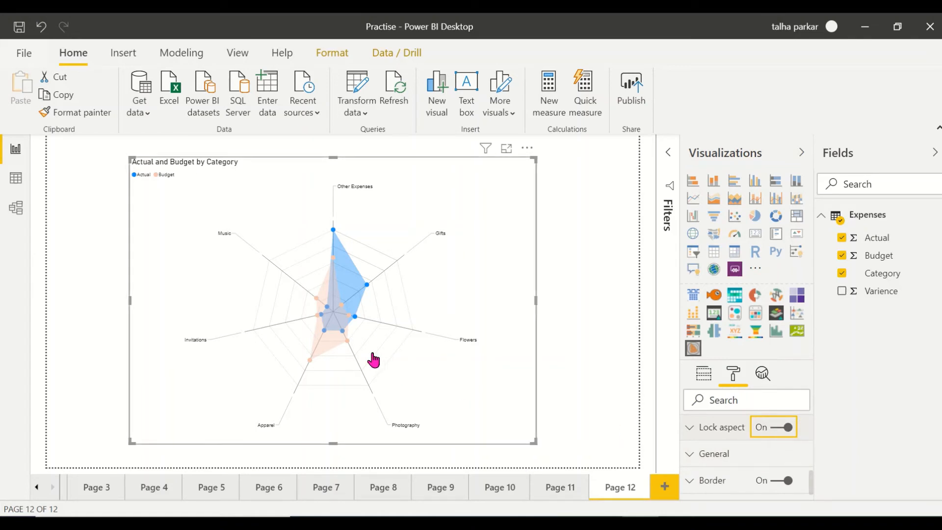
mouse_move(513, 422)
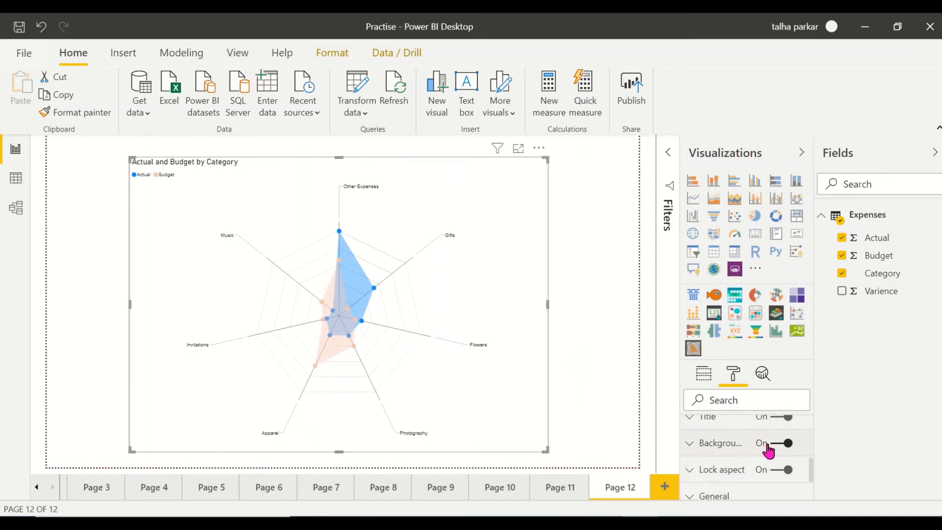
click(690, 443)
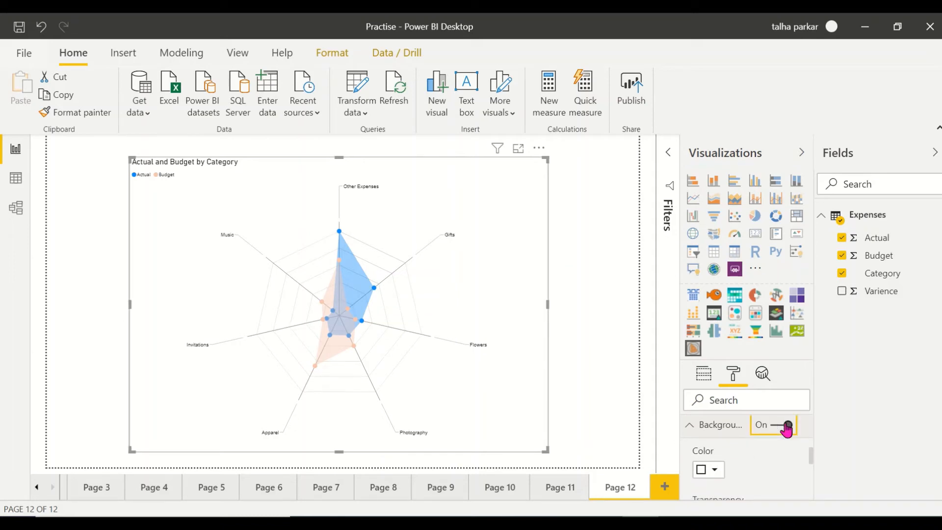
click(705, 469)
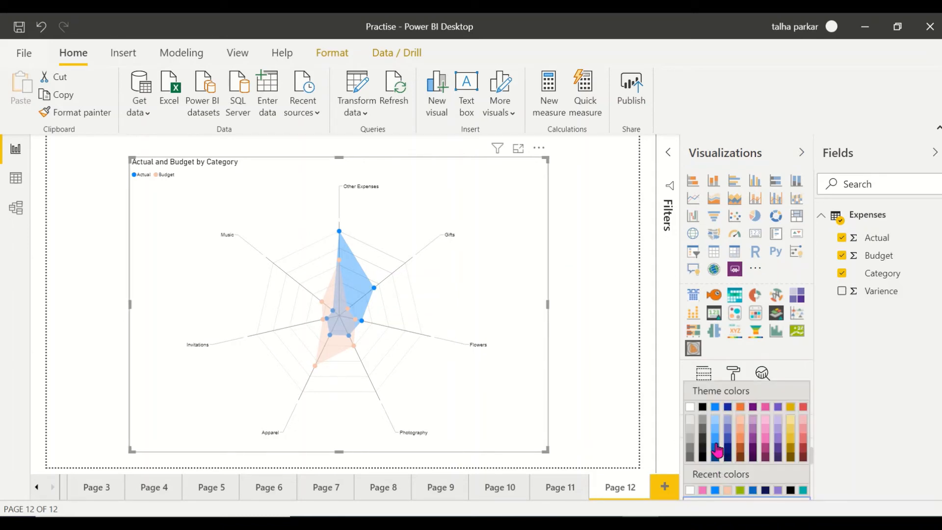
mouse_move(793, 452)
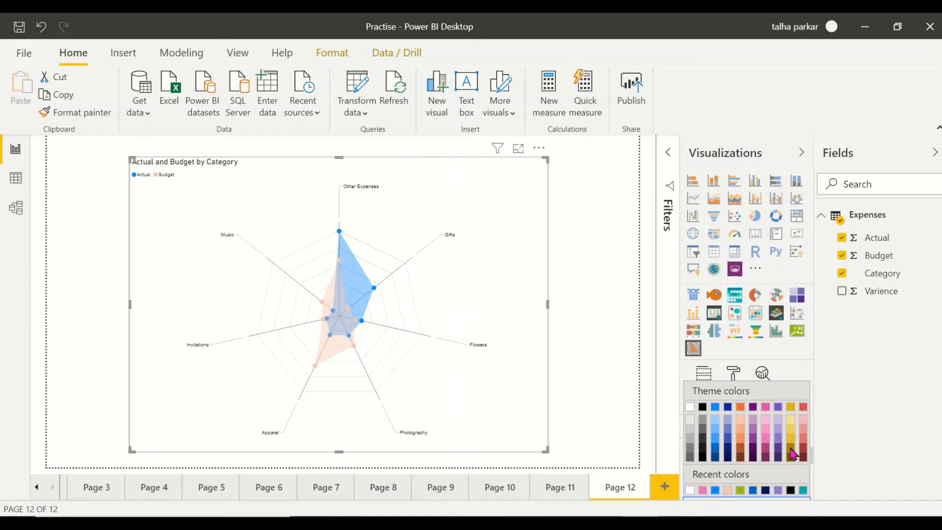
mouse_move(740, 461)
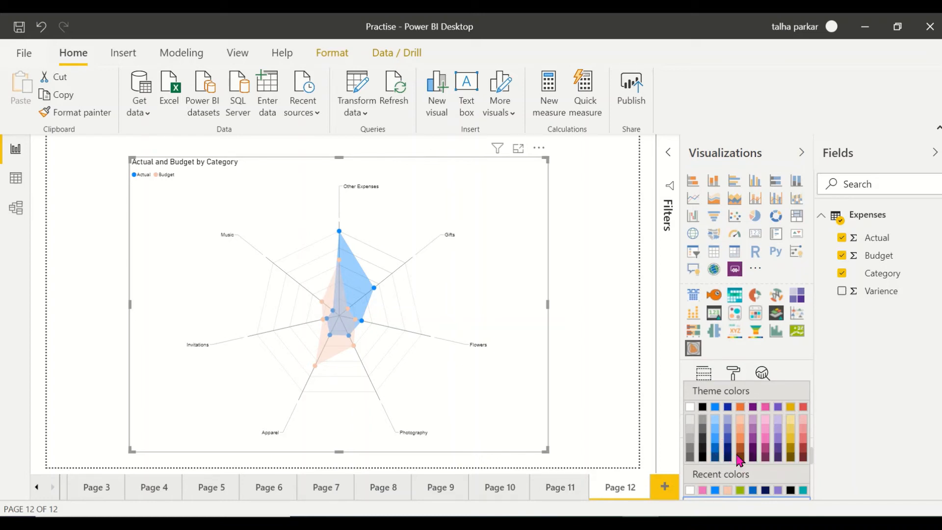
click(748, 455)
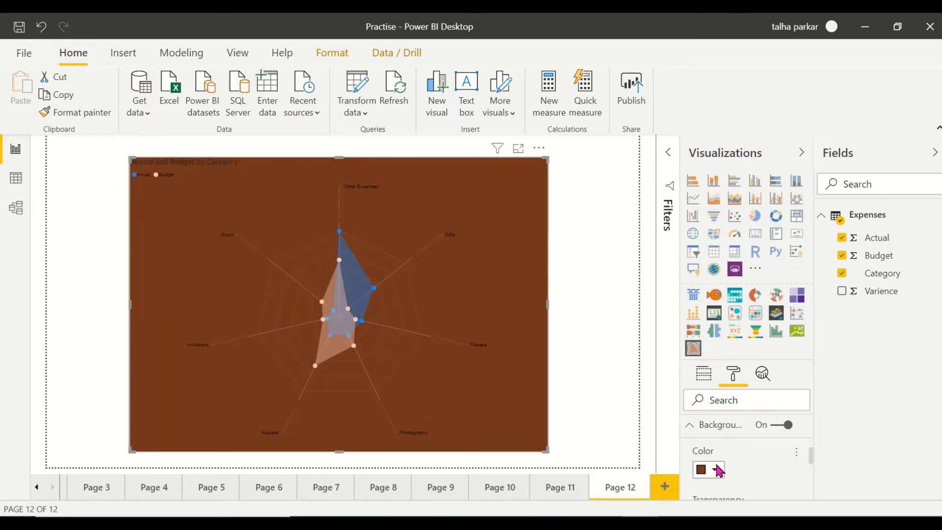
scroll(down, 3)
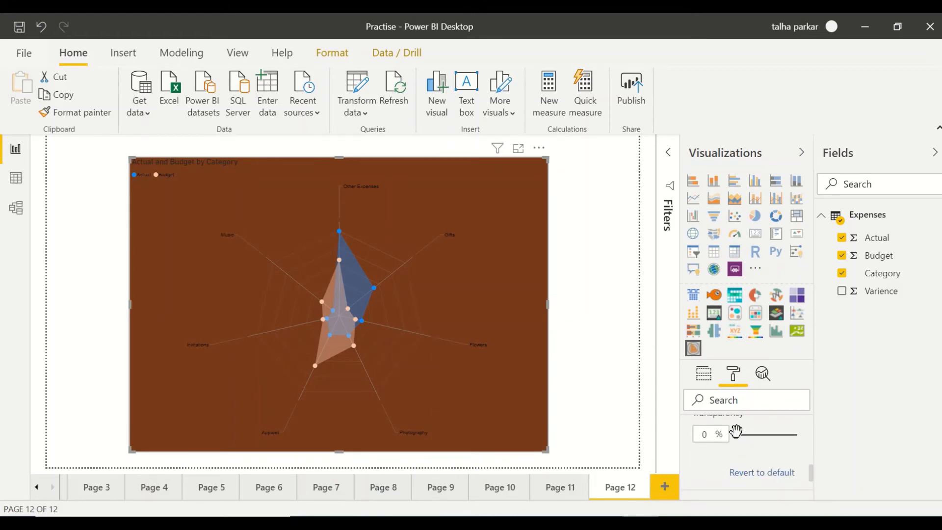
drag(736, 434, 788, 434)
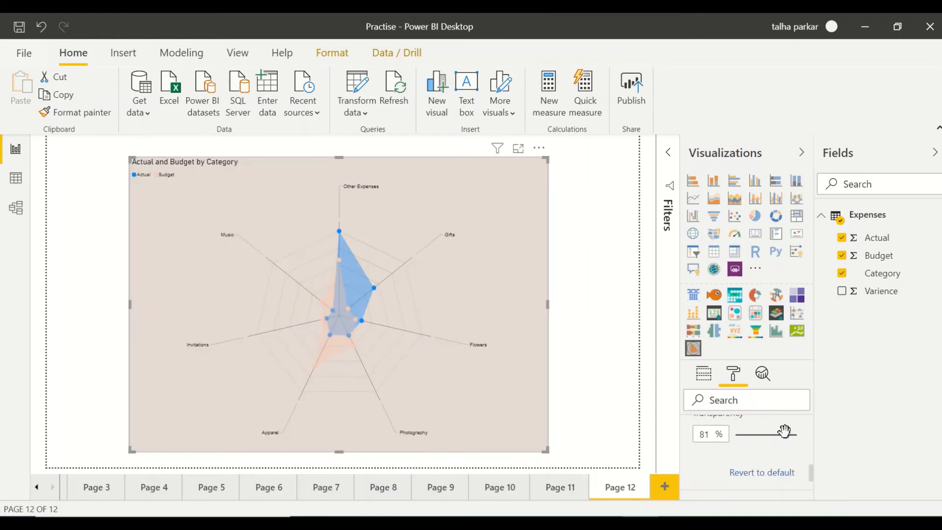
drag(785, 434, 789, 437)
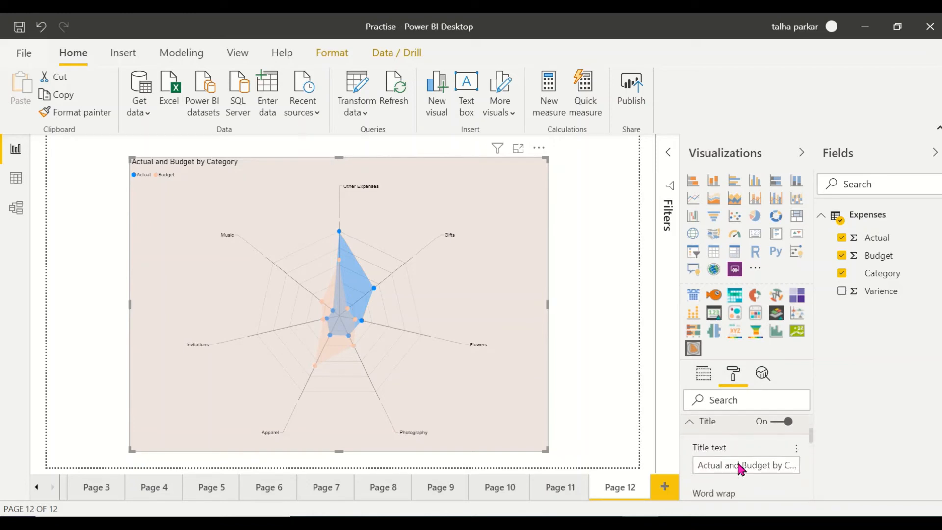
Give the chart title a light grey background band, centre alignment and larger text.
scroll(down, 3)
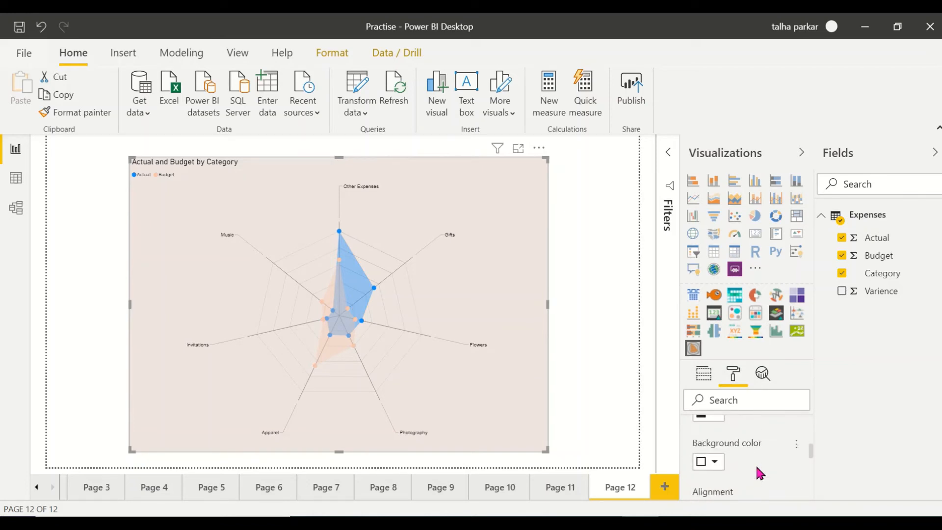
click(718, 462)
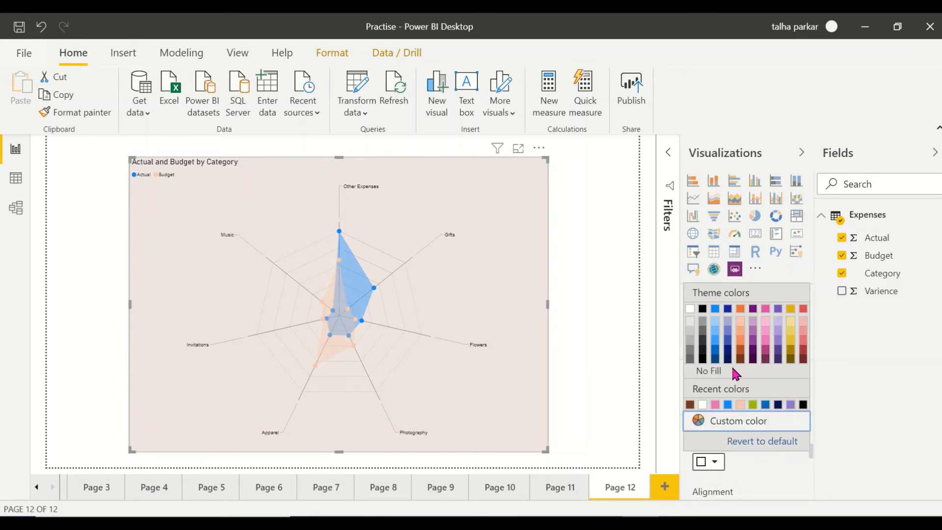
mouse_move(728, 350)
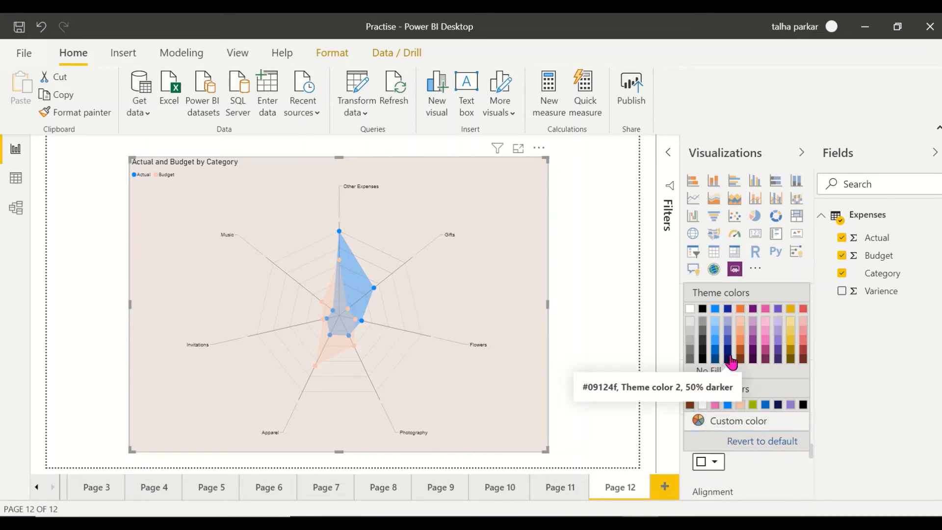
click(729, 355)
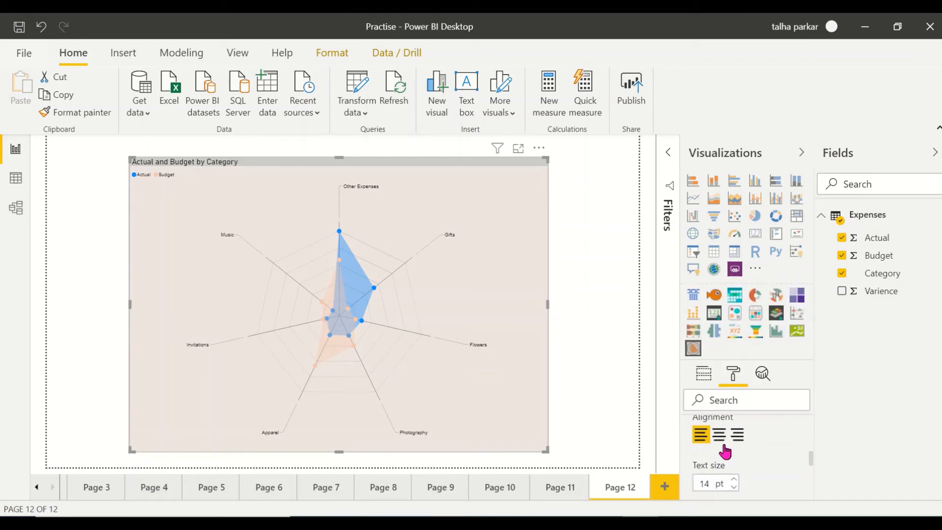
click(719, 435)
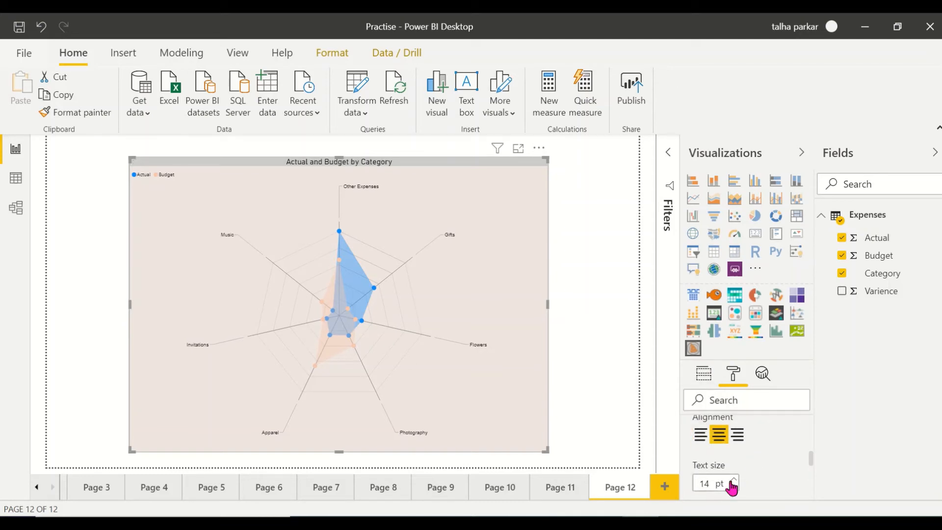
click(732, 479)
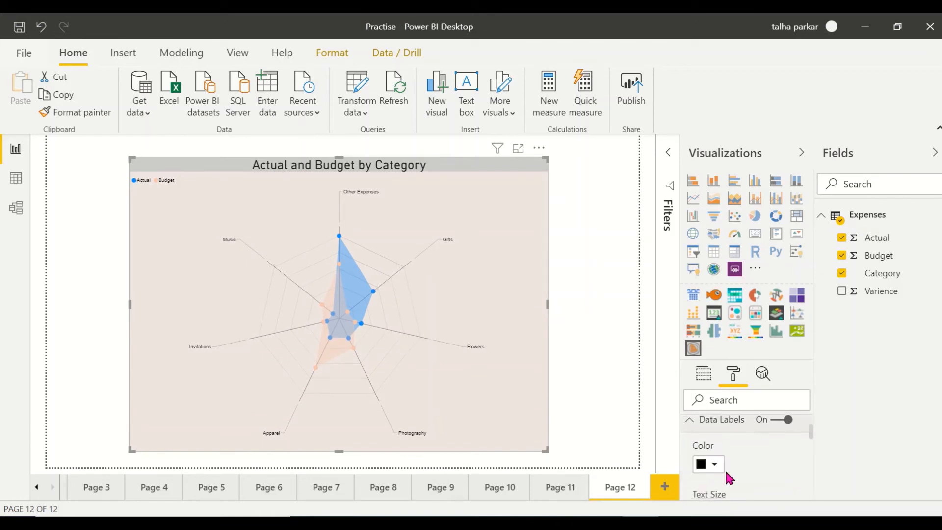
Set the radar axis start position to South so Other Expenses sits at the bottom.
scroll(down, 3)
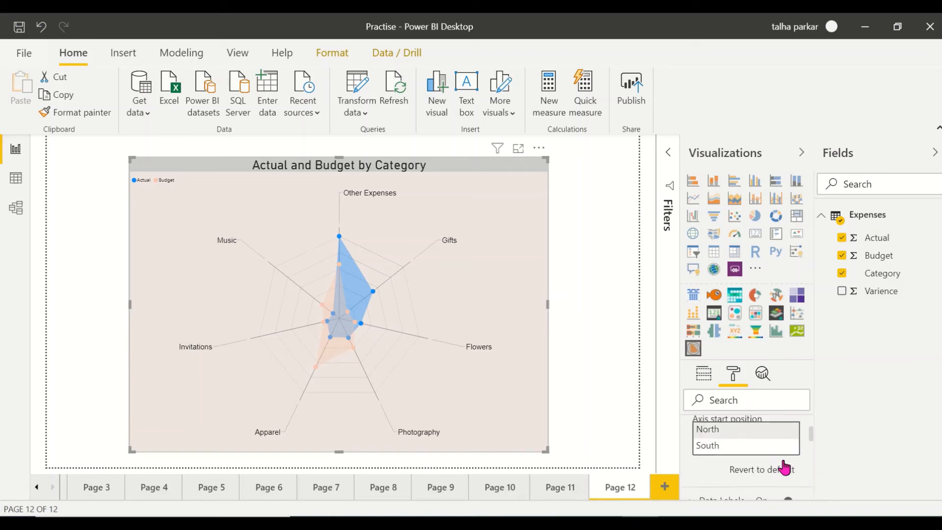
click(708, 446)
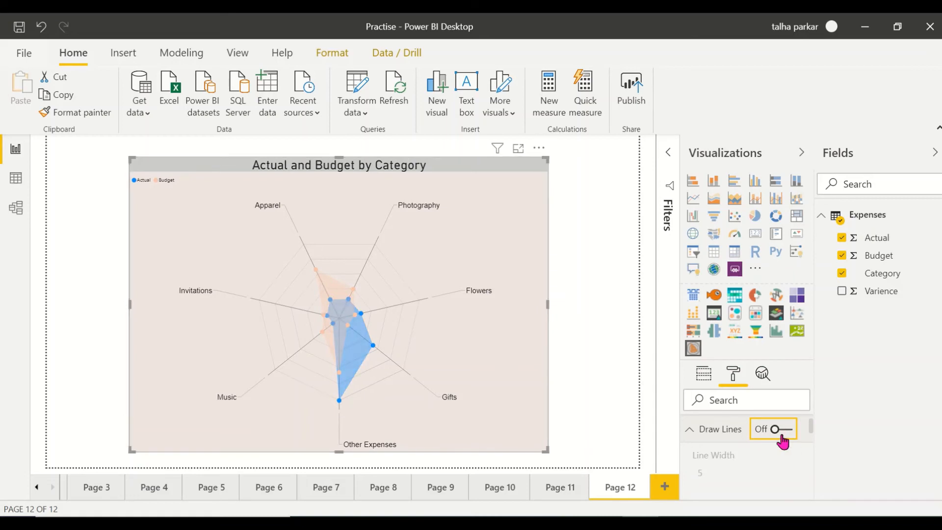
Turn Draw Lines on so Actual and Budget appear as outlines without fill.
click(781, 429)
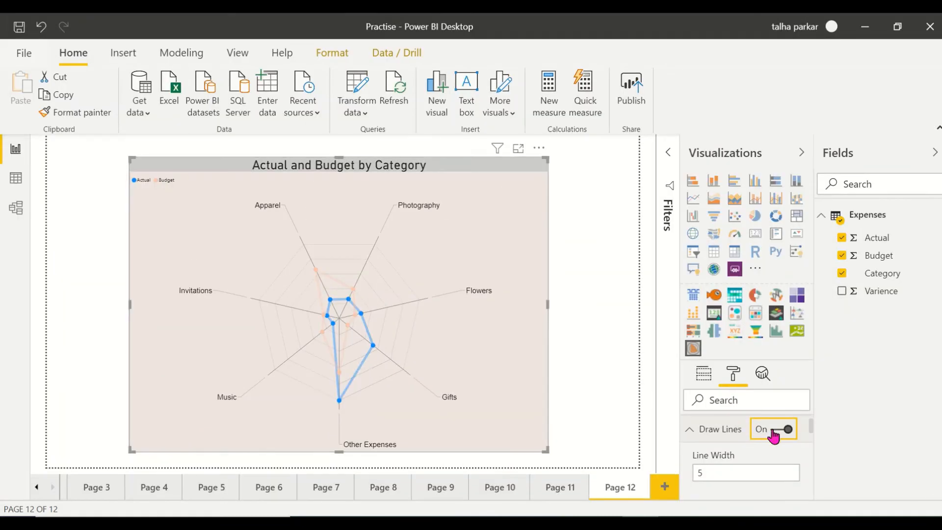
click(785, 430)
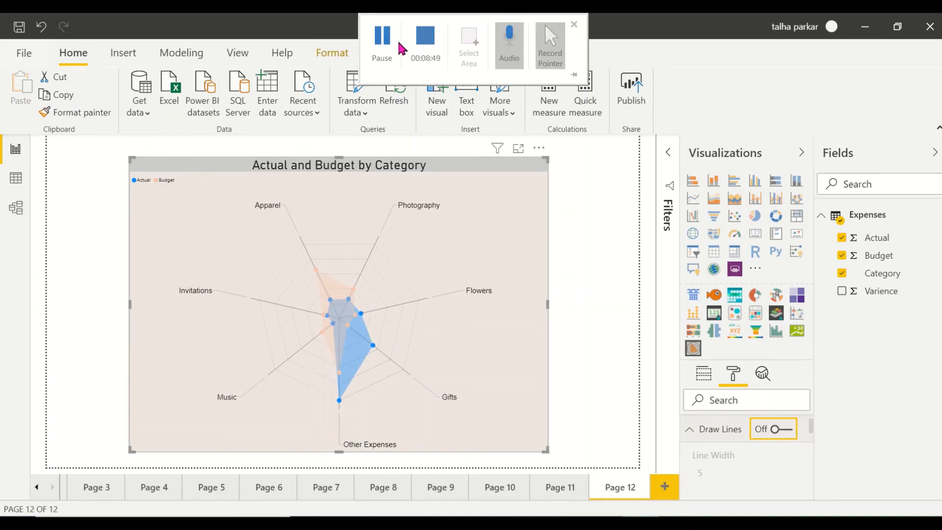
click(574, 24)
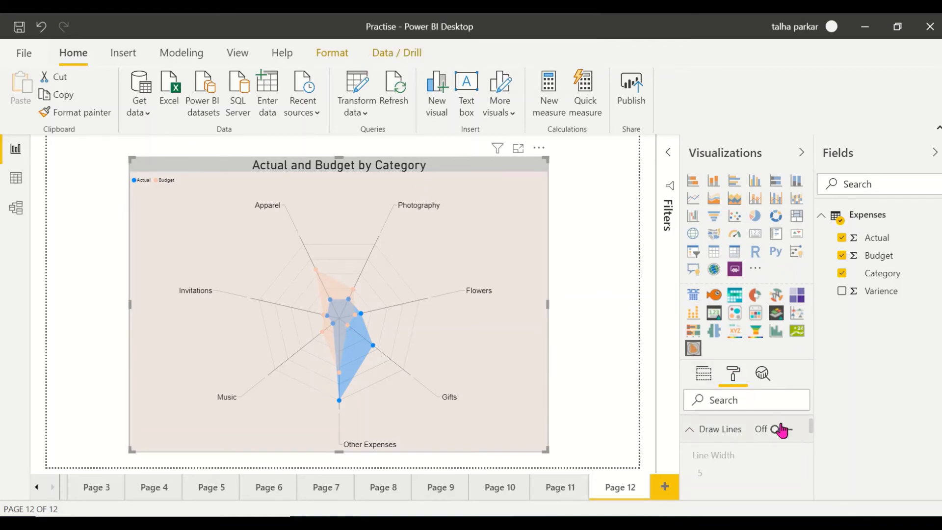
click(778, 429)
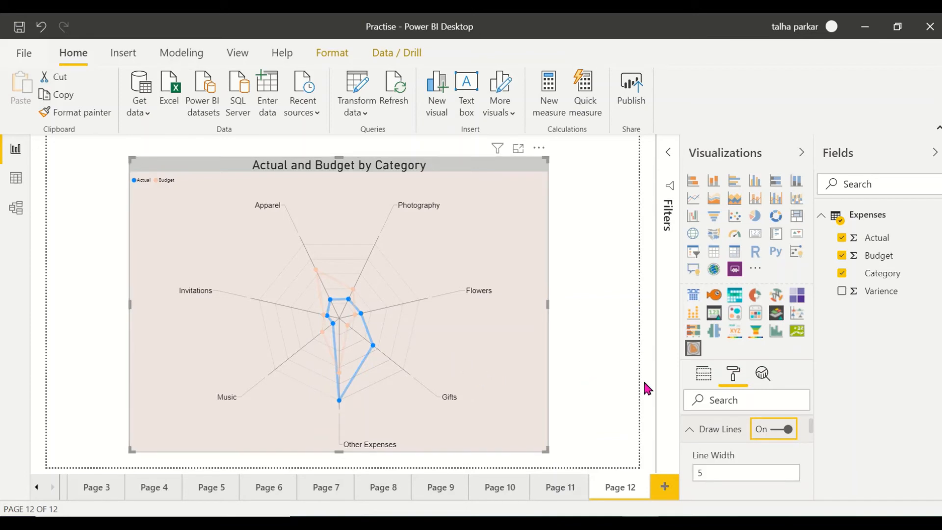
Try Line Width values 1, 5, 10, 34, 10, 8 and 15, ending at 5.
click(746, 473)
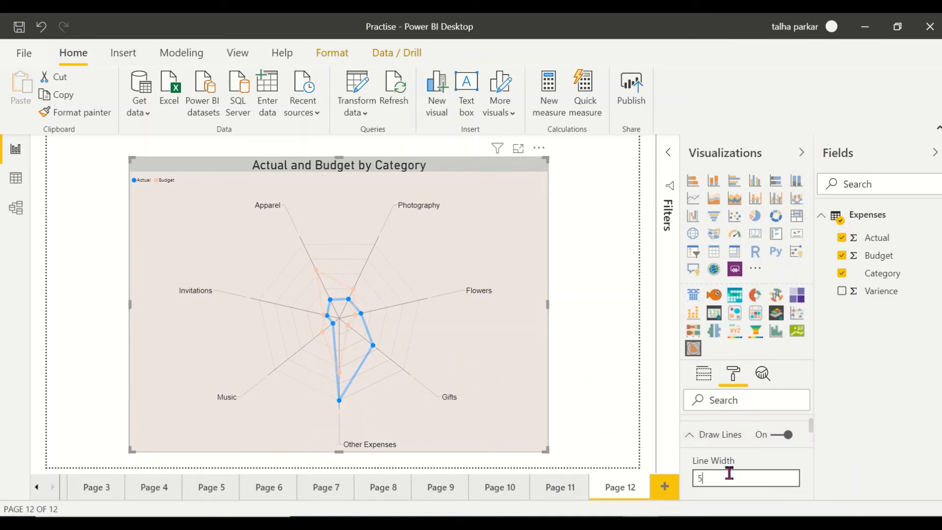
text(1)
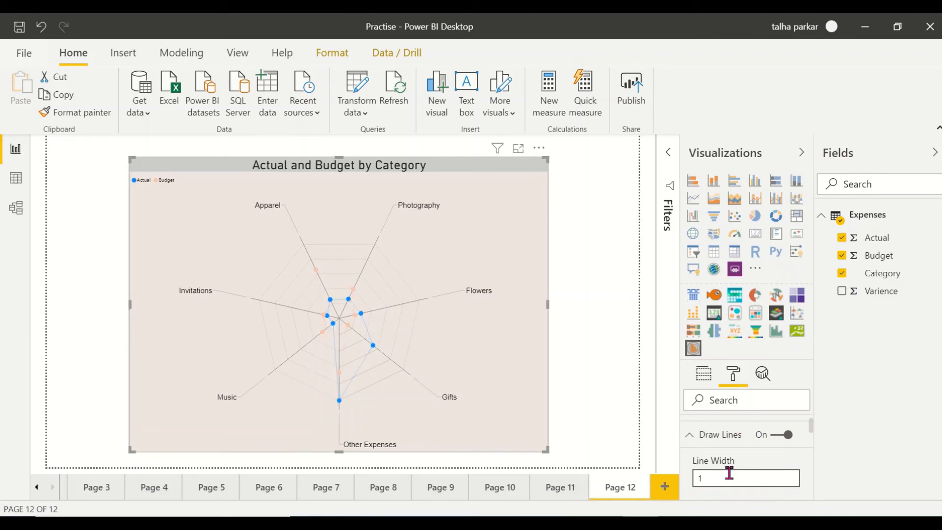
text(5)
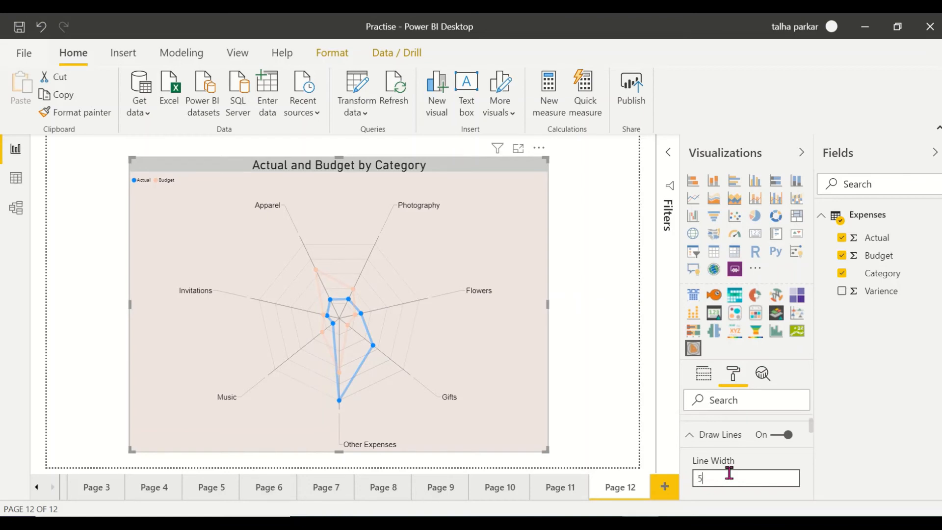
text(10)
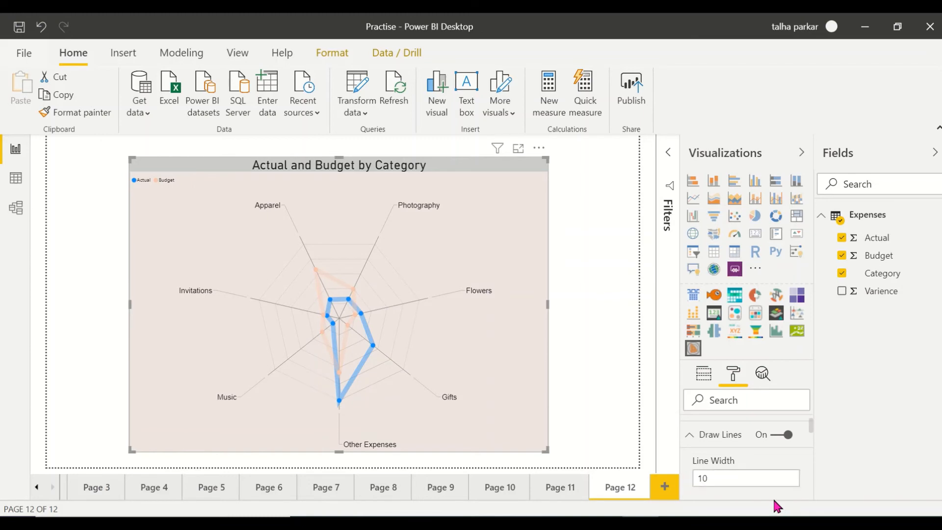
text(34)
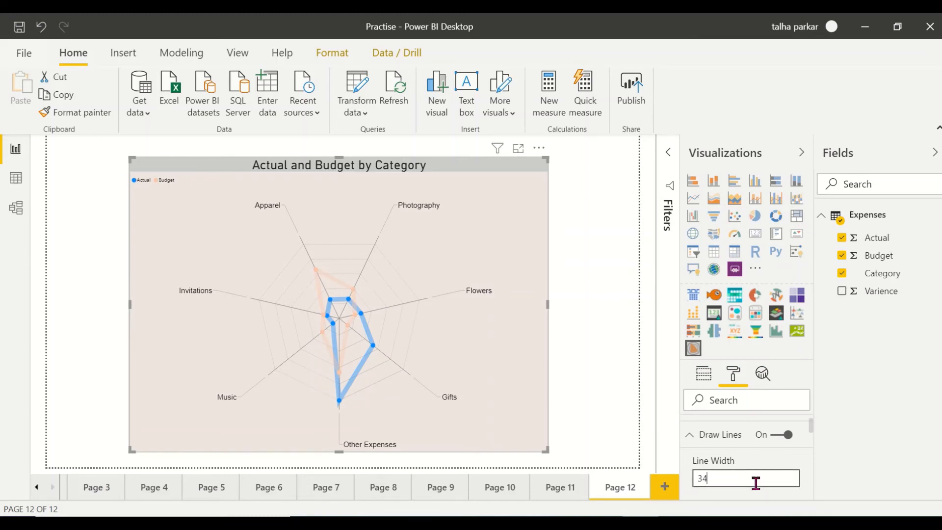
text(10)
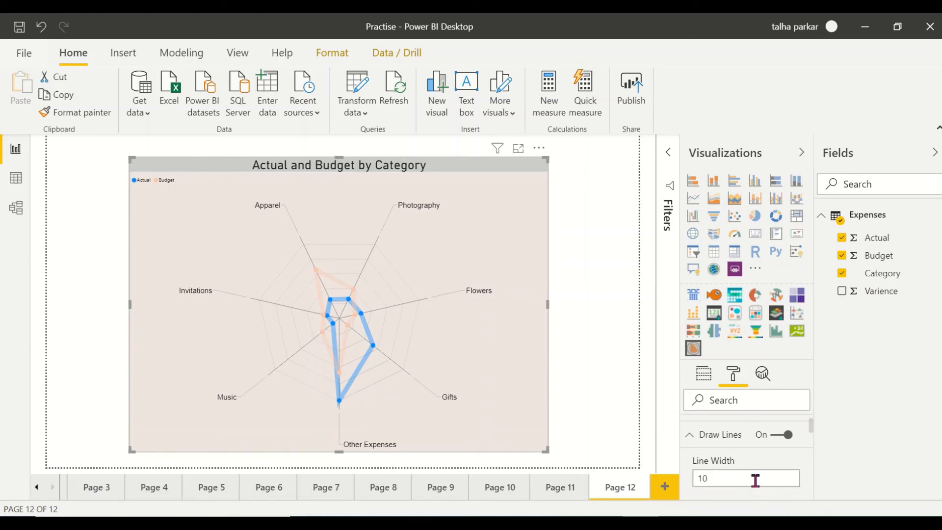
text(8)
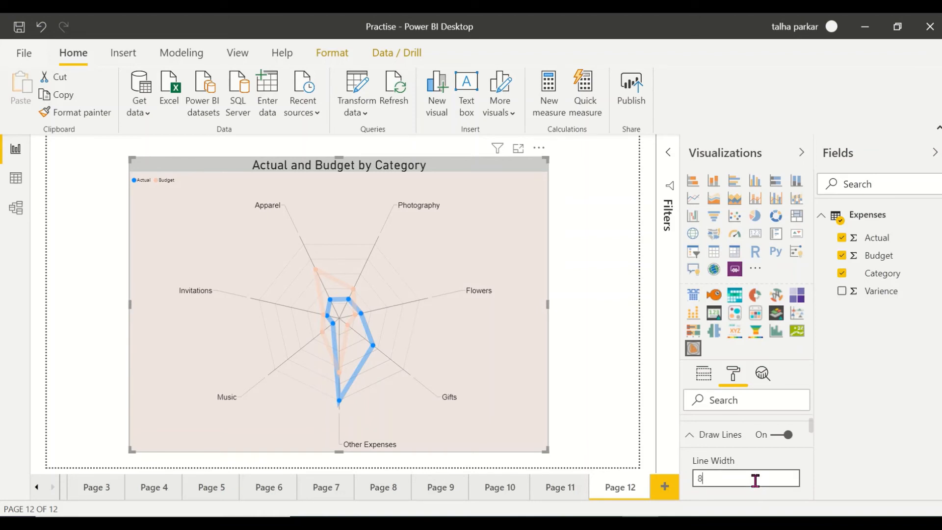
text(15)
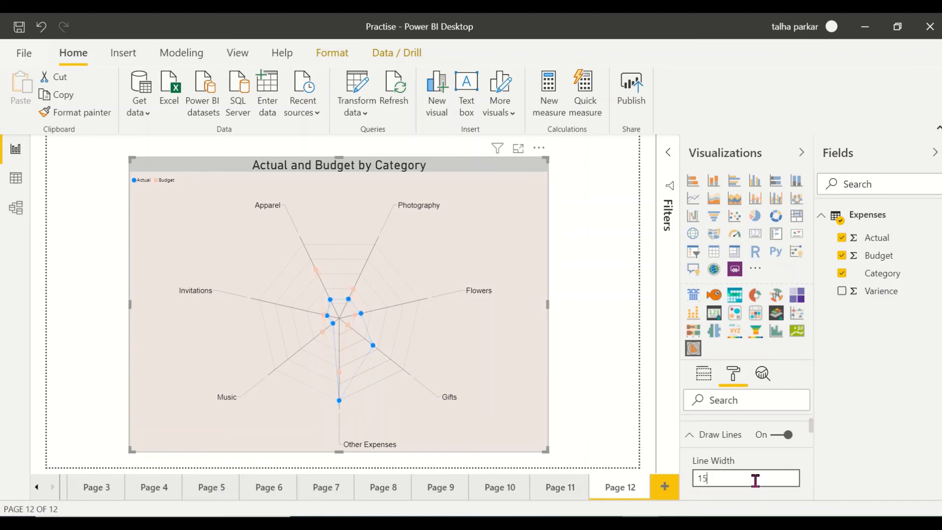
text(5)
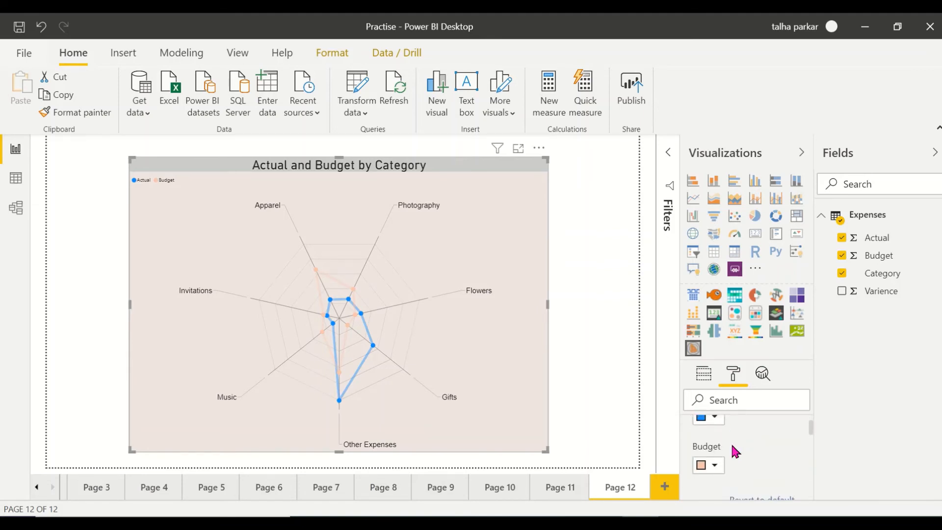
Make the legend text pink and larger, and position the legend at Top Center.
click(717, 466)
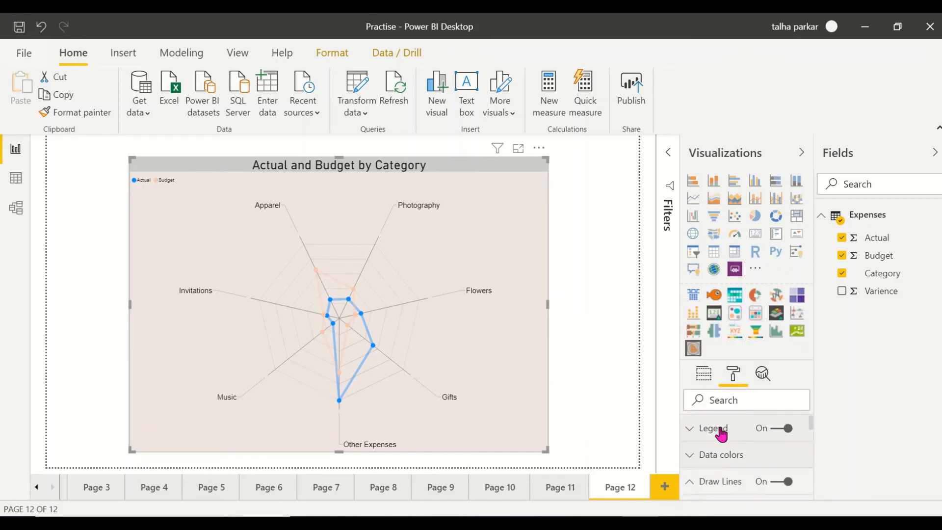
click(692, 428)
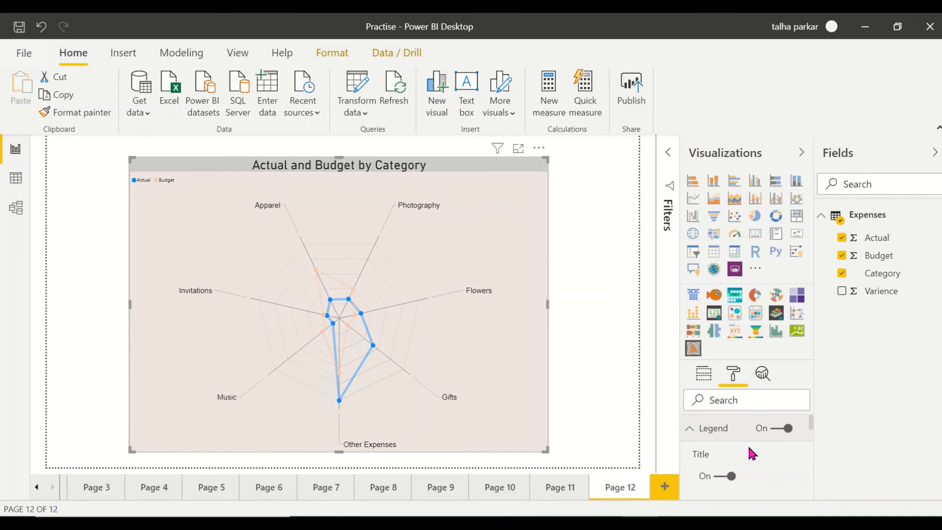
scroll(down, 3)
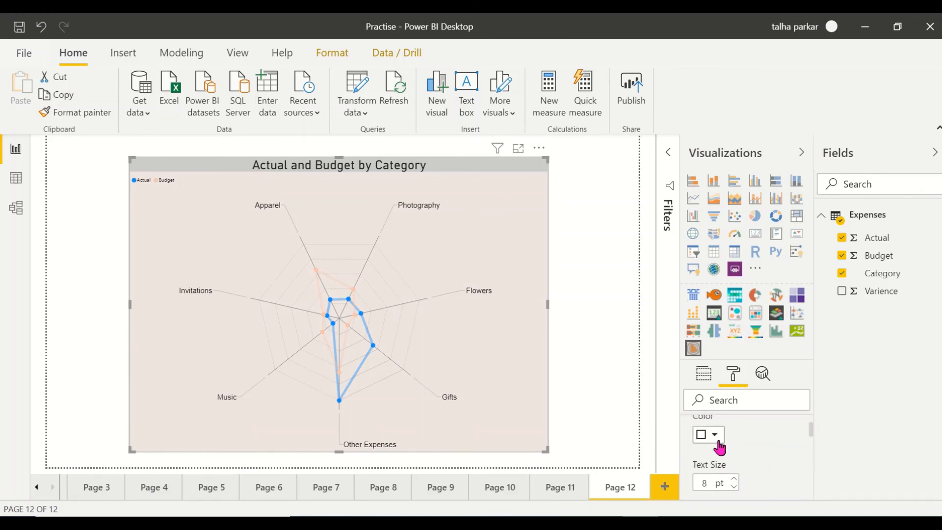
click(709, 434)
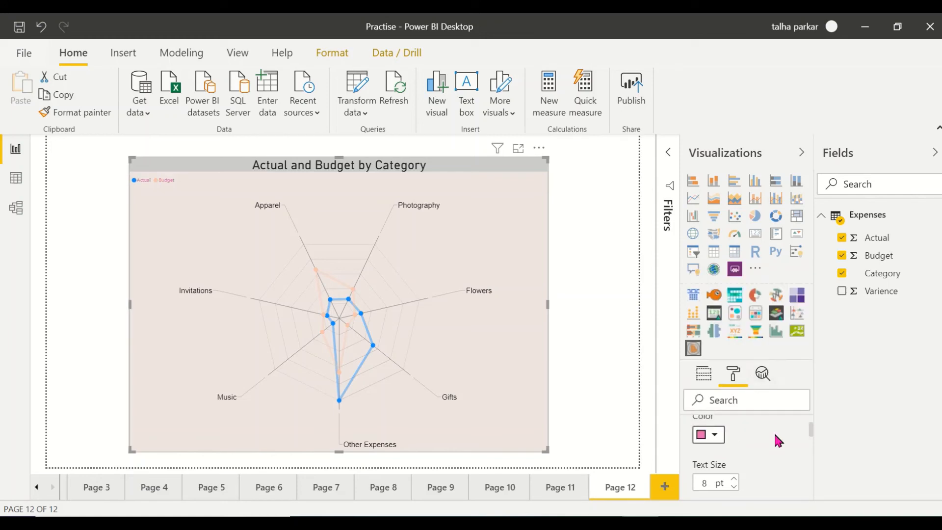
click(735, 479)
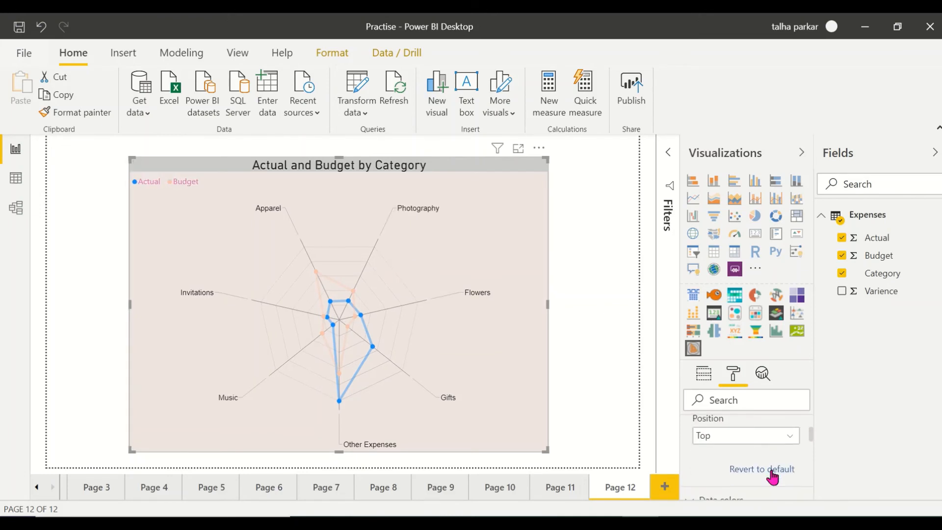
click(746, 435)
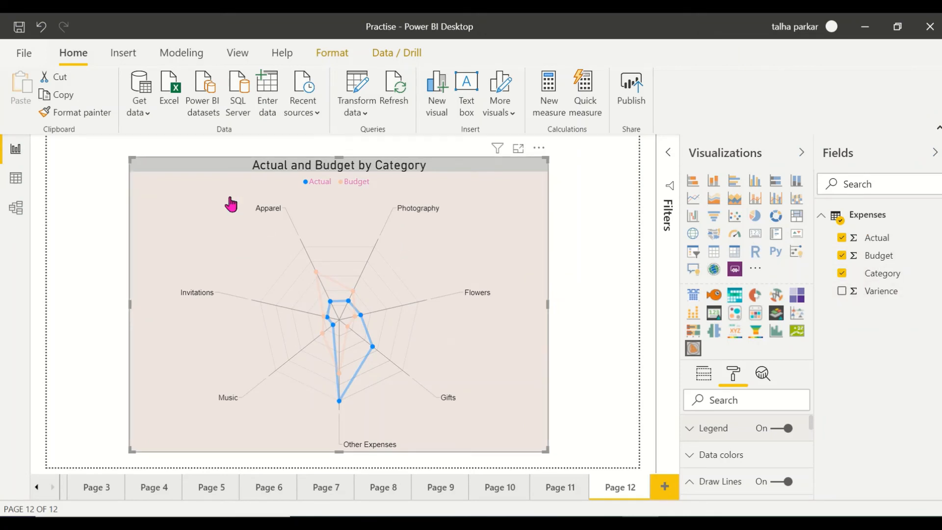
click(139, 98)
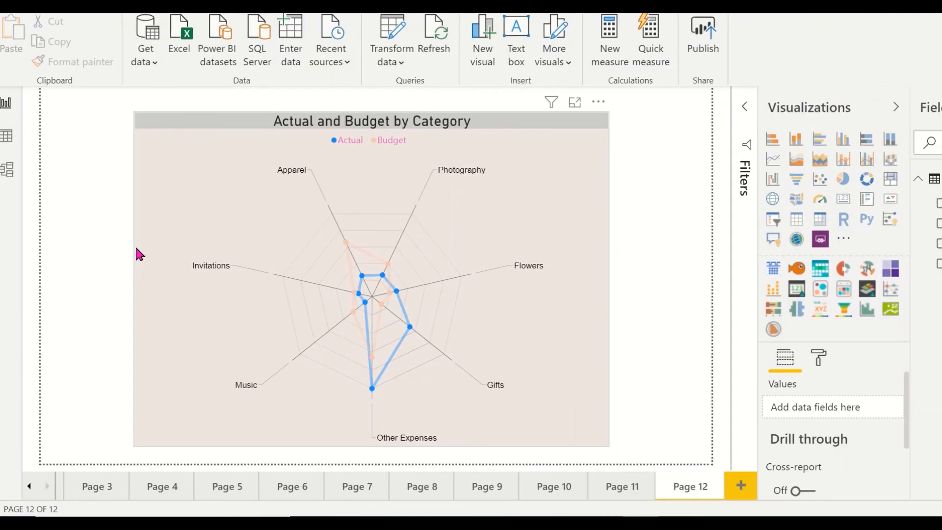
mouse_move(155, 269)
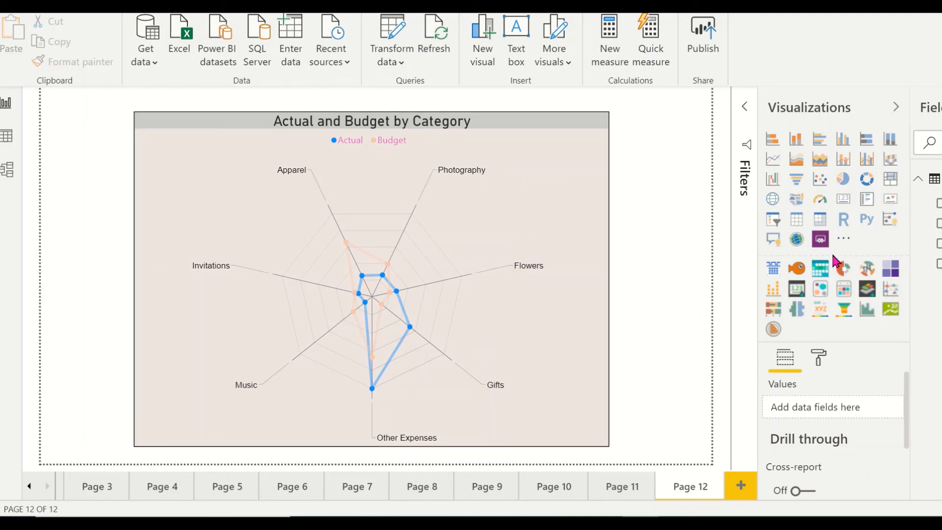
Open Import from AppSource and browse all categories of custom visuals.
click(844, 237)
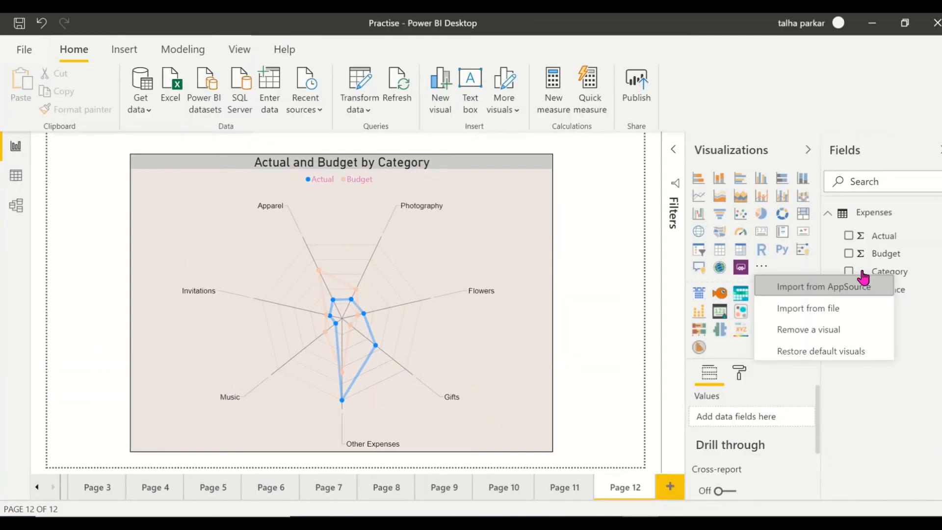
click(817, 286)
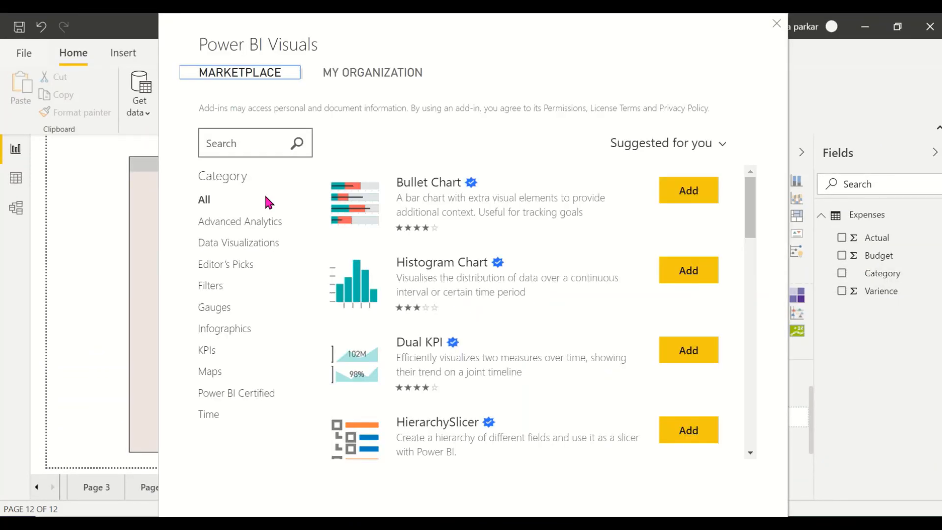
click(777, 23)
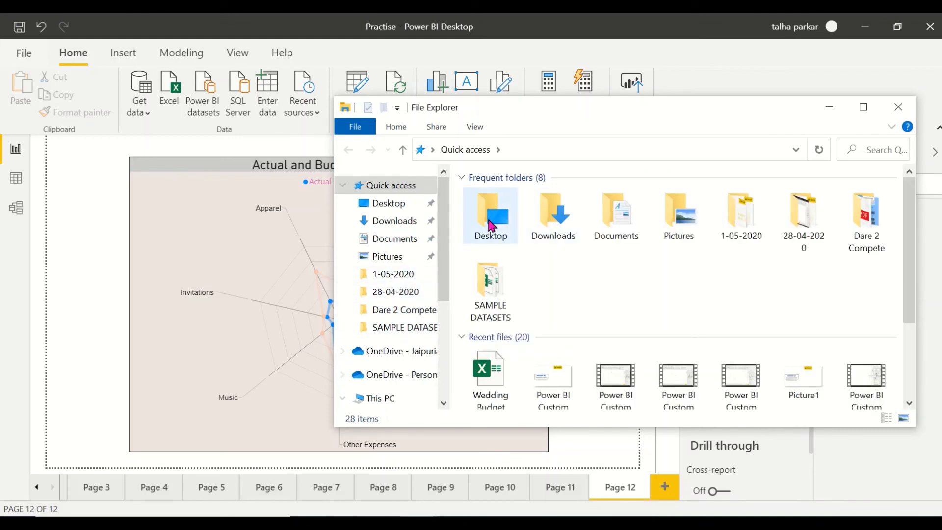
Go to Desktop > Summer Internship Program > Power BI Visuals Guide and open visuals-reference-sep2018-A3.pdf.
double_click(491, 215)
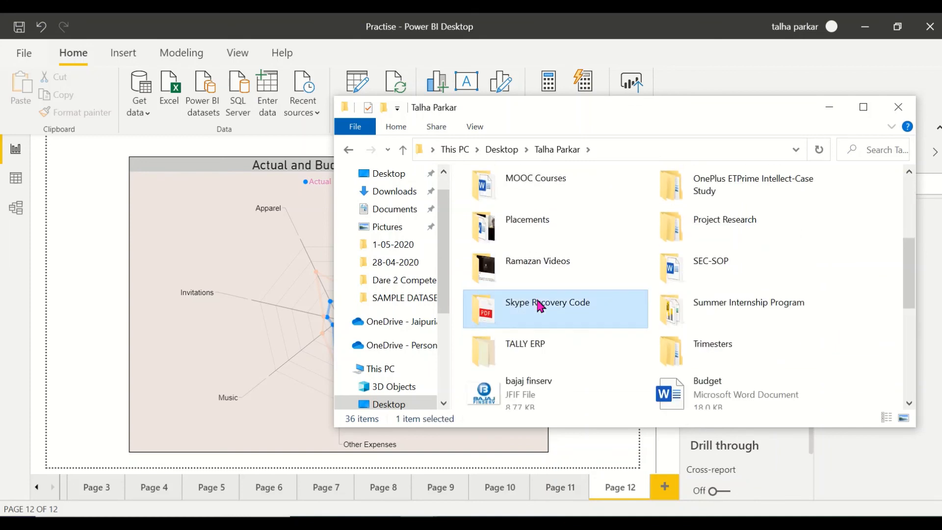
double_click(749, 303)
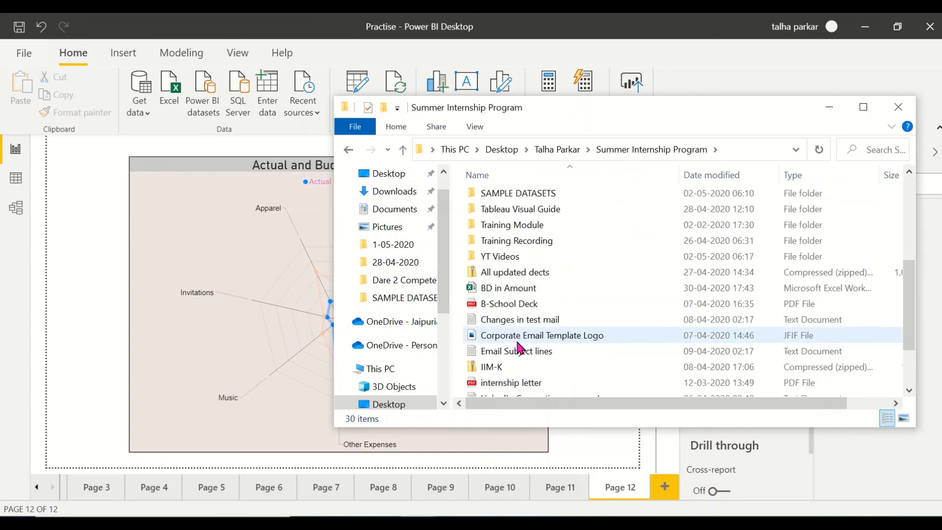
scroll(down, 3)
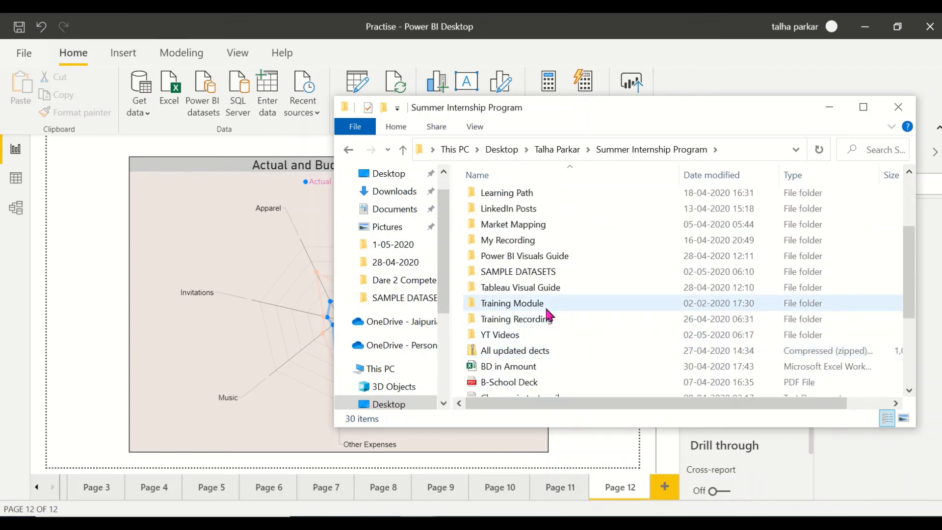
click(525, 258)
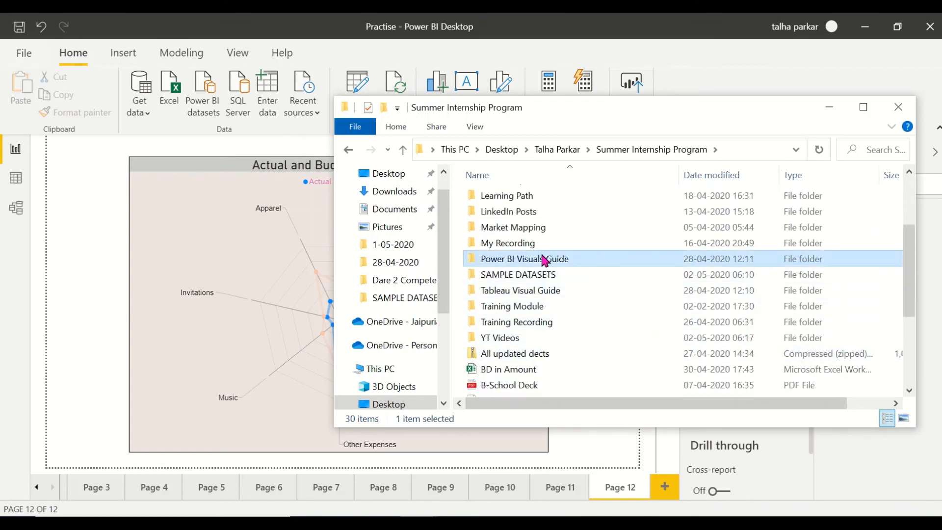
double_click(525, 259)
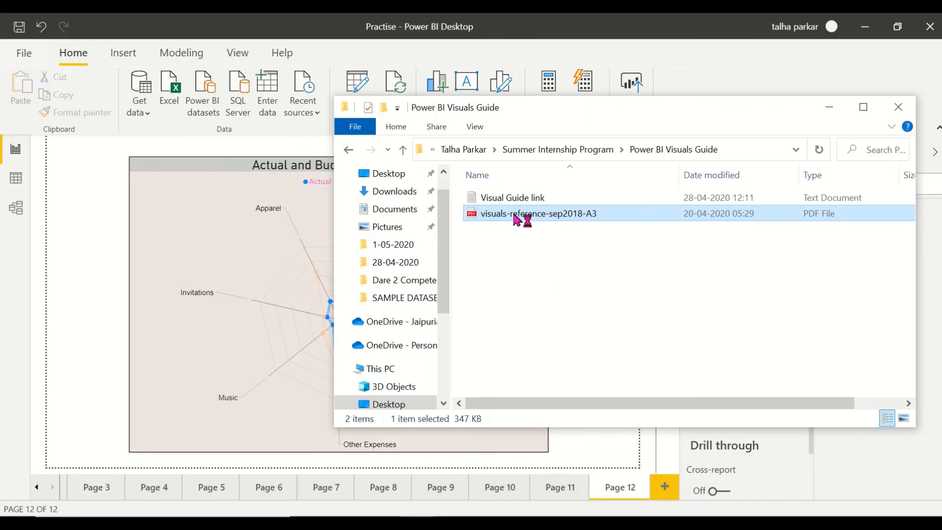
double_click(539, 213)
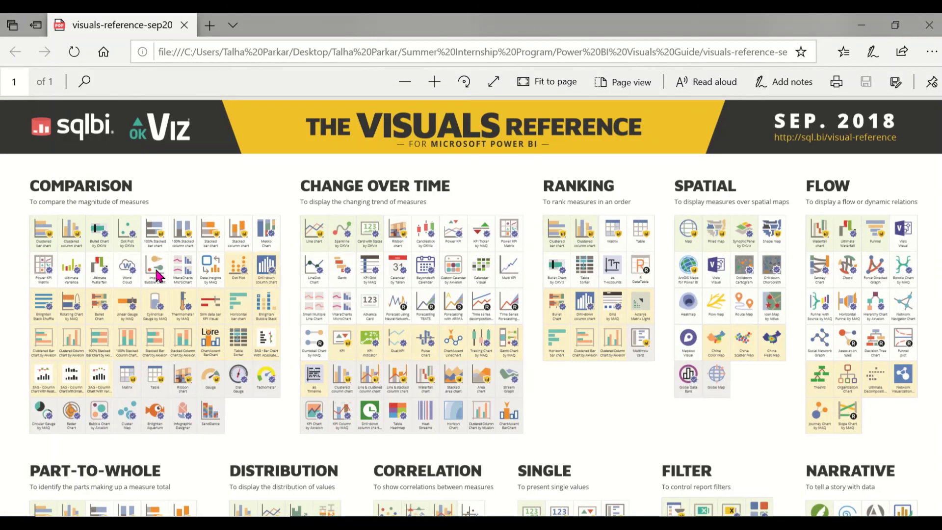
click(524, 81)
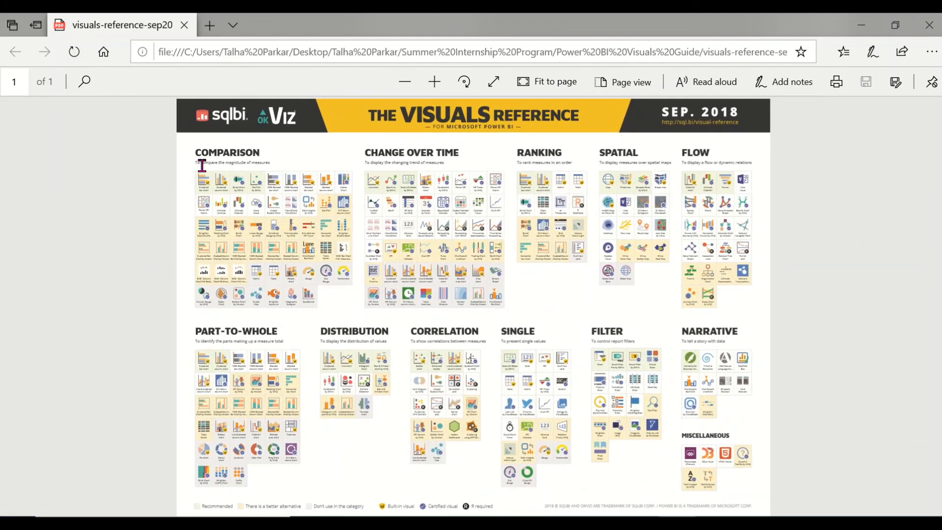
click(434, 81)
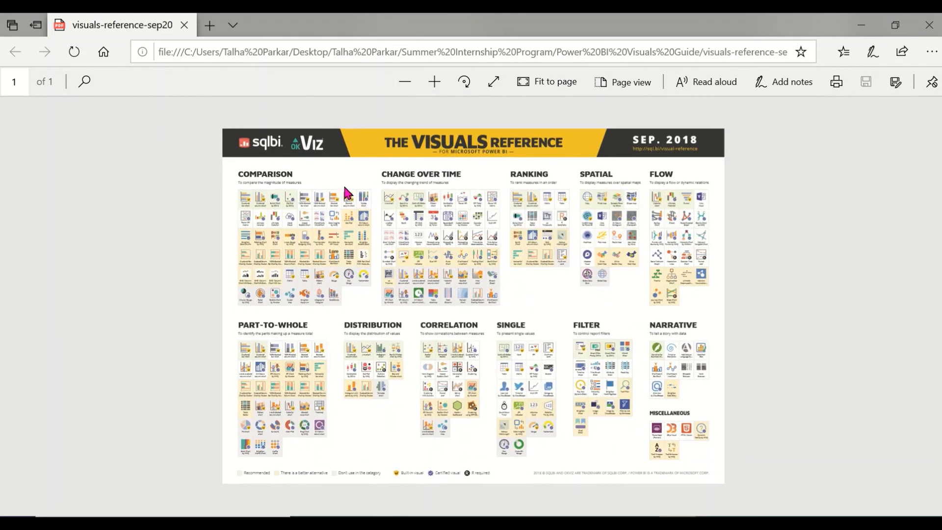
click(434, 81)
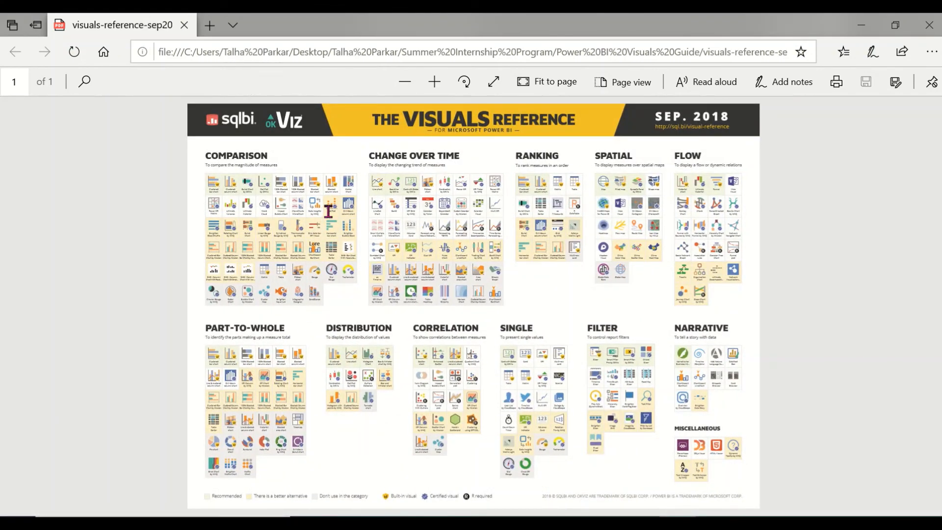
mouse_move(271, 136)
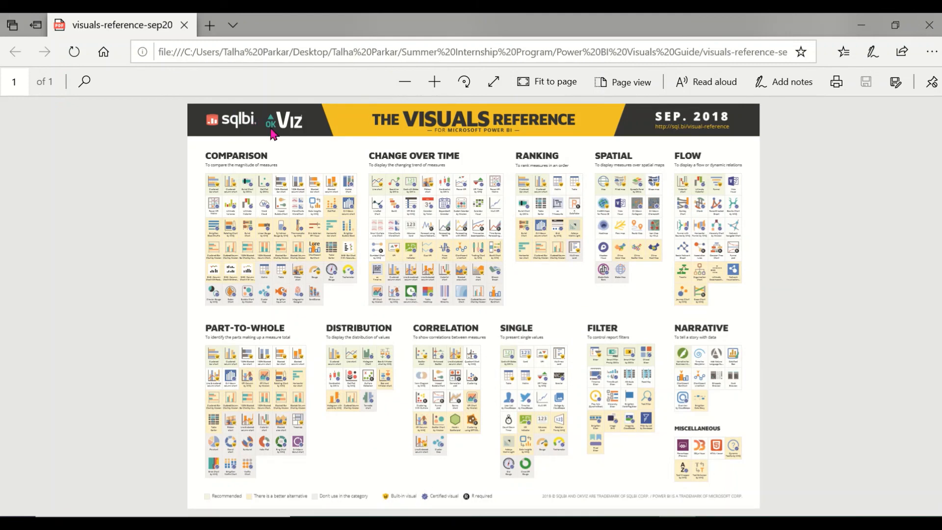
mouse_move(260, 232)
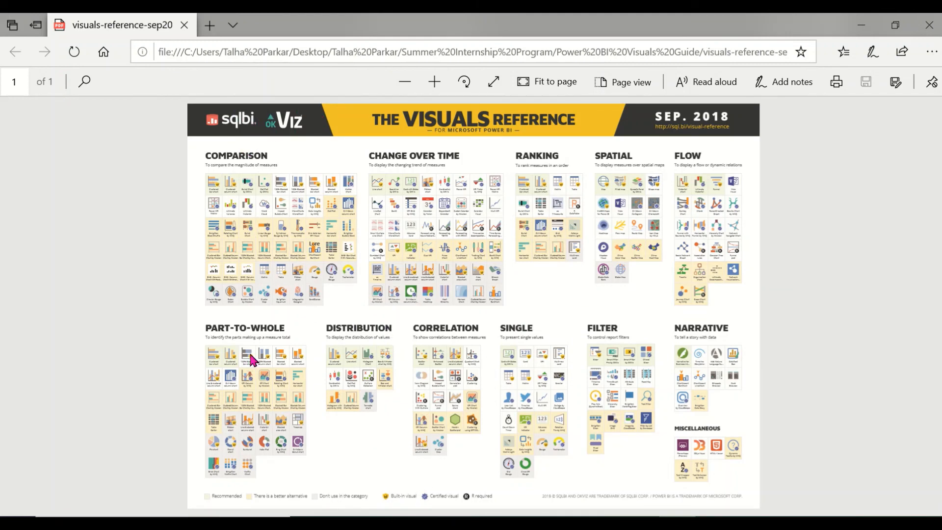
mouse_move(612, 227)
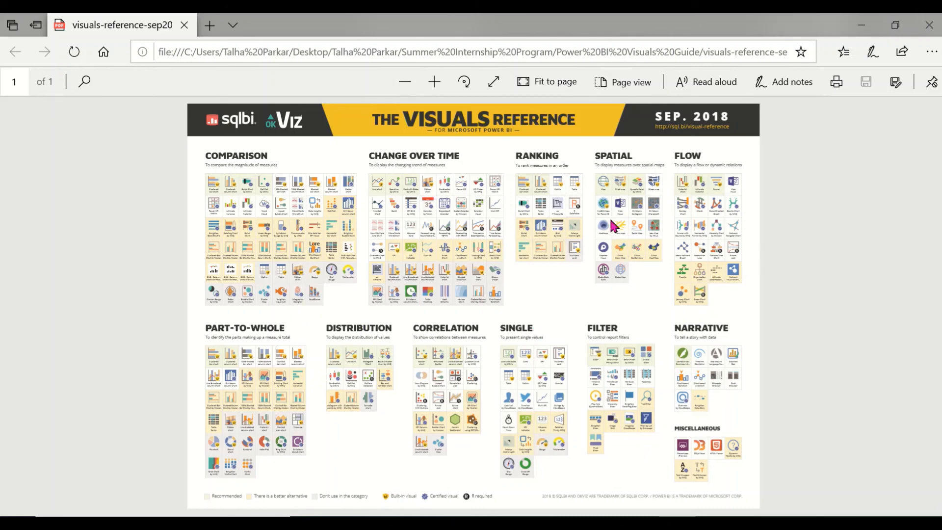
mouse_move(196, 164)
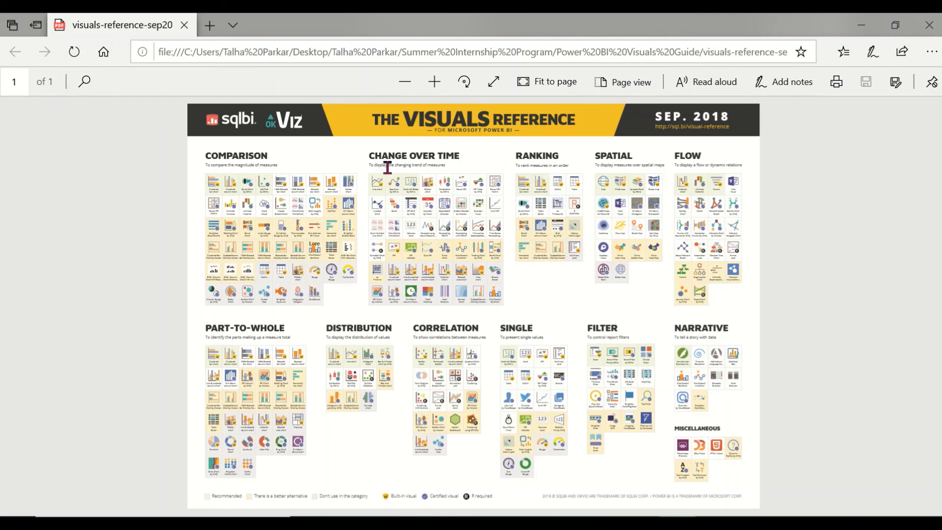
mouse_move(642, 159)
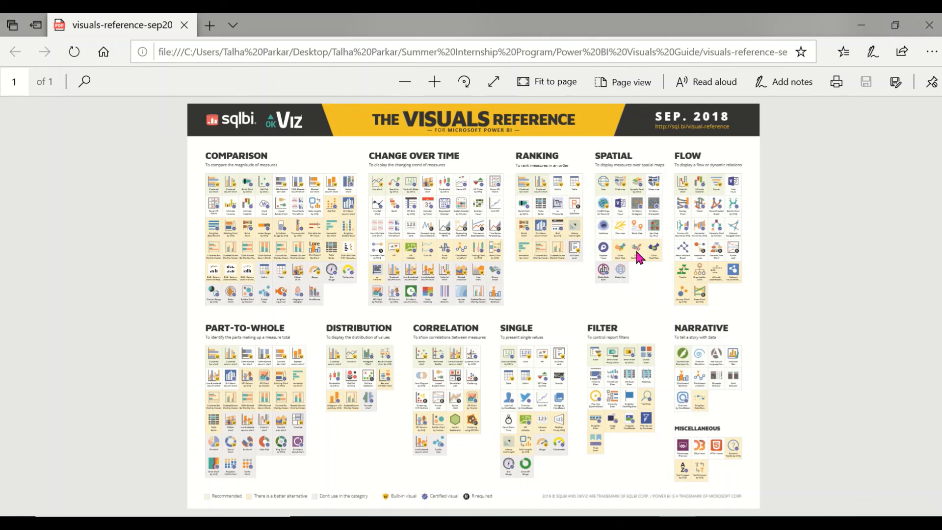
mouse_move(716, 273)
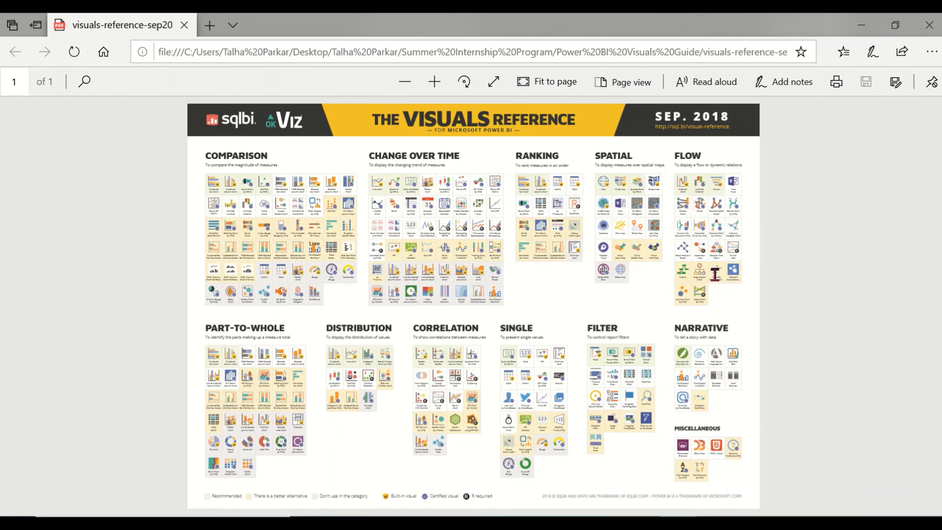
mouse_move(709, 208)
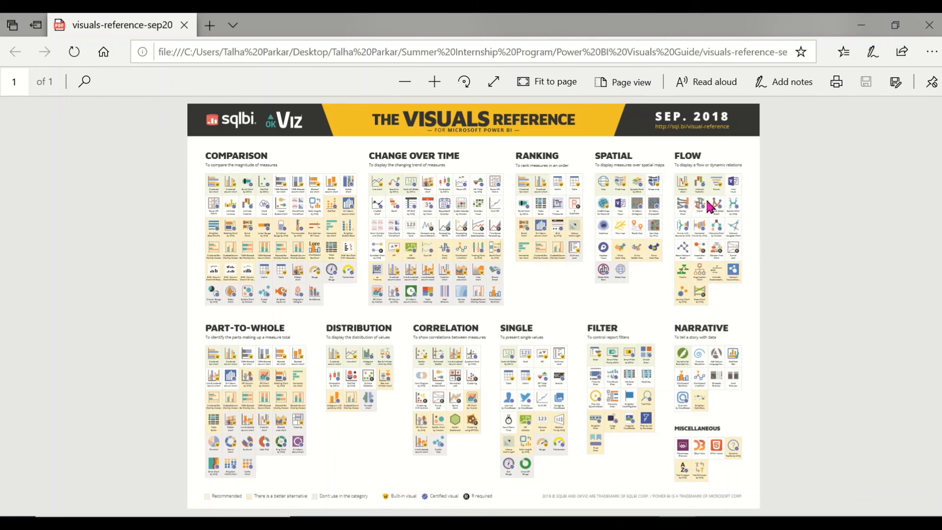
mouse_move(747, 415)
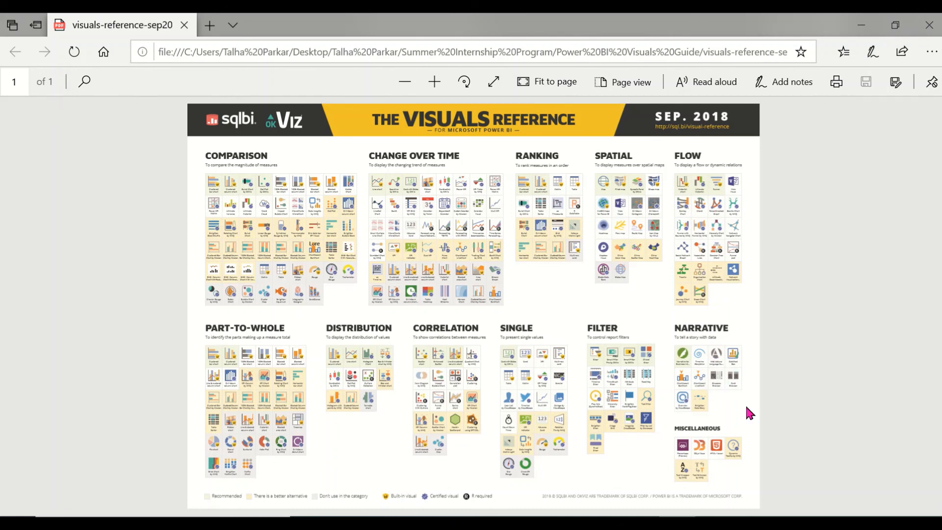
mouse_move(745, 447)
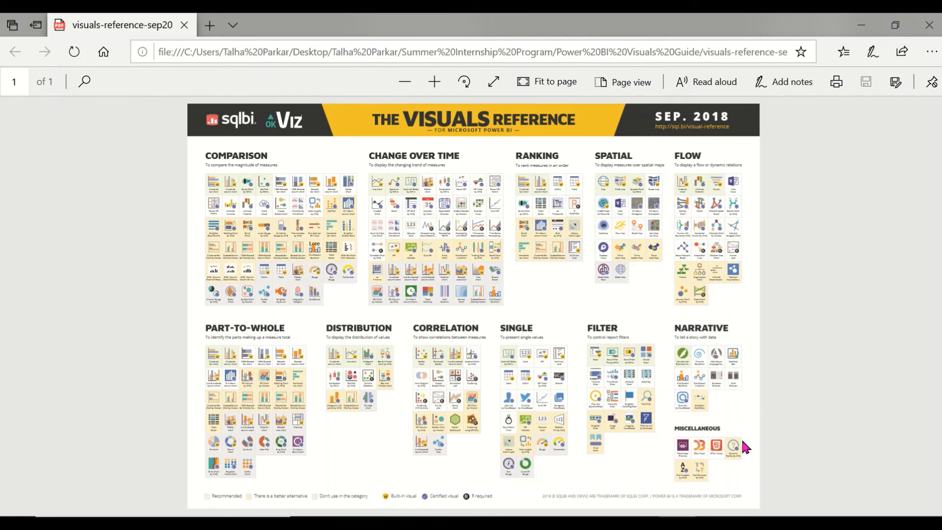
mouse_move(532, 397)
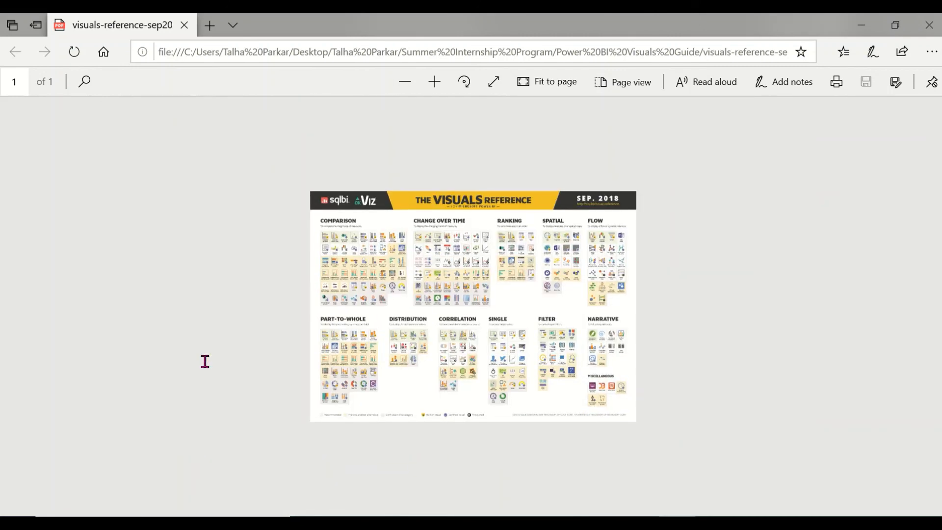
click(434, 82)
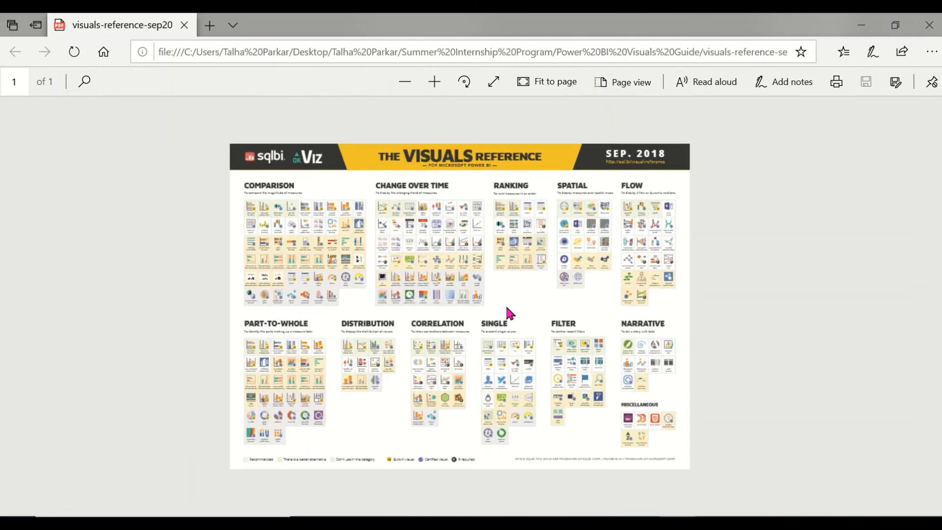